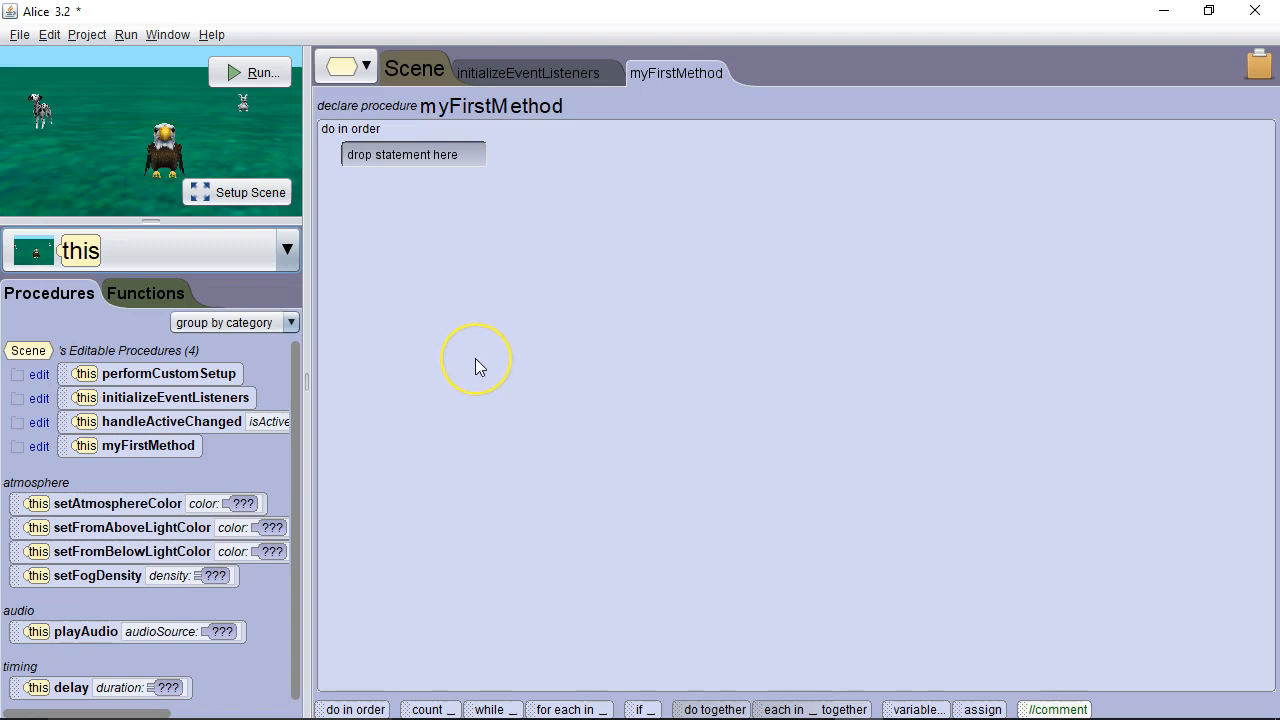
mouse_move(478, 364)
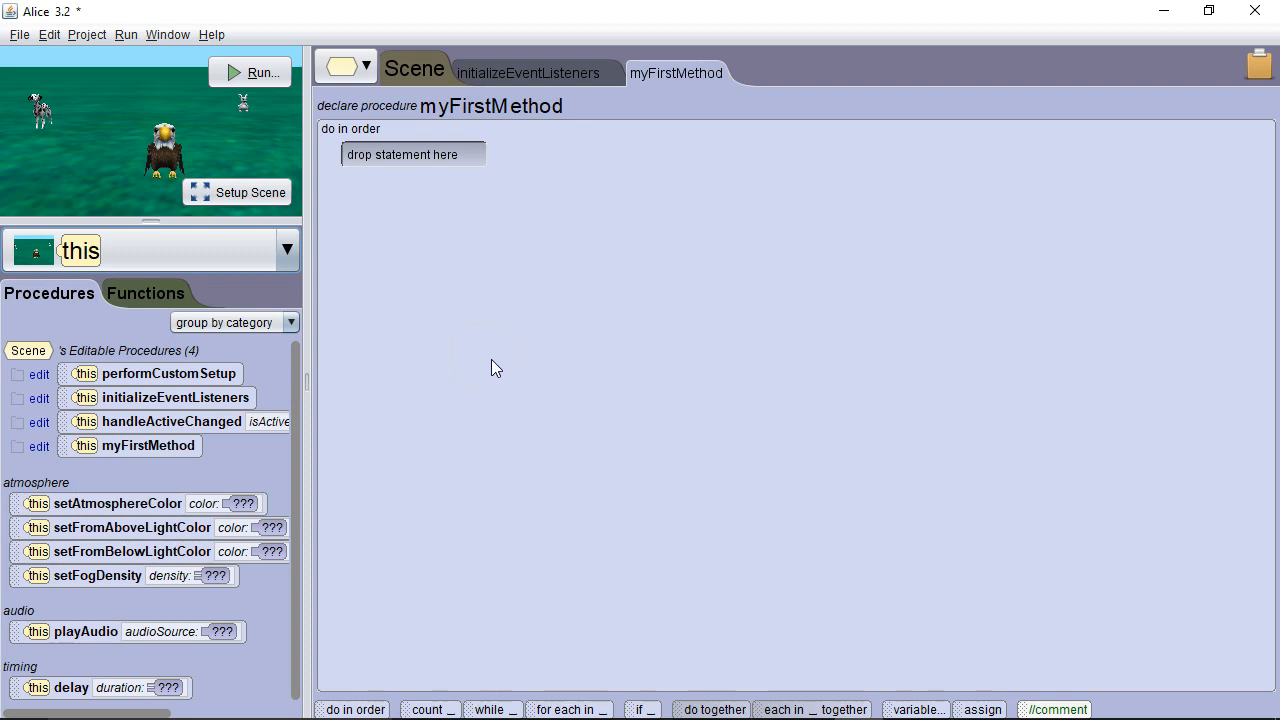
mouse_move(504, 368)
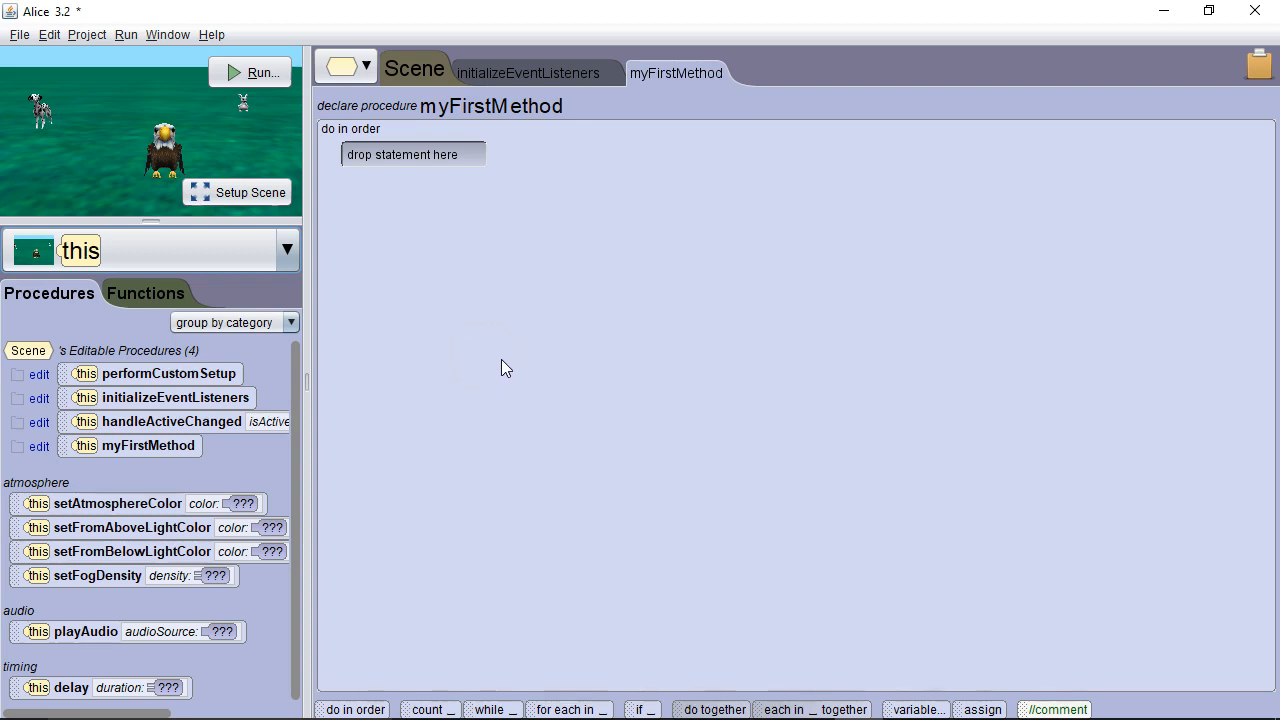
mouse_move(496, 368)
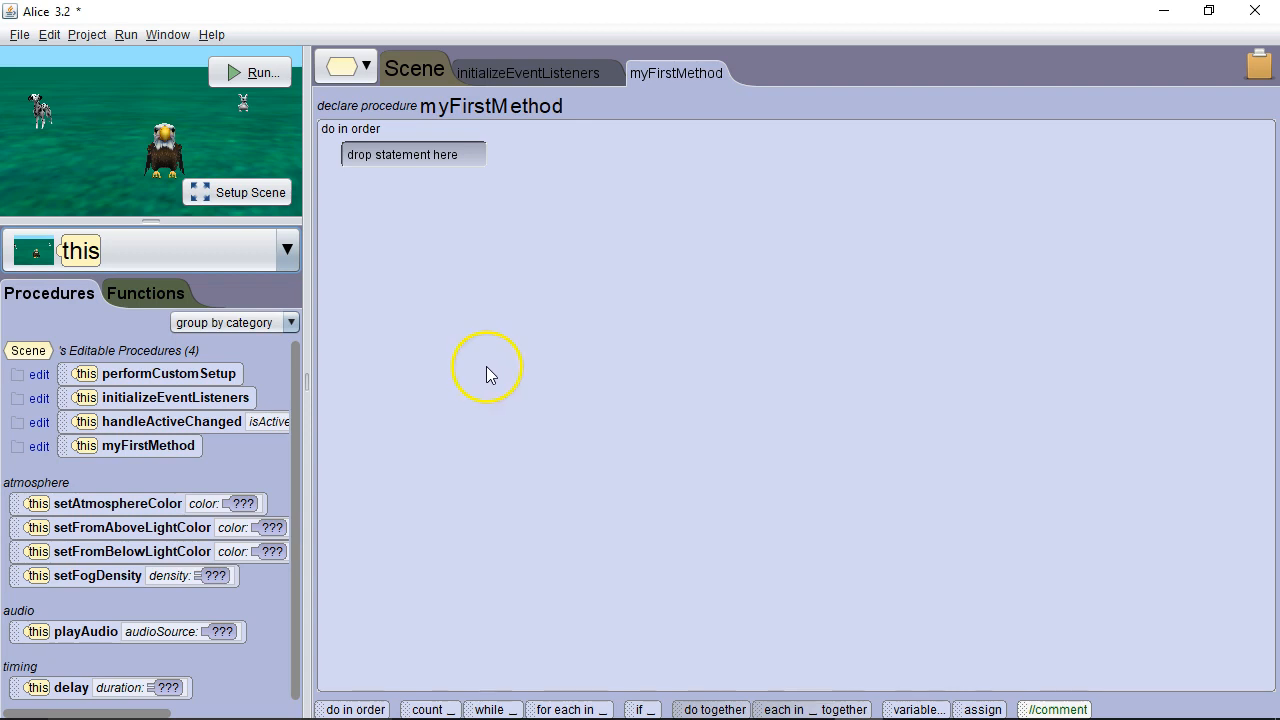
mouse_move(436, 372)
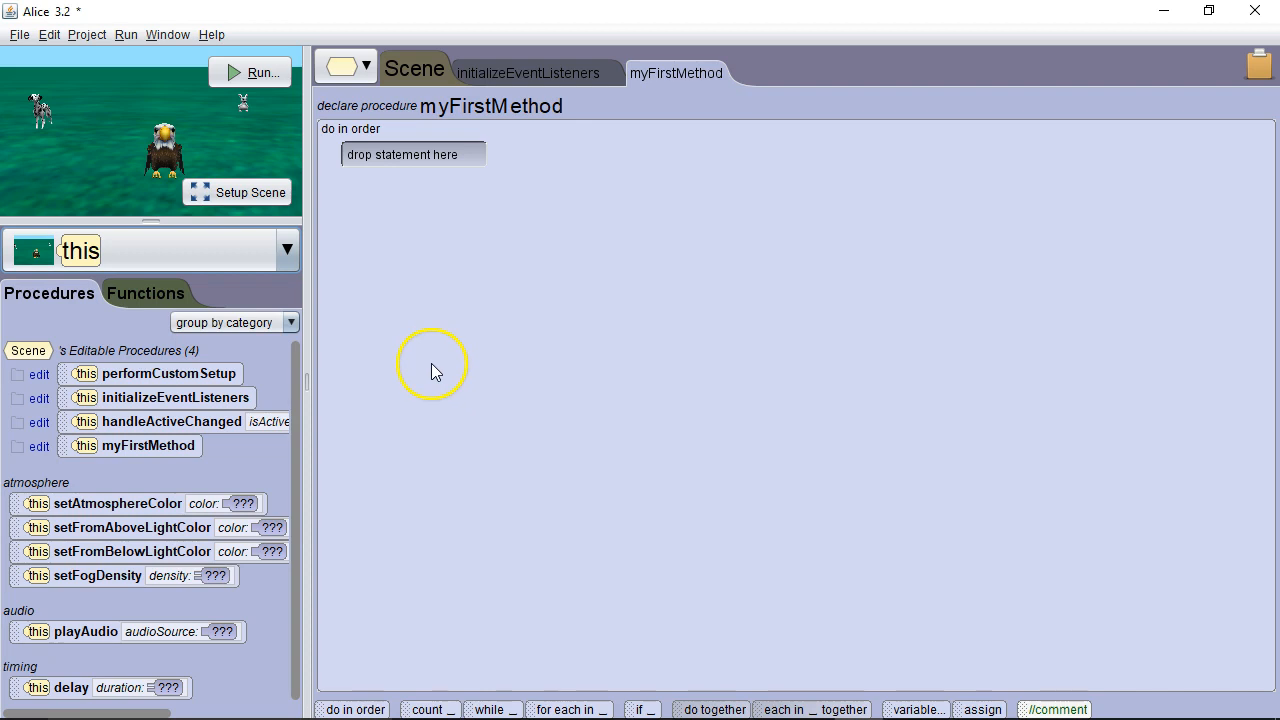
mouse_move(438, 372)
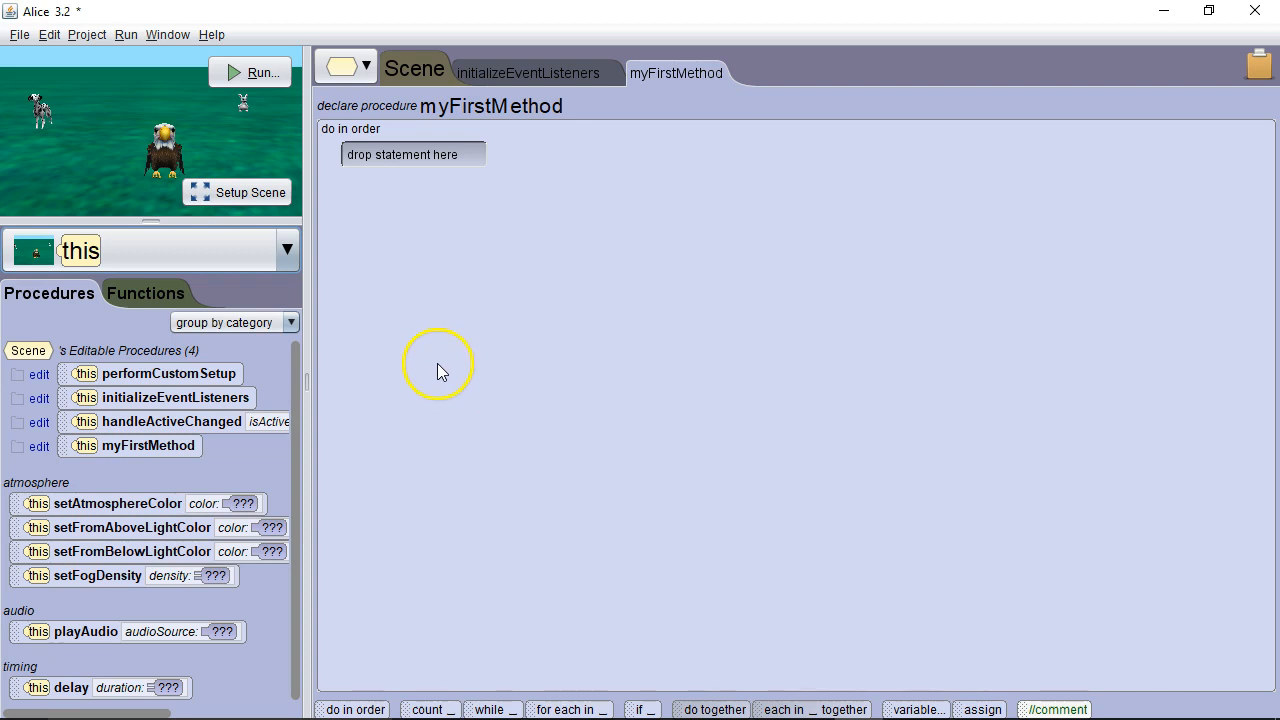
mouse_move(176, 260)
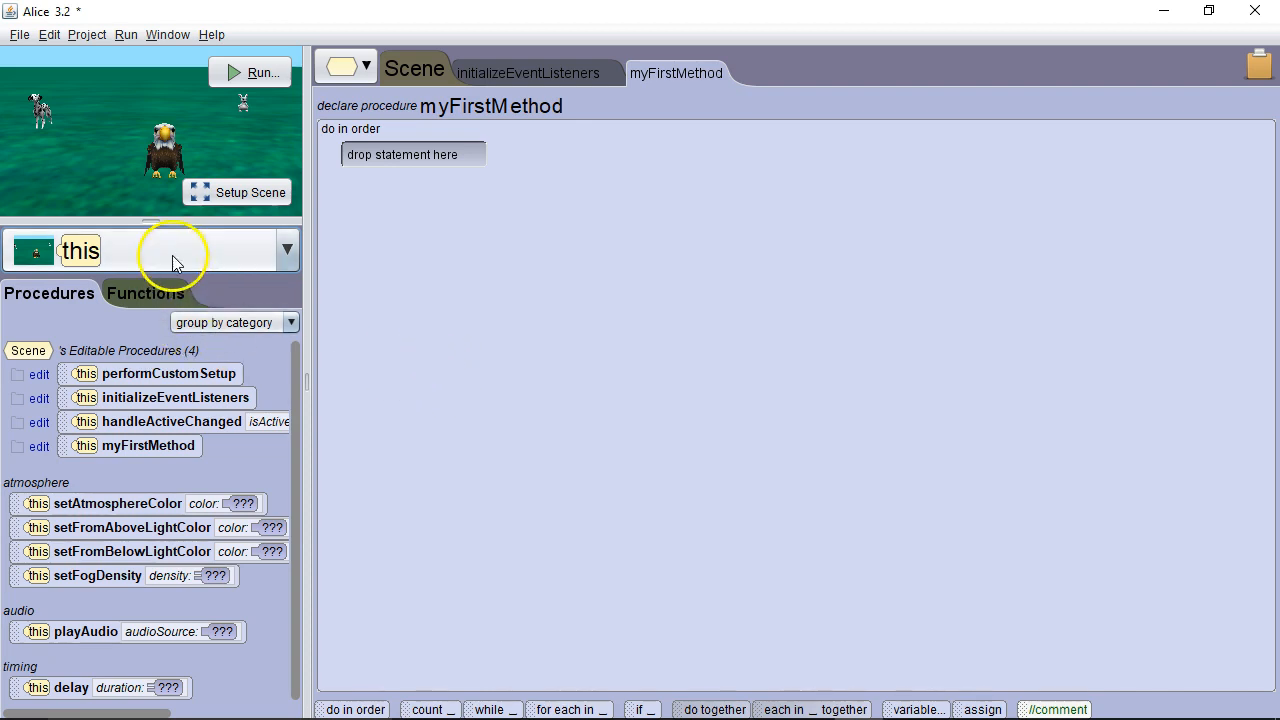
Add a camera move RIGHT by 0.5 statement to myFirstMethod and run the world once.
click(288, 248)
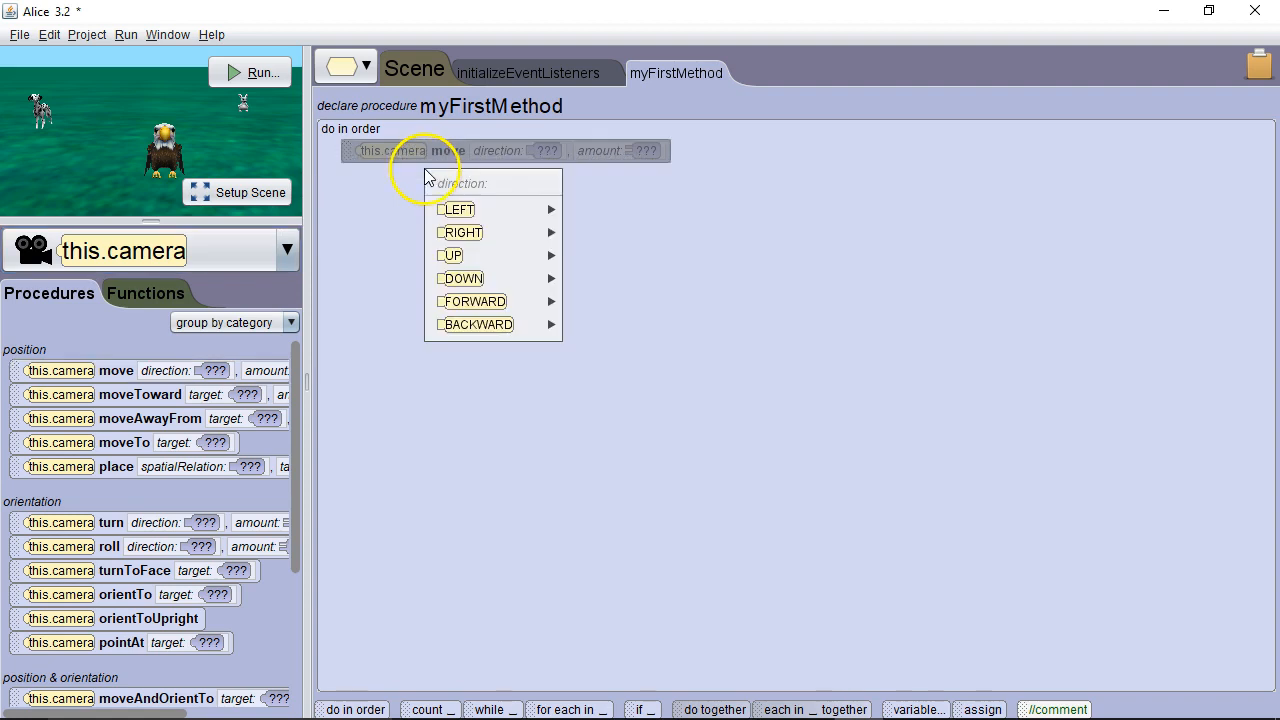
mouse_move(464, 232)
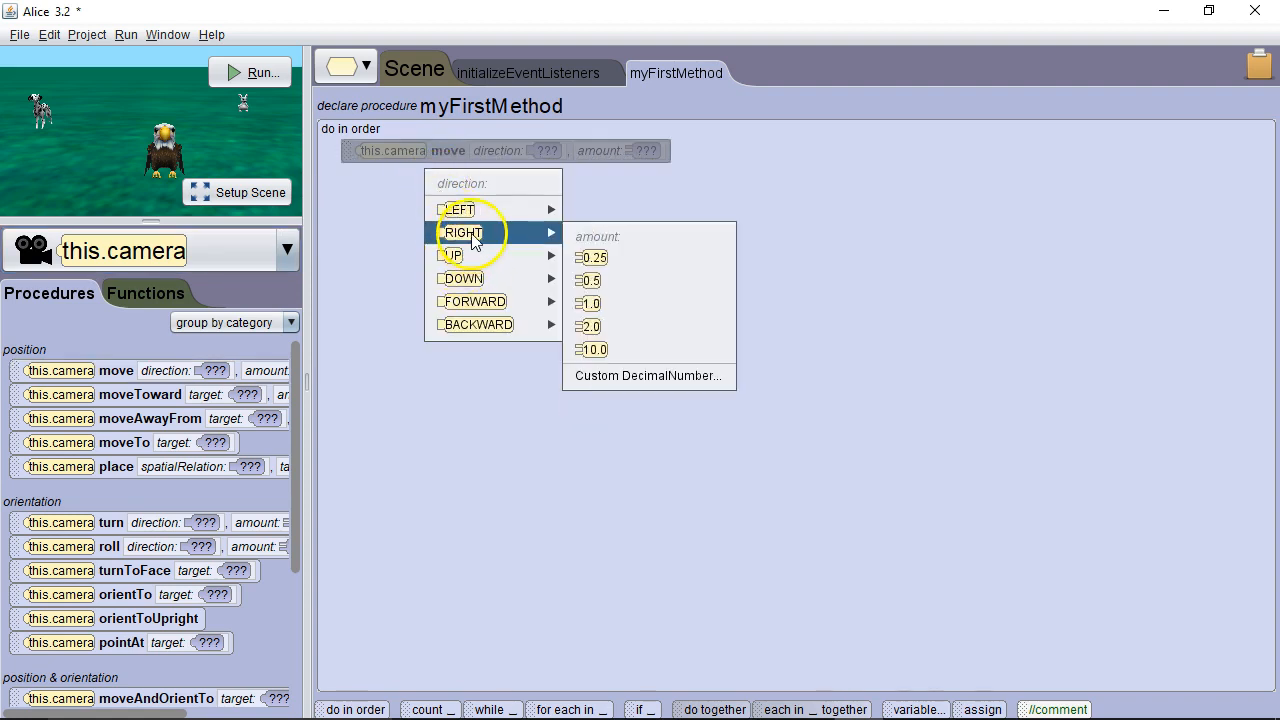
click(588, 280)
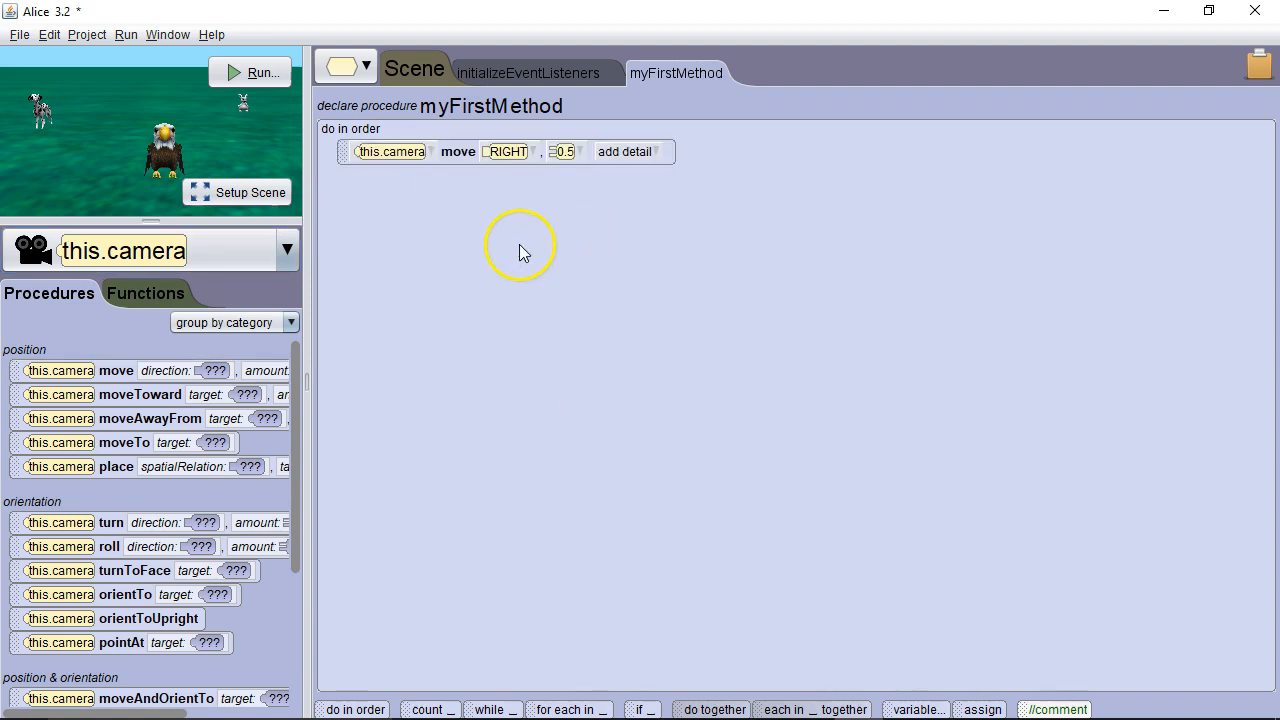
mouse_move(432, 240)
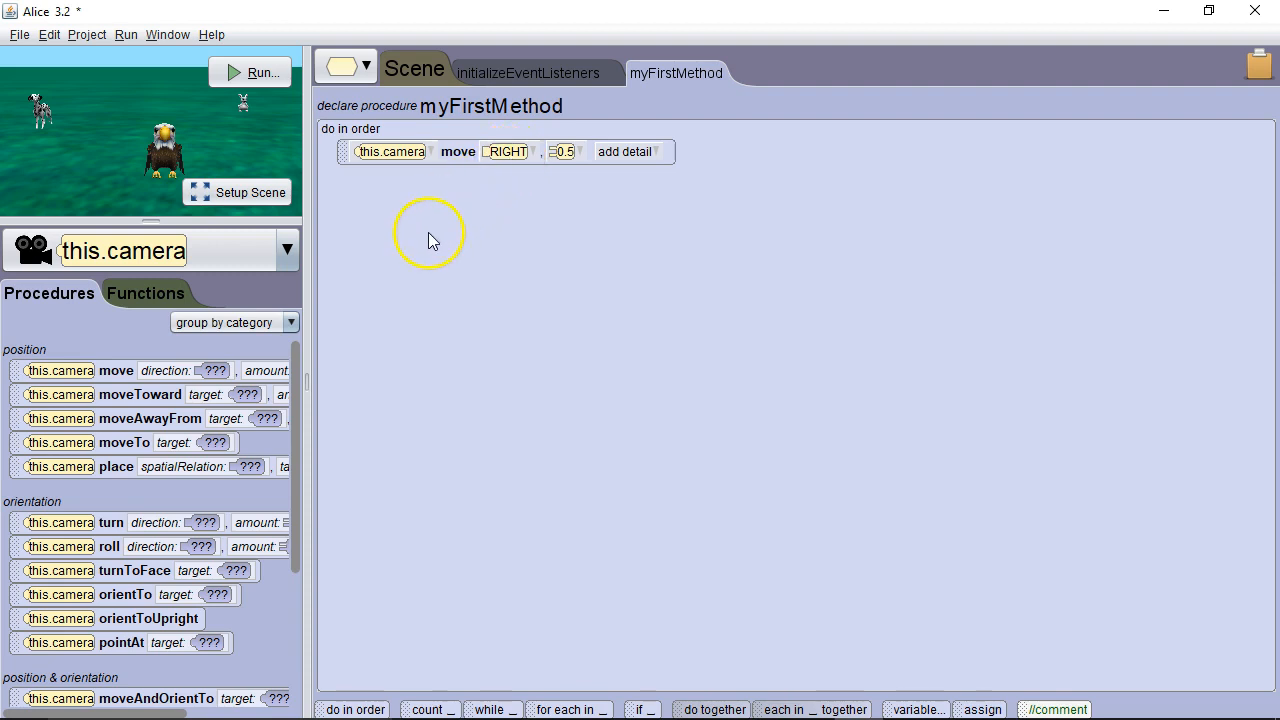
mouse_move(184, 178)
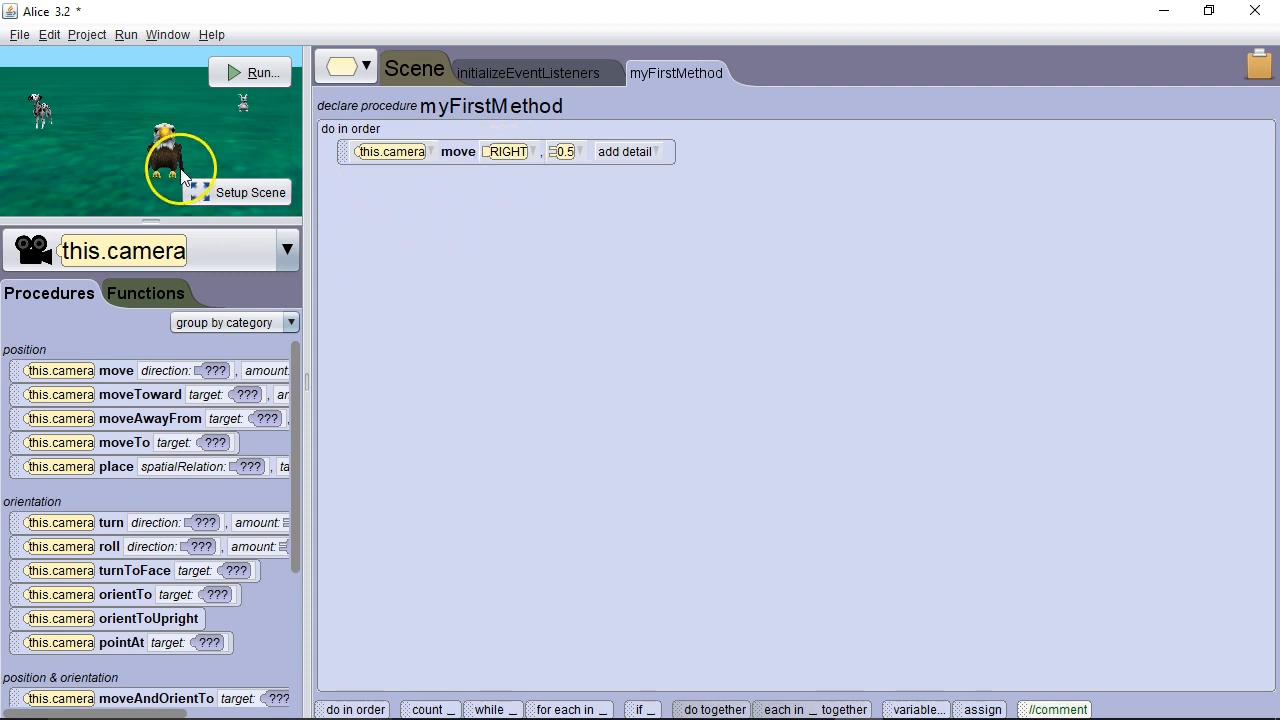
mouse_move(336, 162)
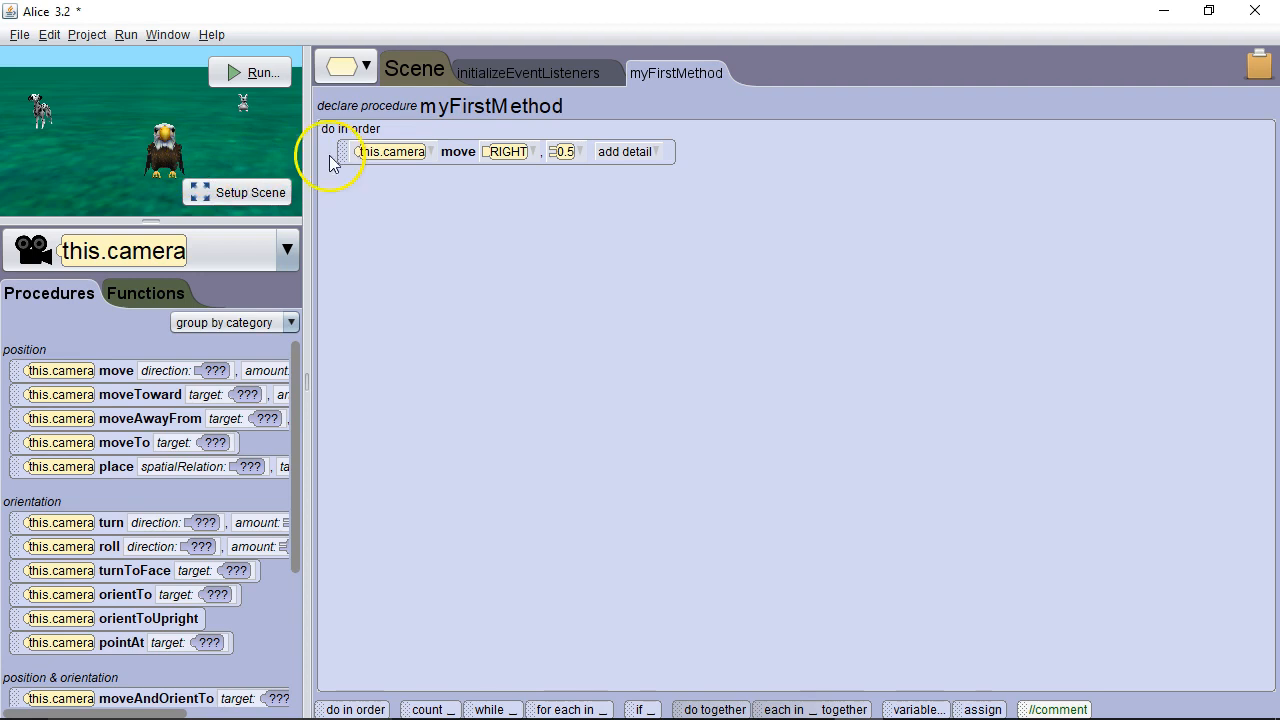
click(256, 72)
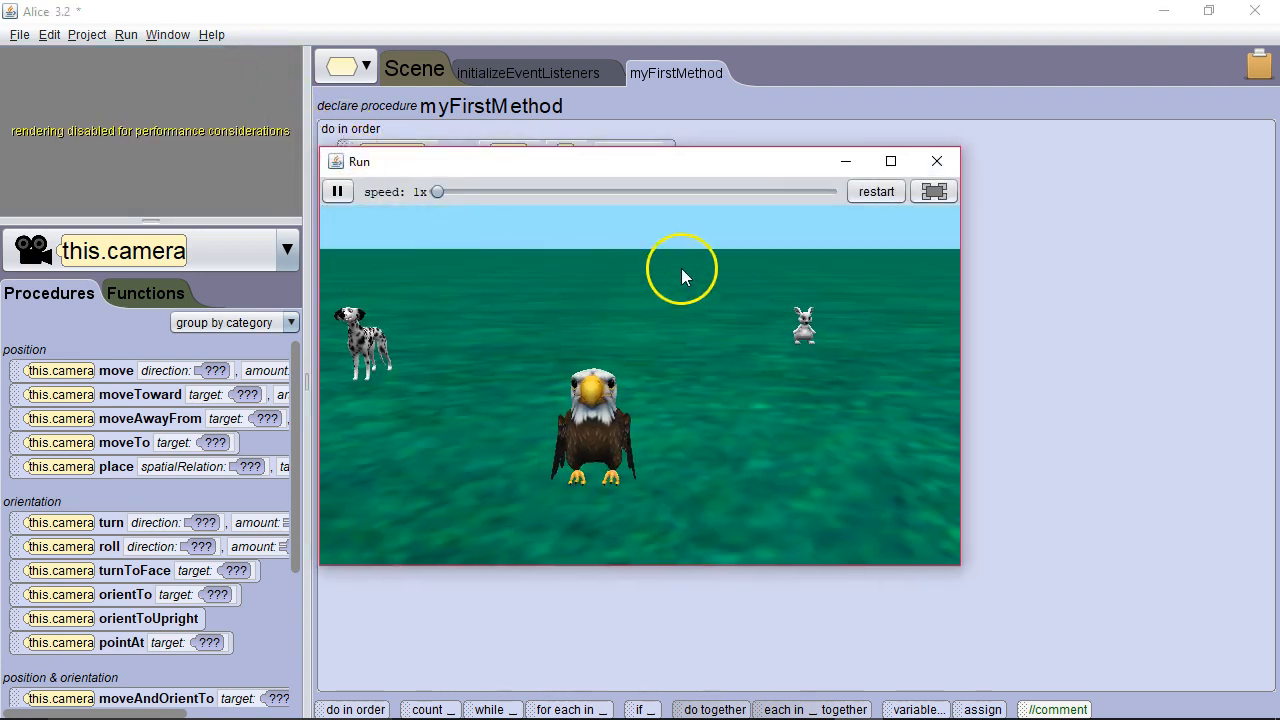
click(936, 160)
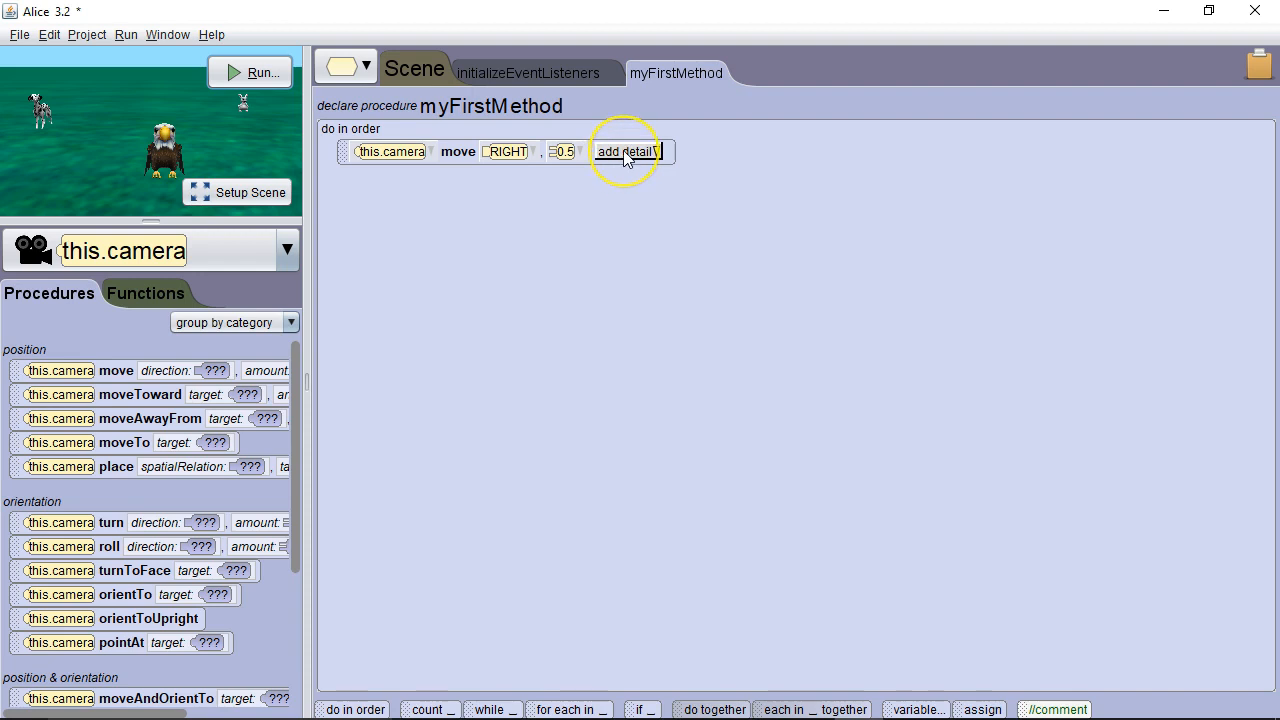
Add an asSeenBy this.eagle detail to the camera move and run the world again.
click(628, 152)
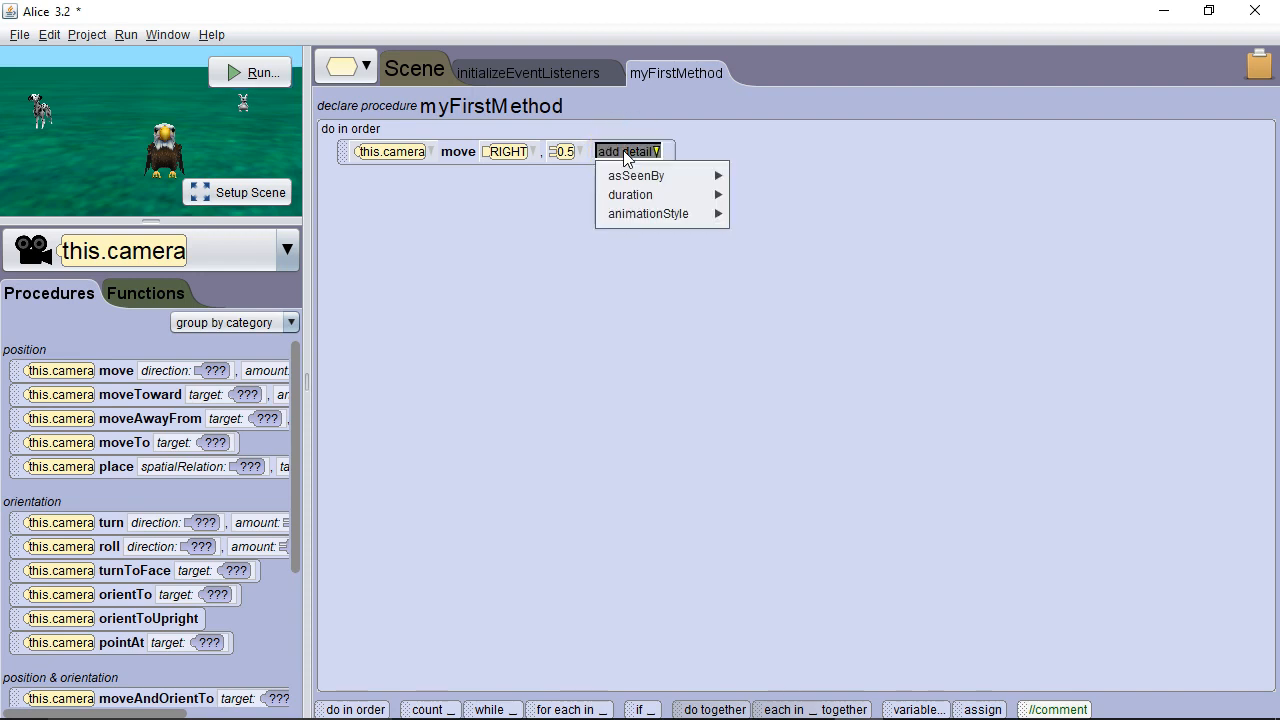
mouse_move(636, 176)
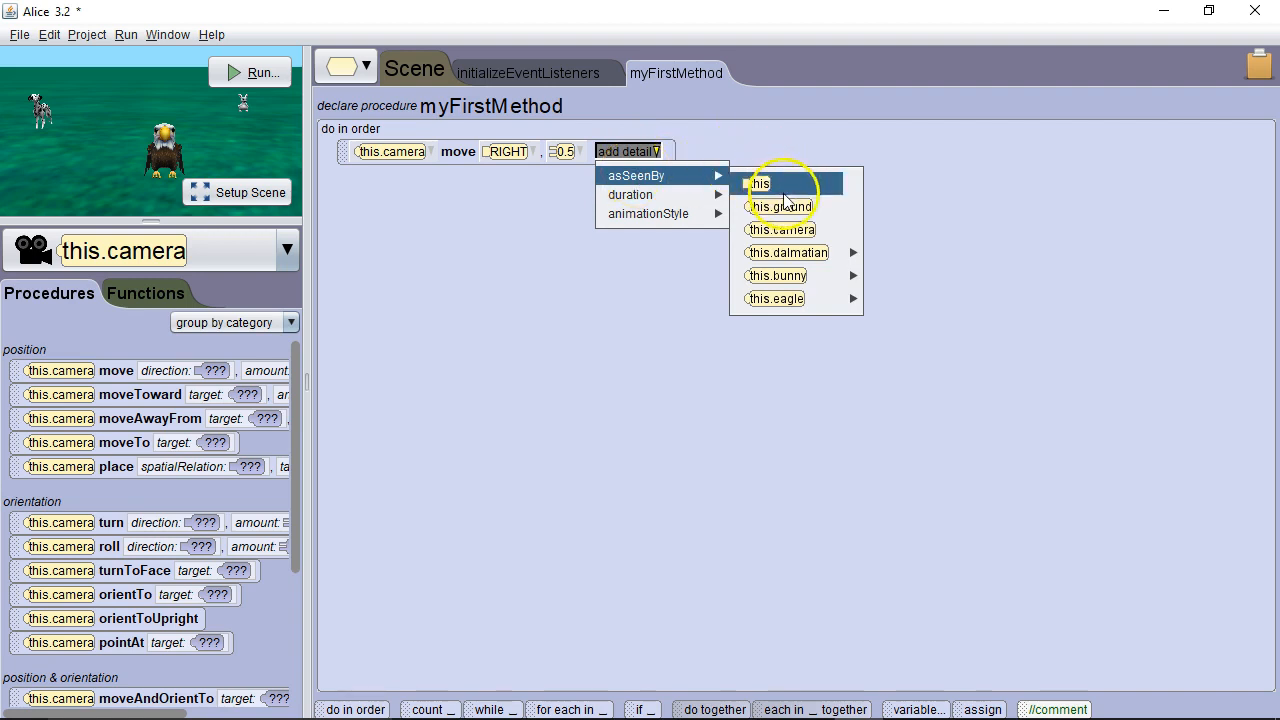
mouse_move(780, 298)
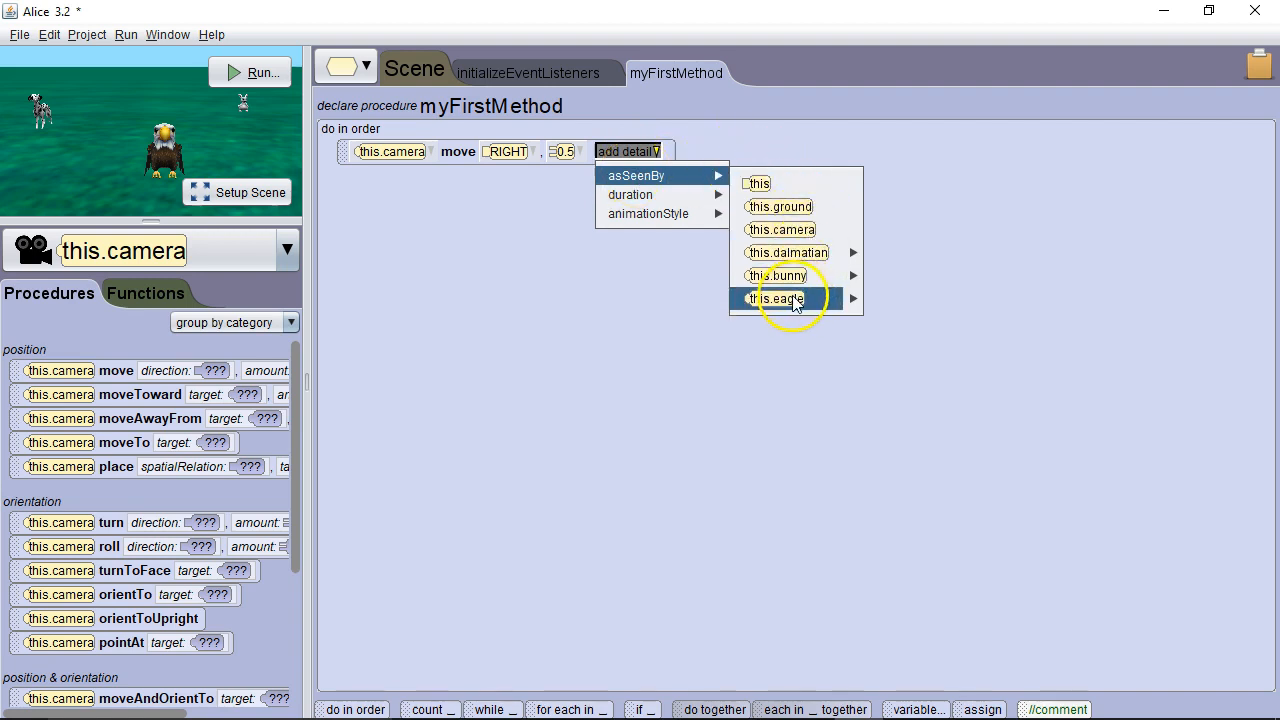
click(778, 298)
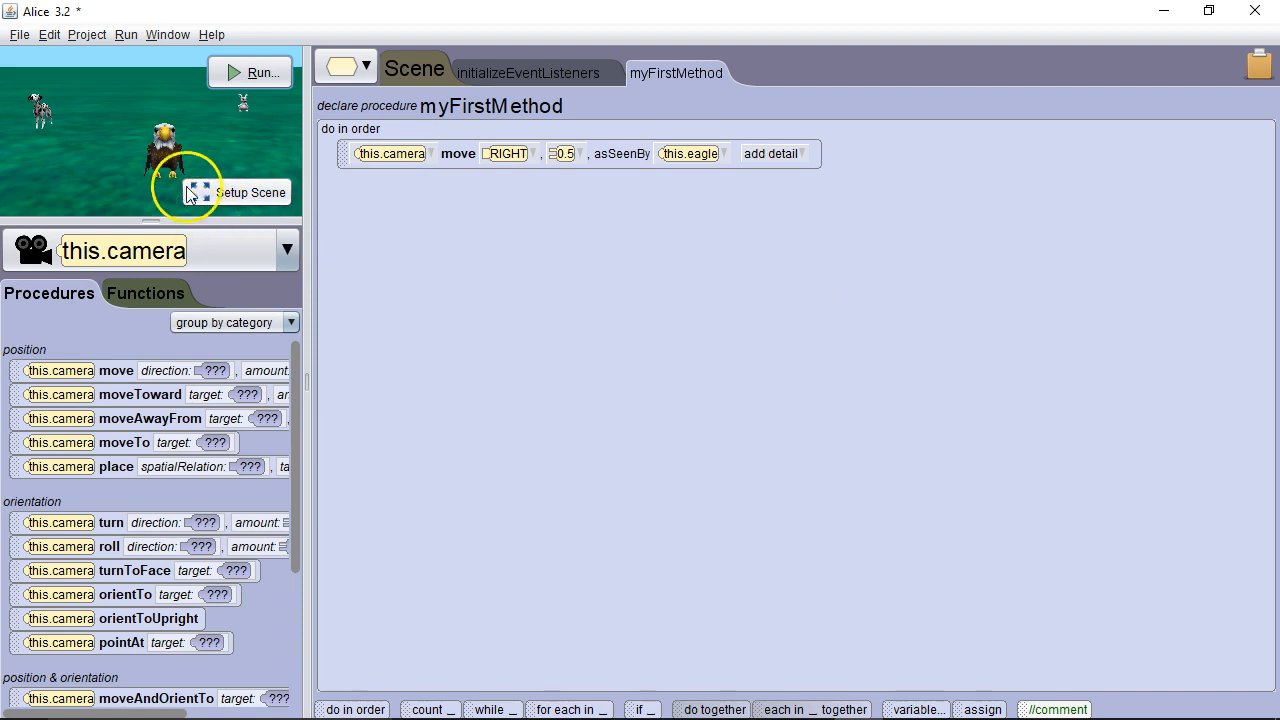
mouse_move(140, 164)
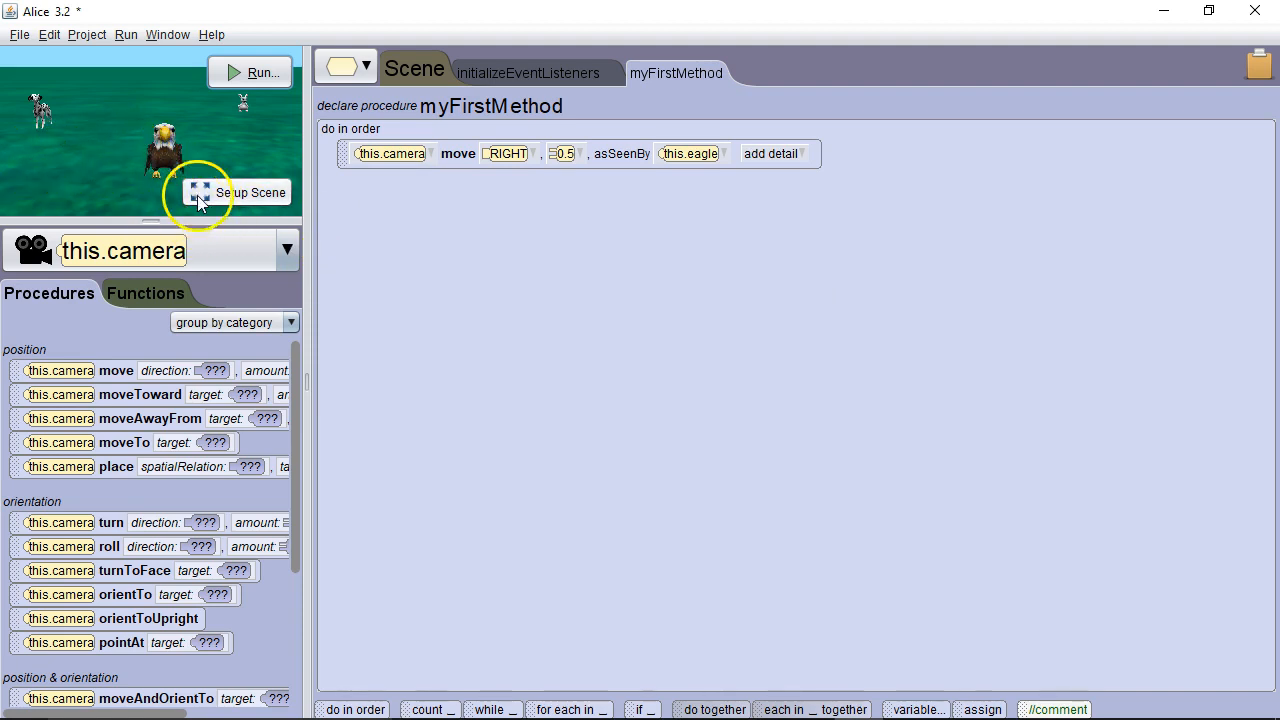
click(256, 72)
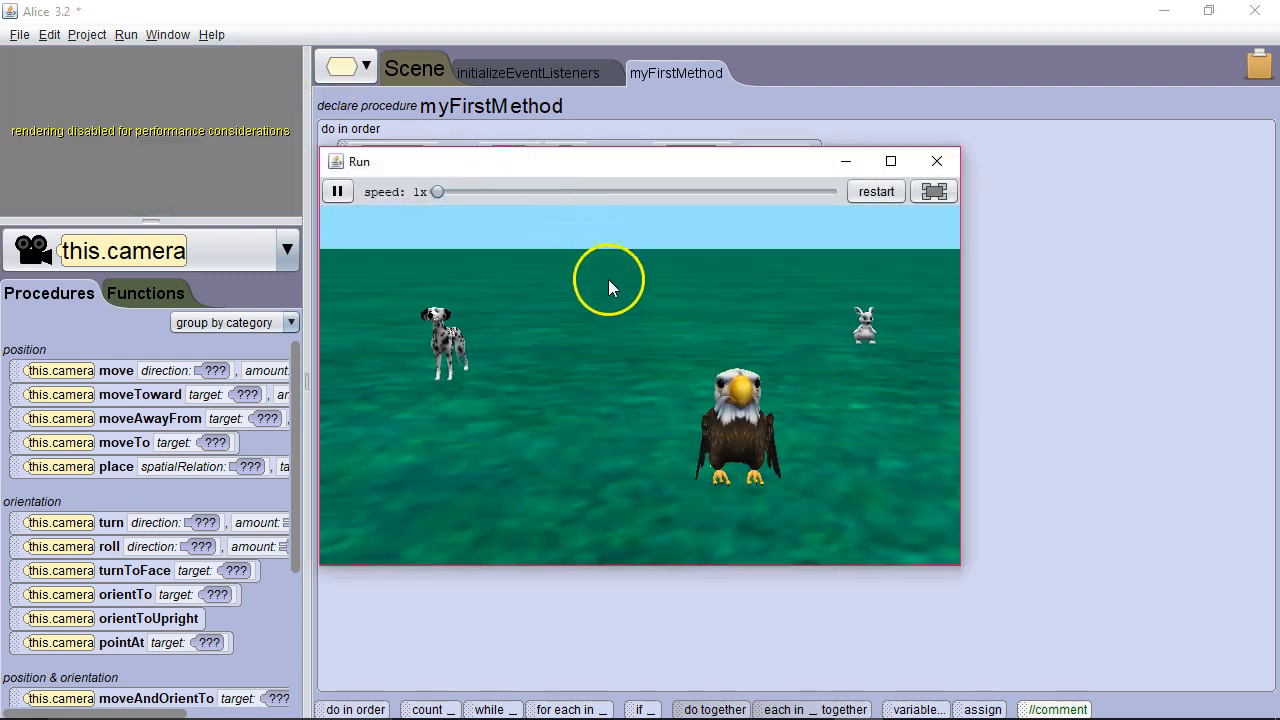
mouse_move(936, 160)
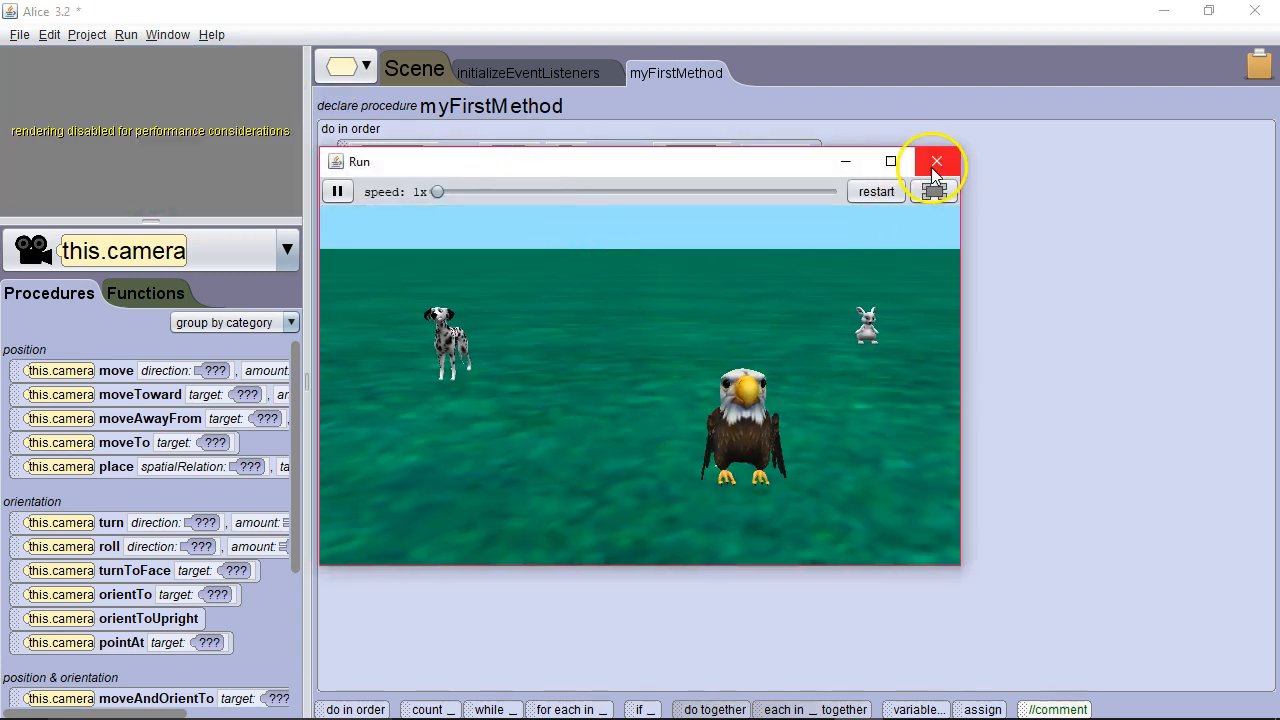
click(936, 160)
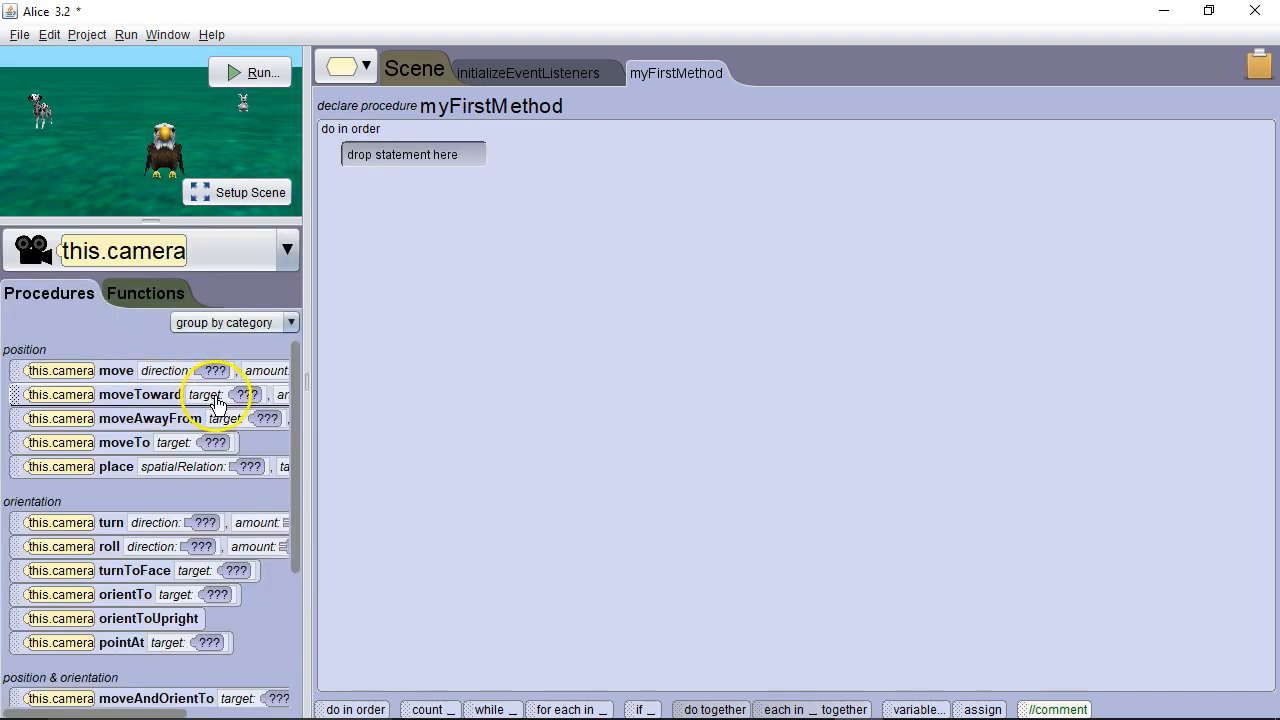
mouse_move(190, 428)
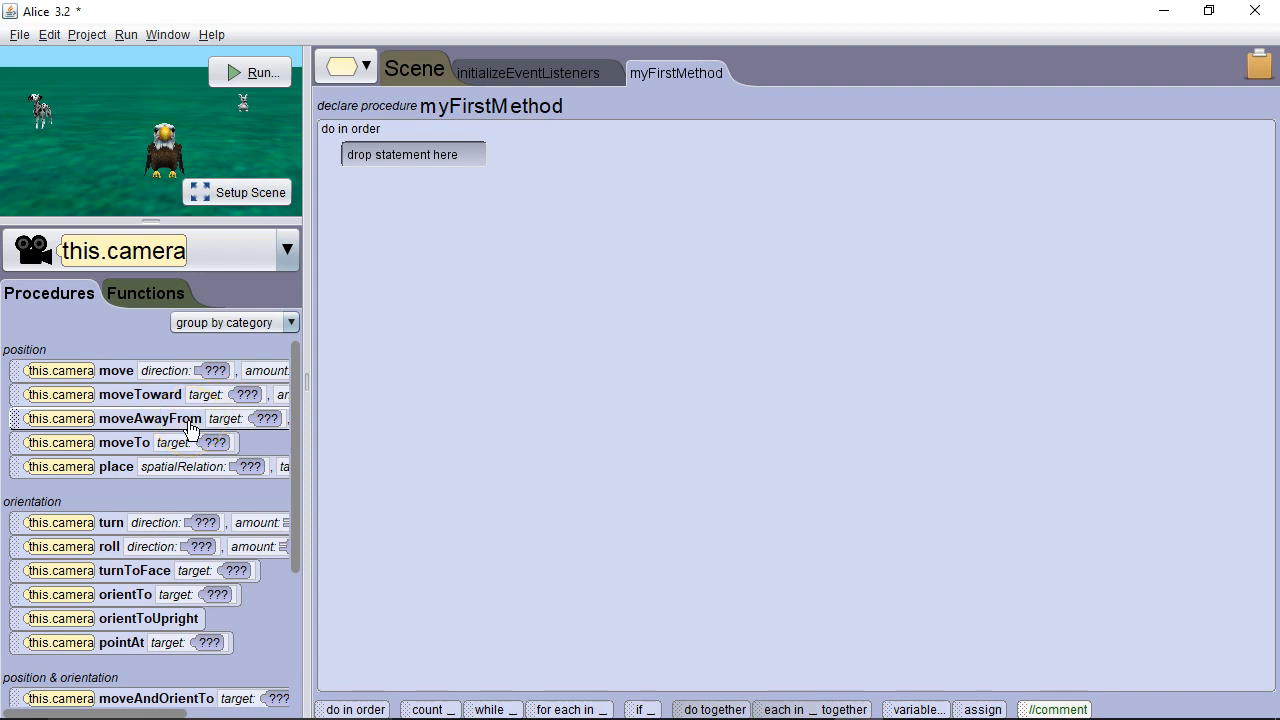
mouse_move(146, 442)
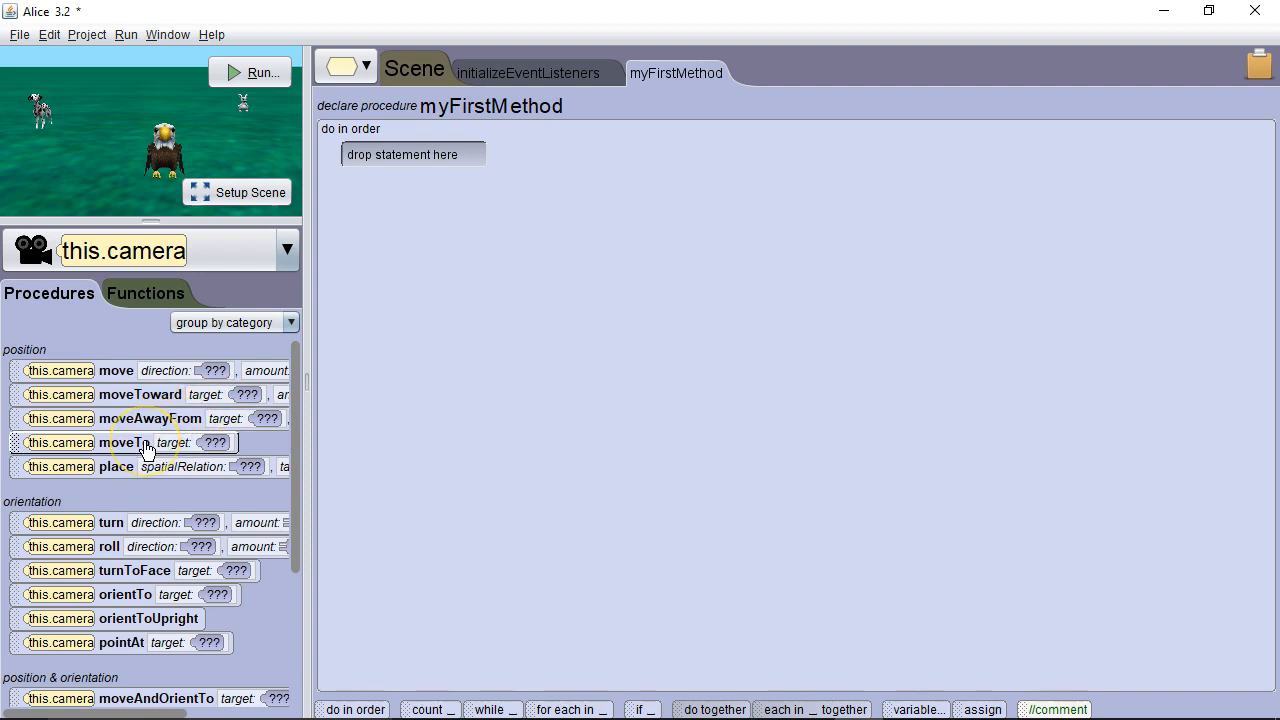
mouse_move(148, 512)
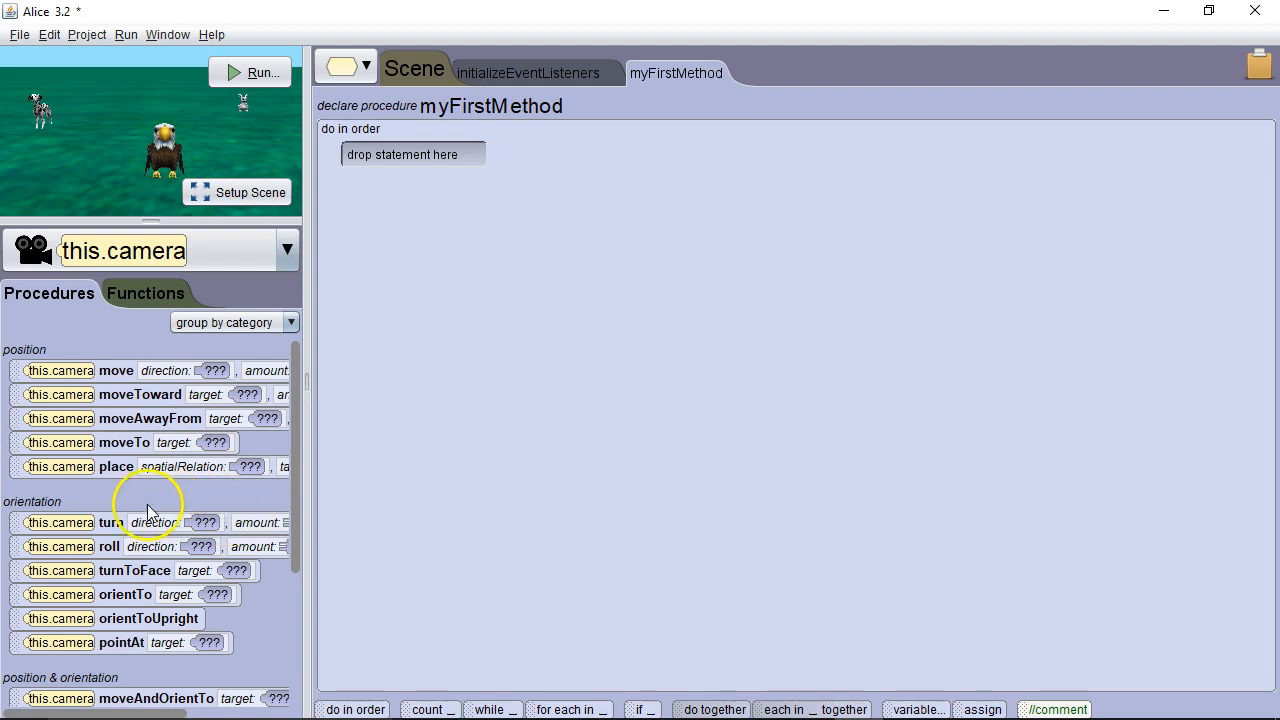
mouse_move(248, 466)
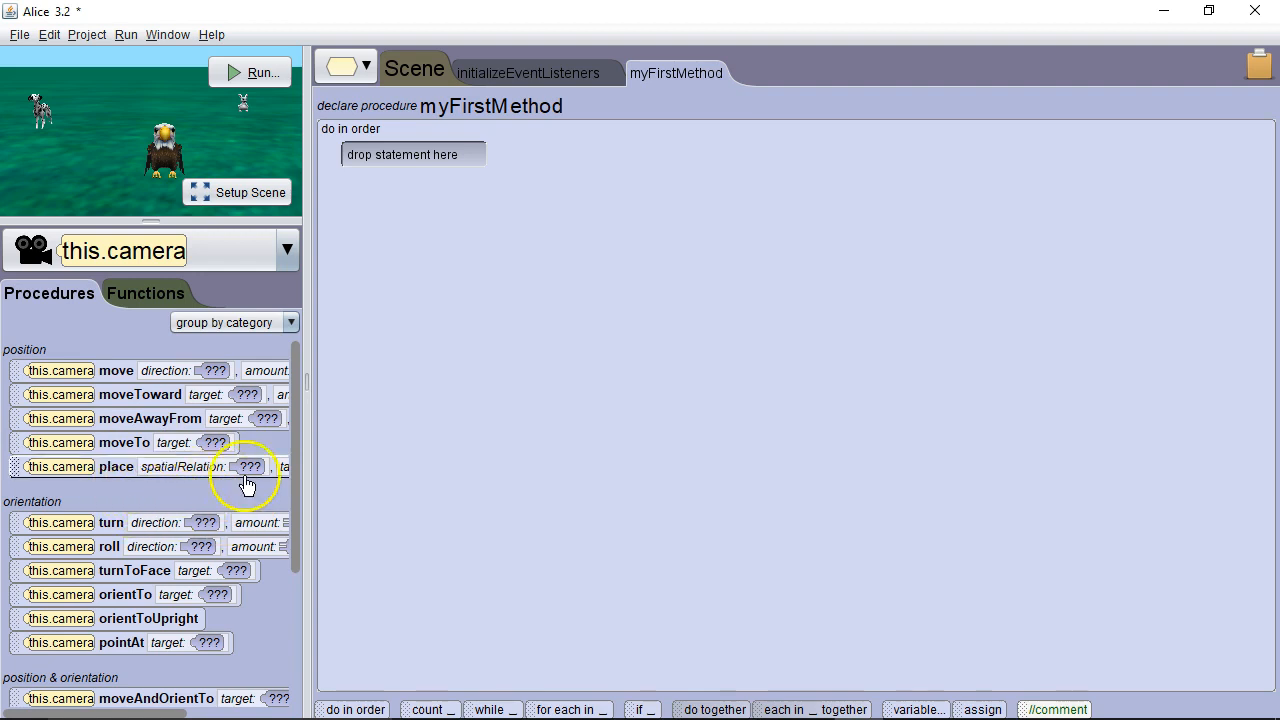
Browse down the camera's position procedures after clearing myFirstMethod.
scroll(down, 3)
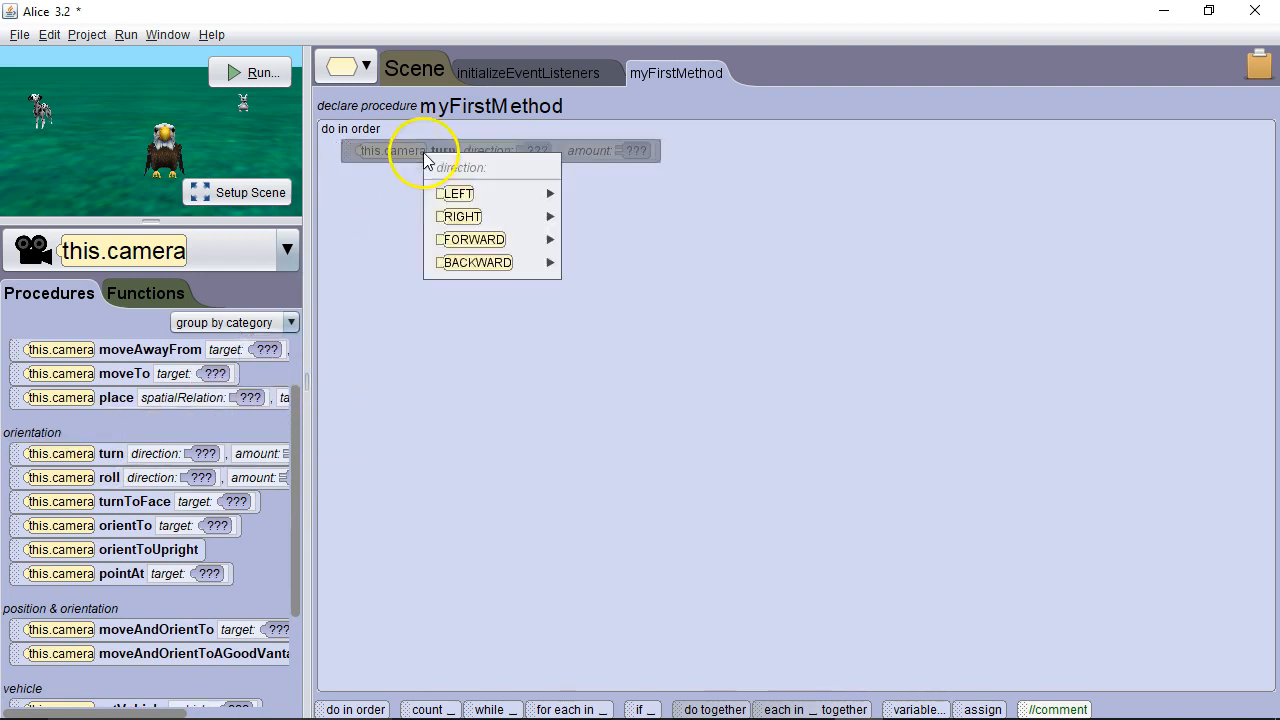
mouse_move(456, 192)
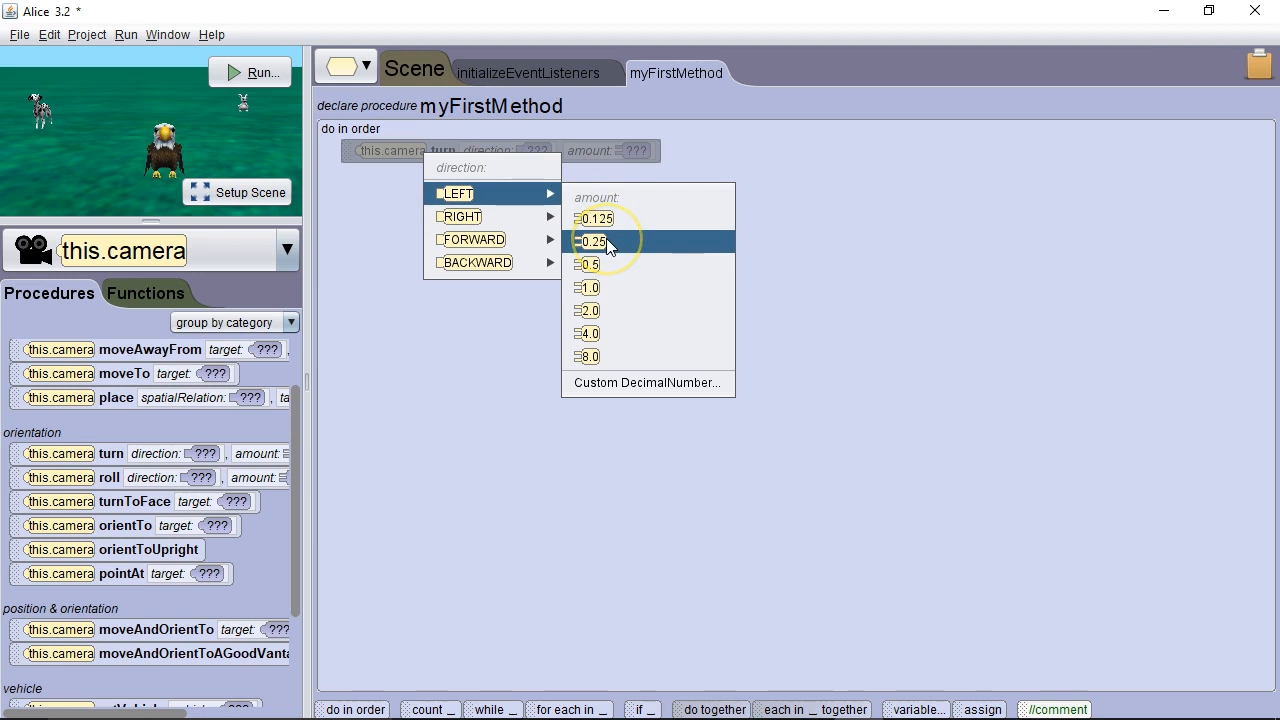
Add a camera turn LEFT by 0.25 statement and run it once before the amount becomes 1.0.
click(588, 240)
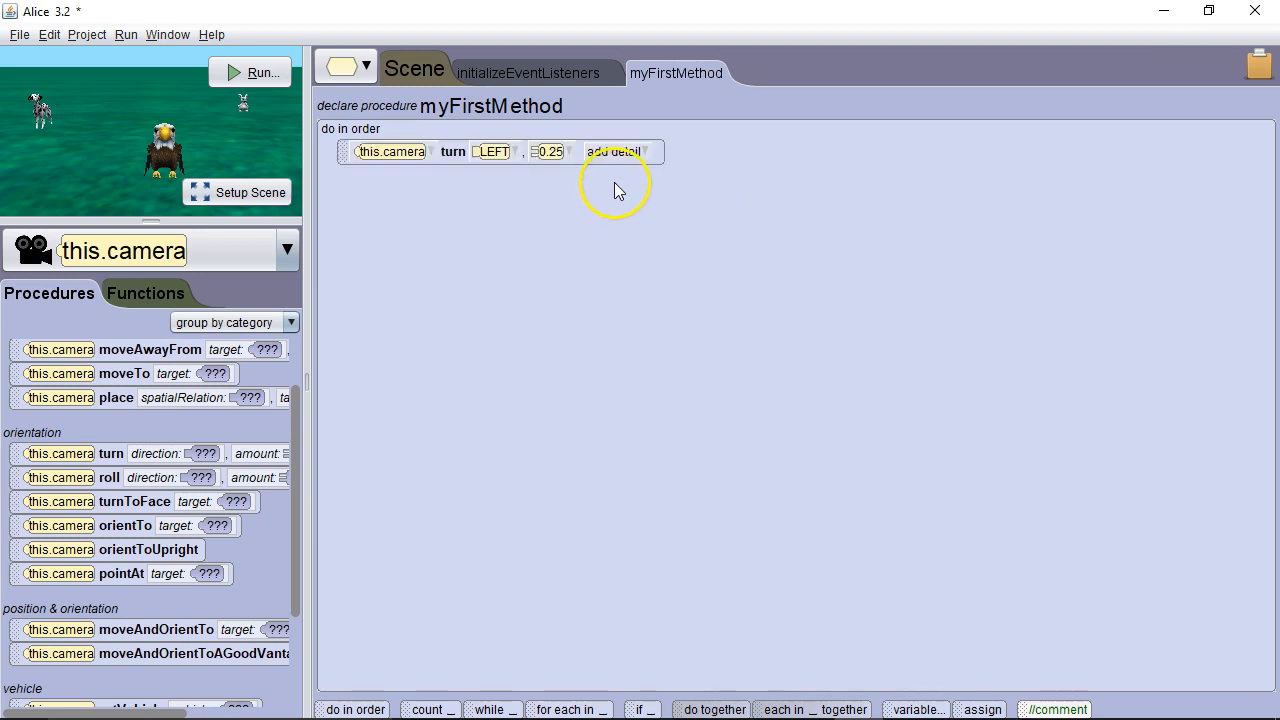
mouse_move(250, 72)
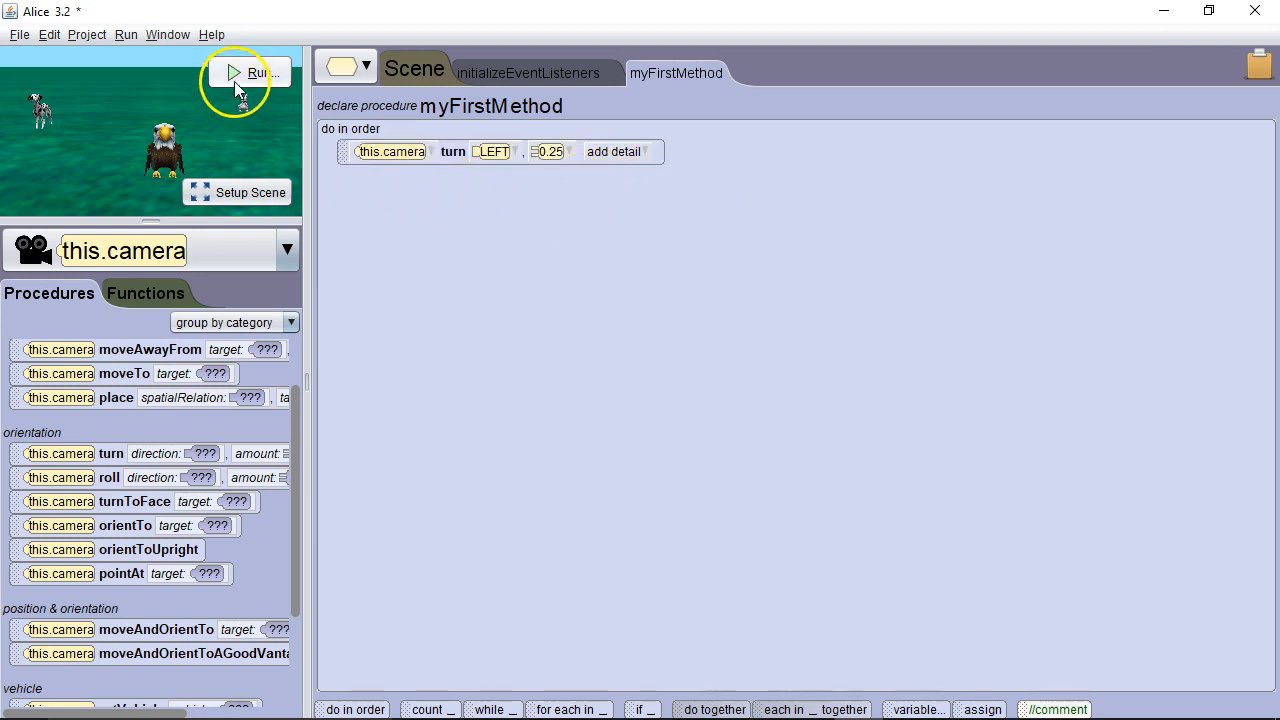
click(244, 72)
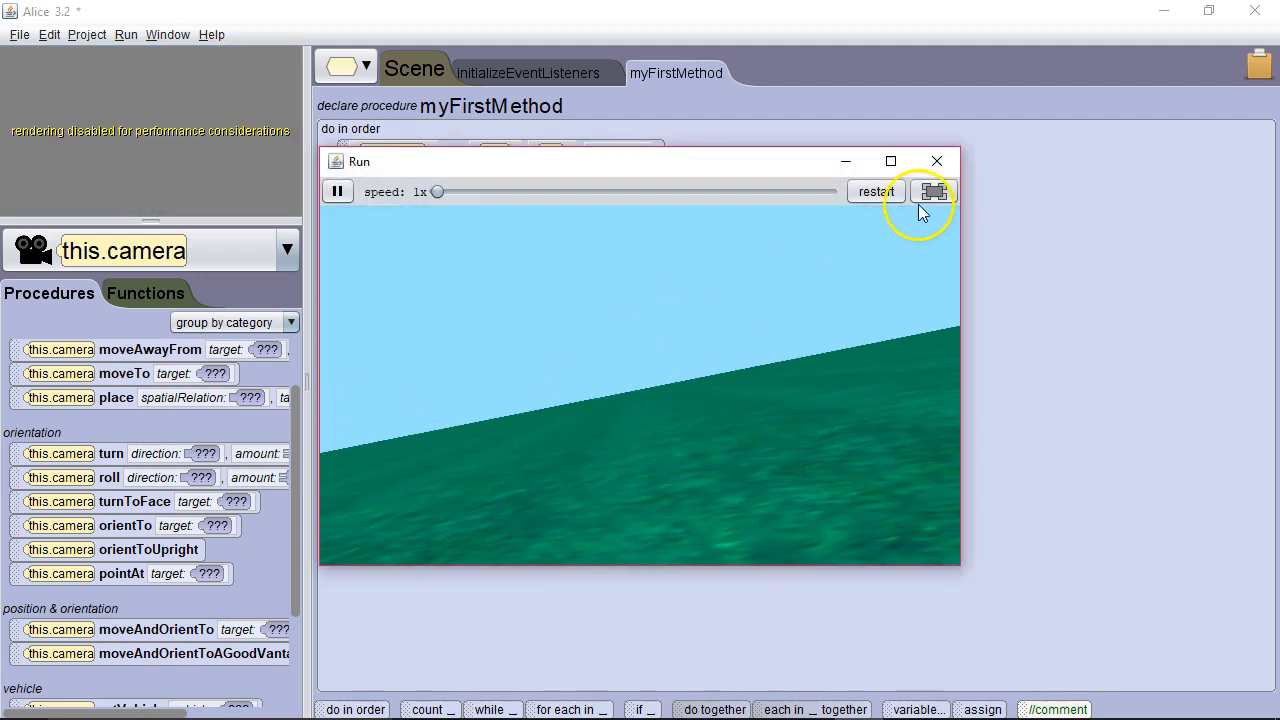
click(936, 160)
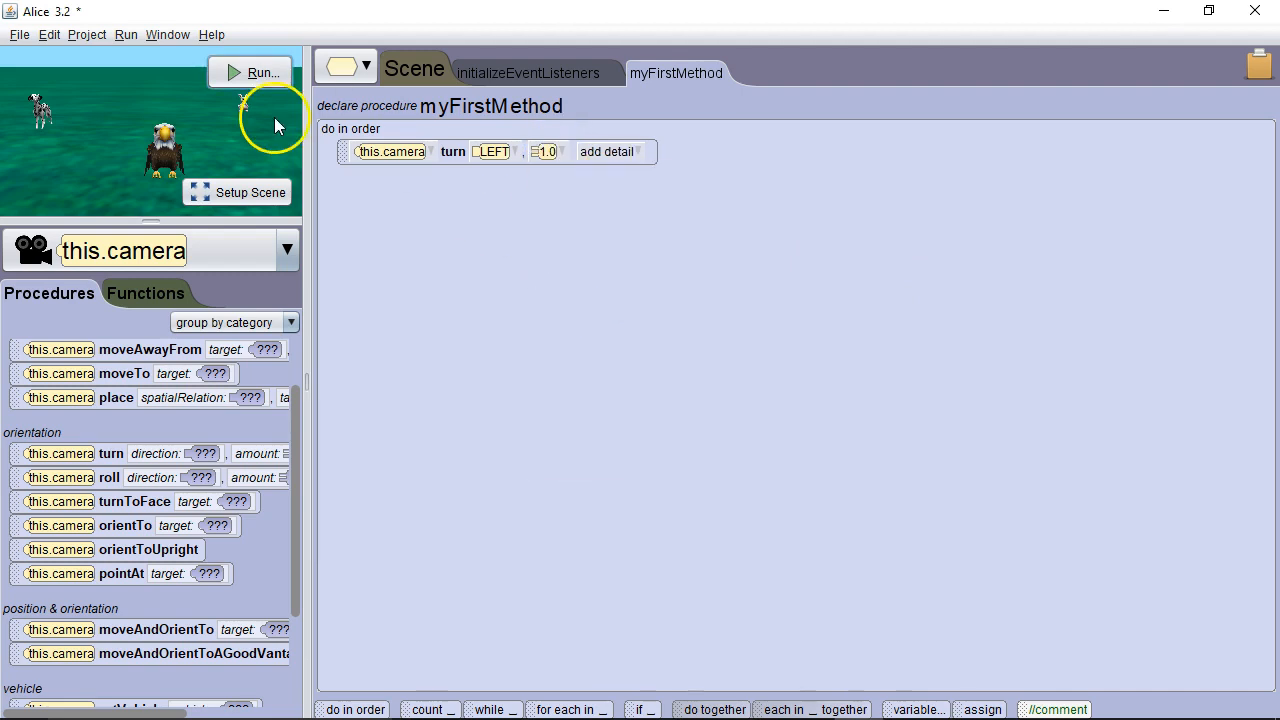
Give the camera's left turn a 3.0 duration detail and run the scene to watch the slower turn.
click(608, 152)
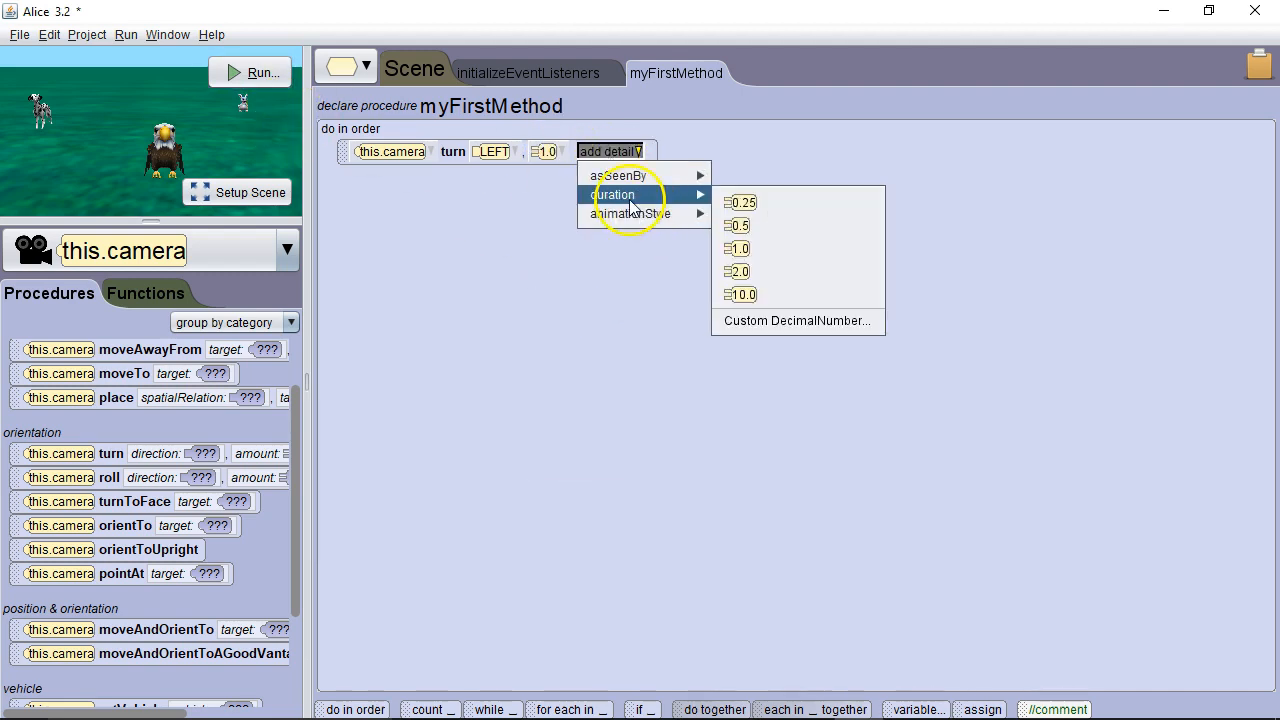
click(796, 320)
text(3)
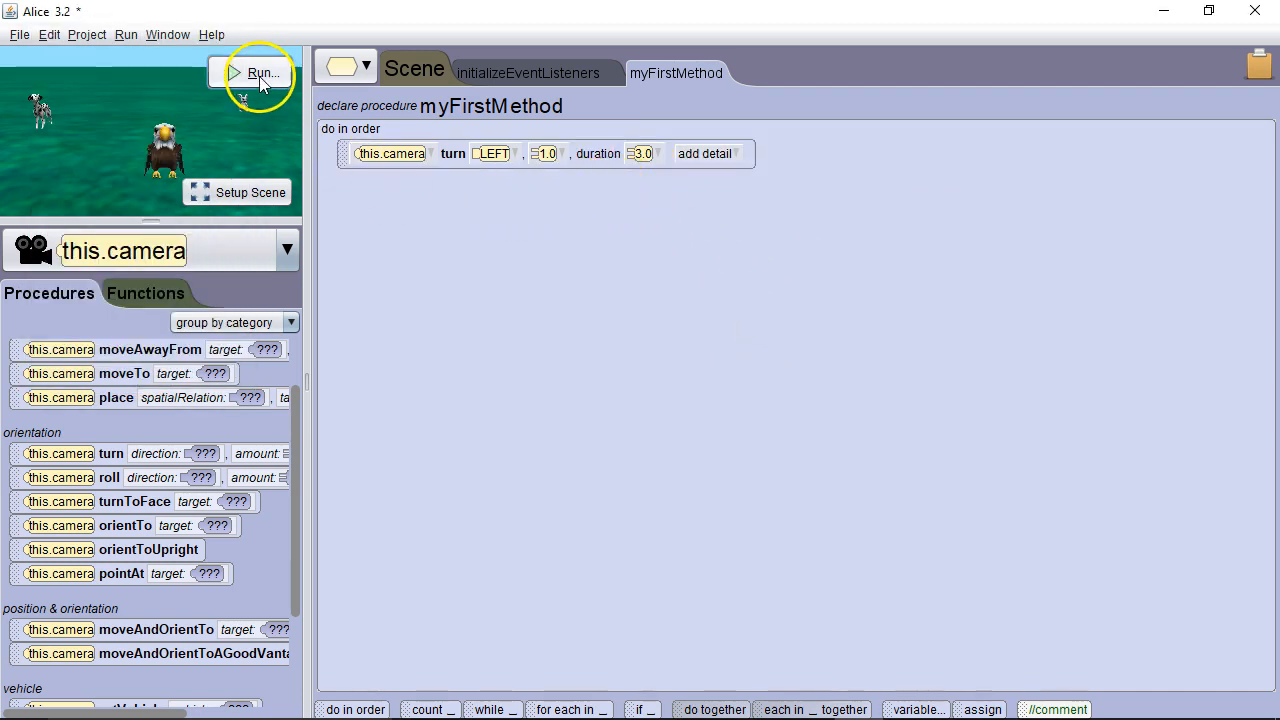
click(258, 72)
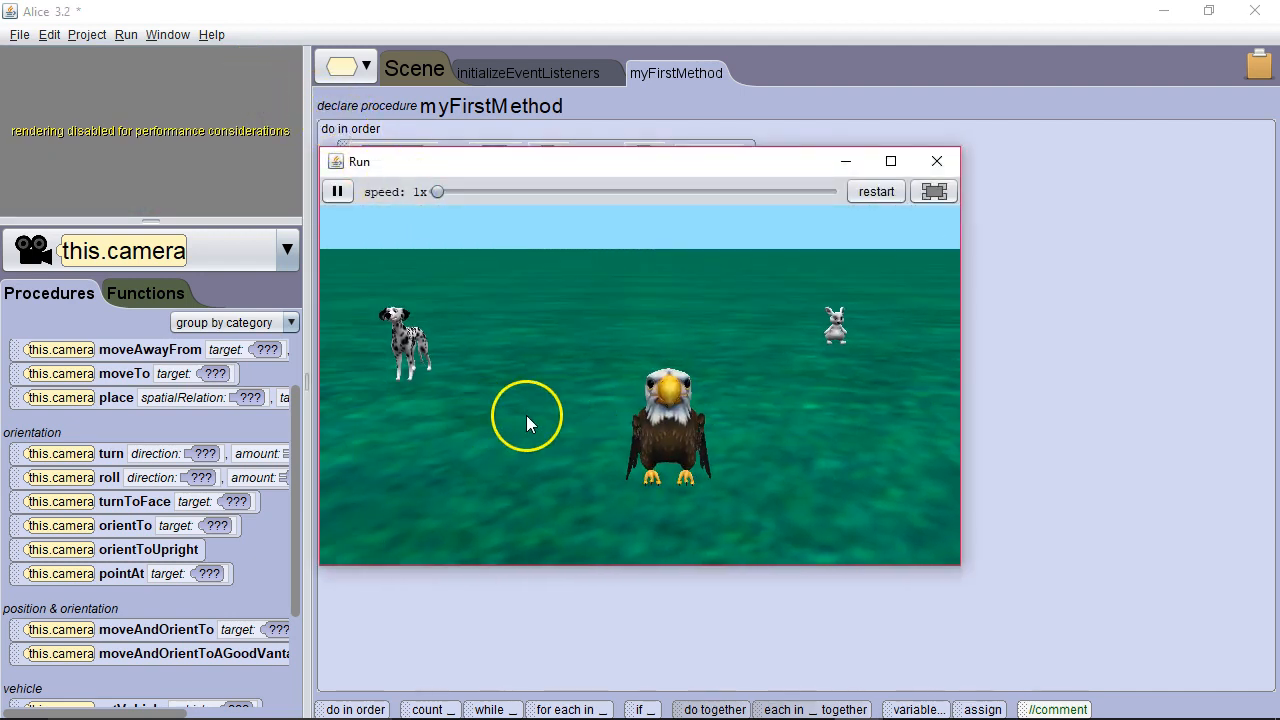
click(936, 160)
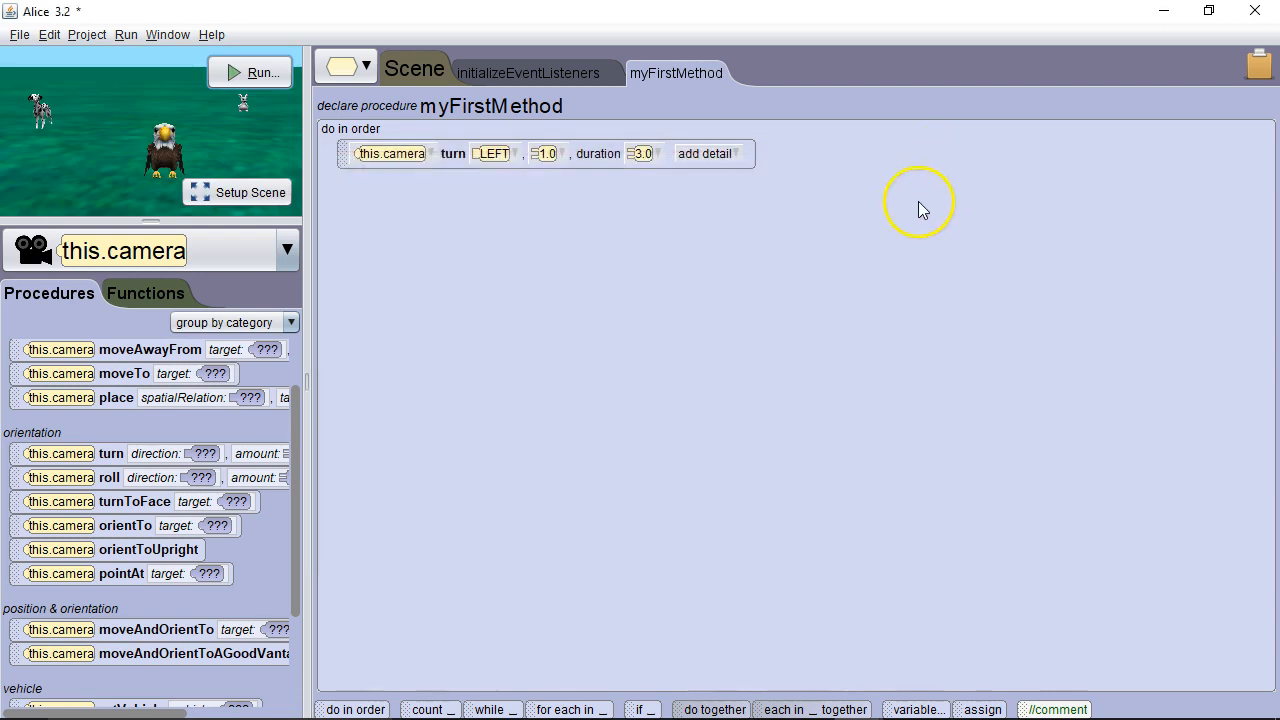
mouse_move(716, 184)
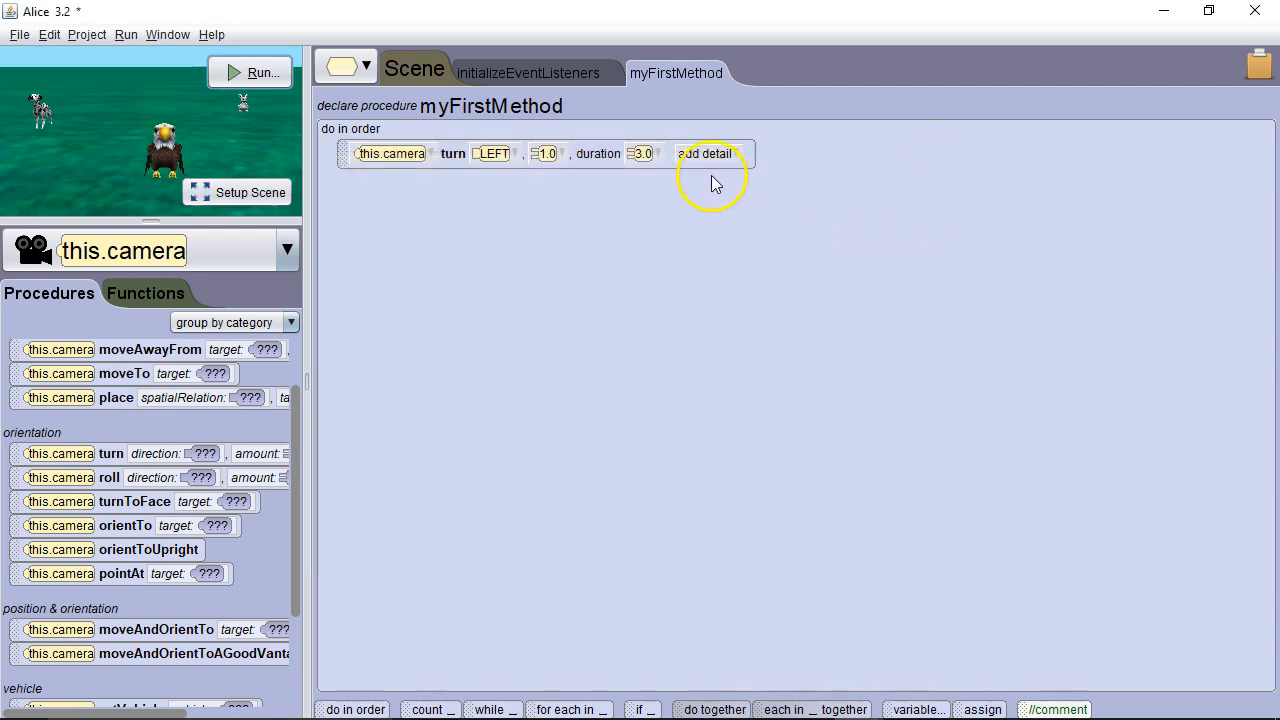
Add an asSeenBy this.eagle detail to the camera turn and run the scene.
click(704, 152)
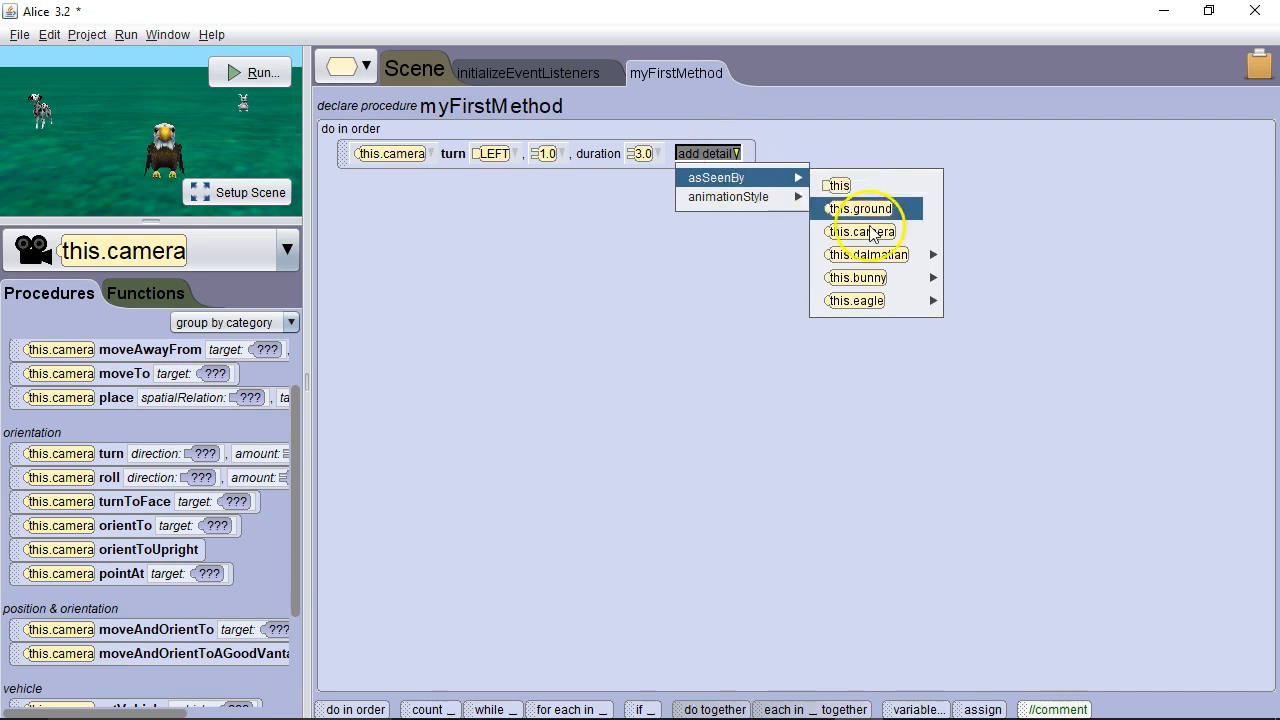
click(860, 300)
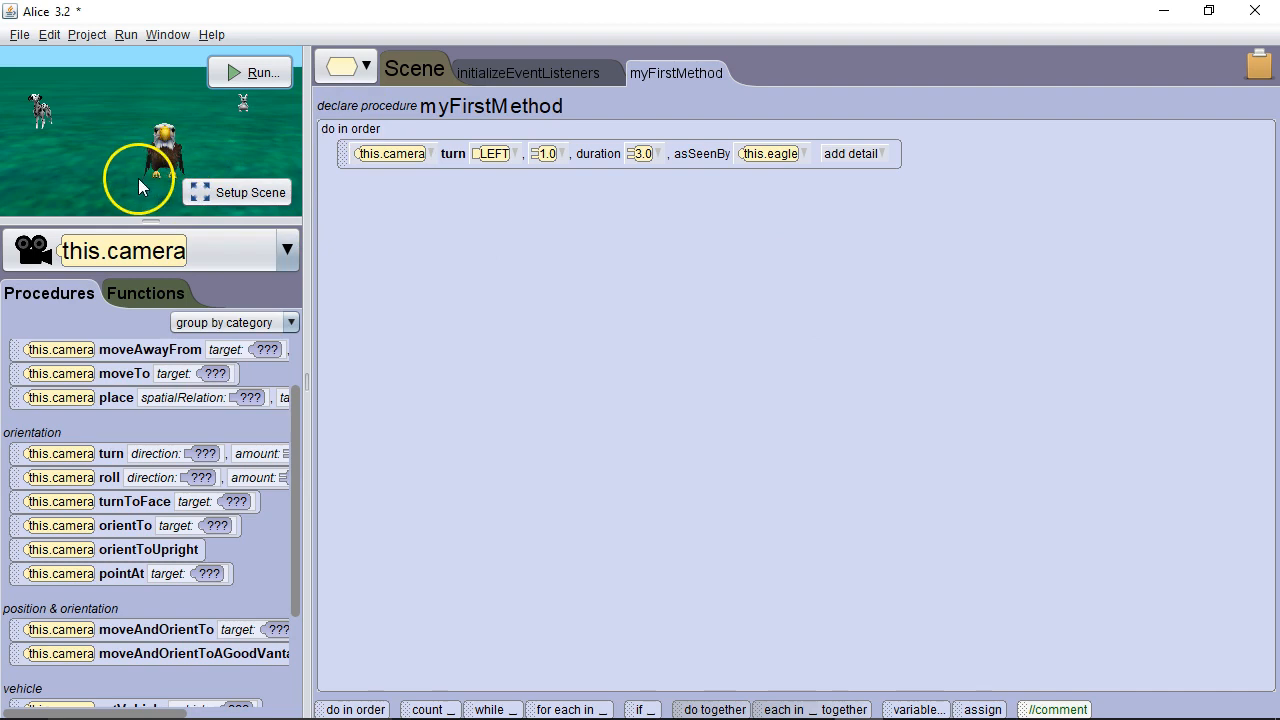
mouse_move(164, 198)
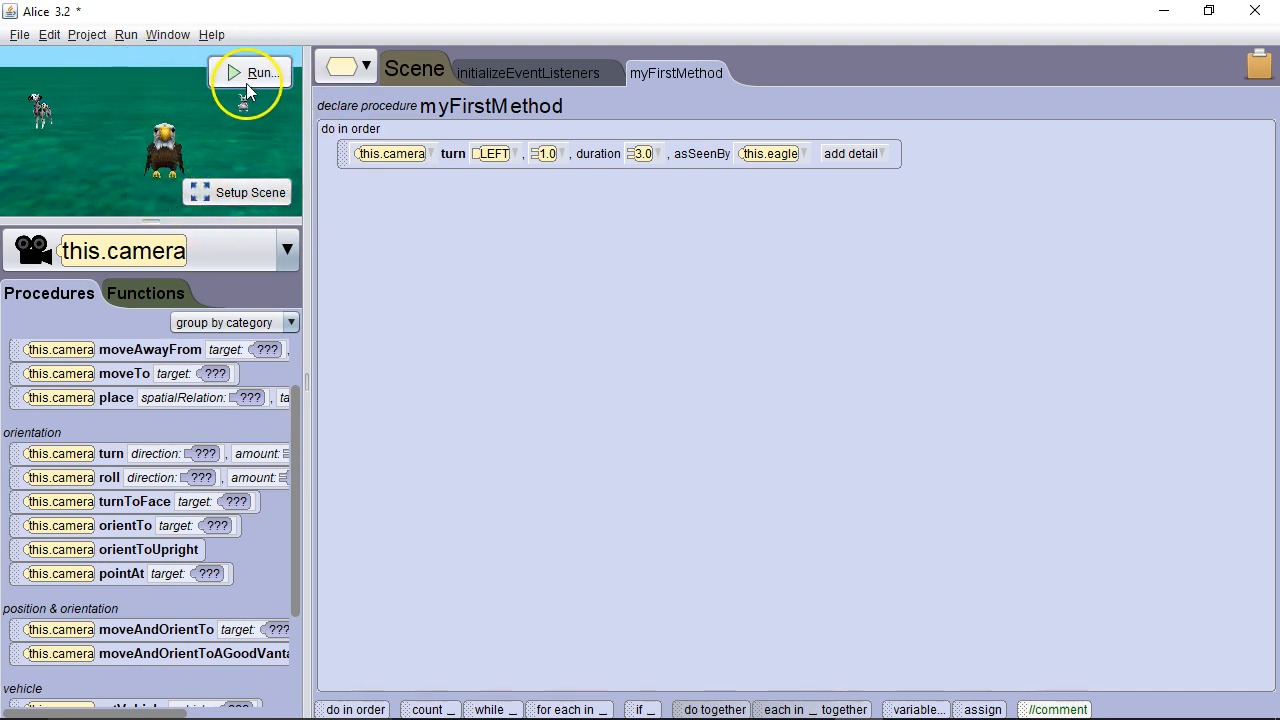
click(248, 72)
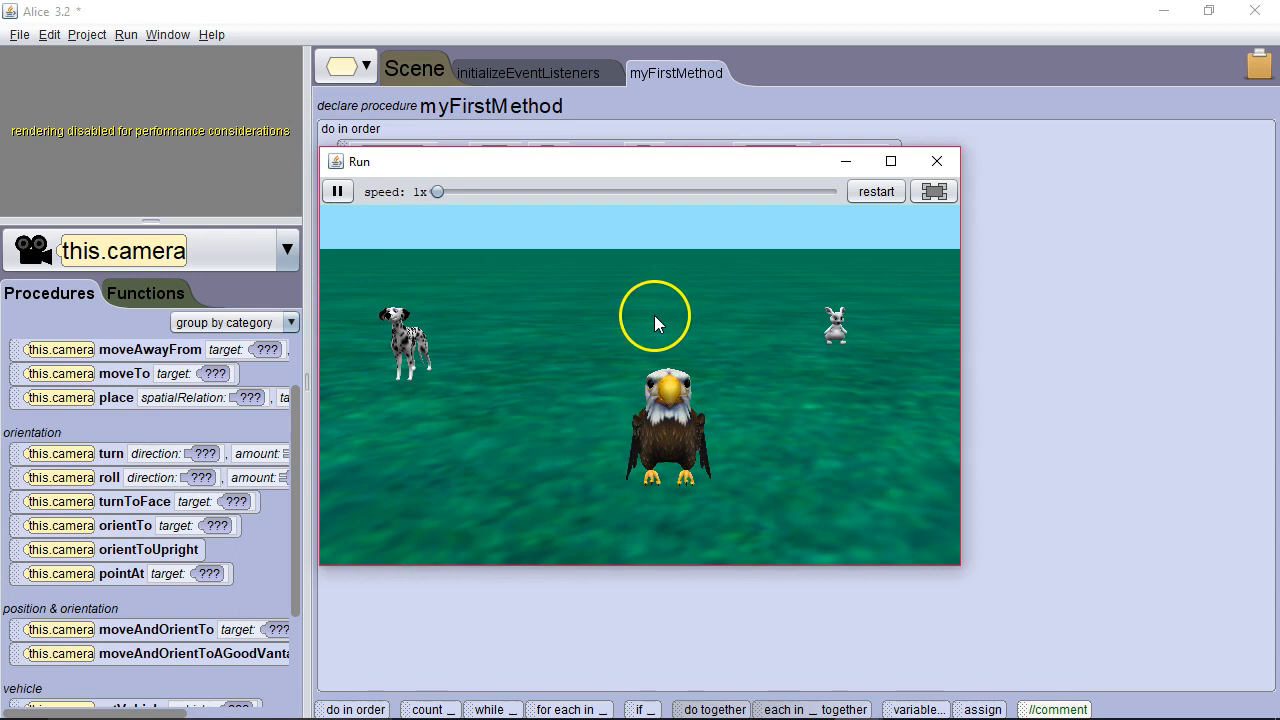
mouse_move(936, 162)
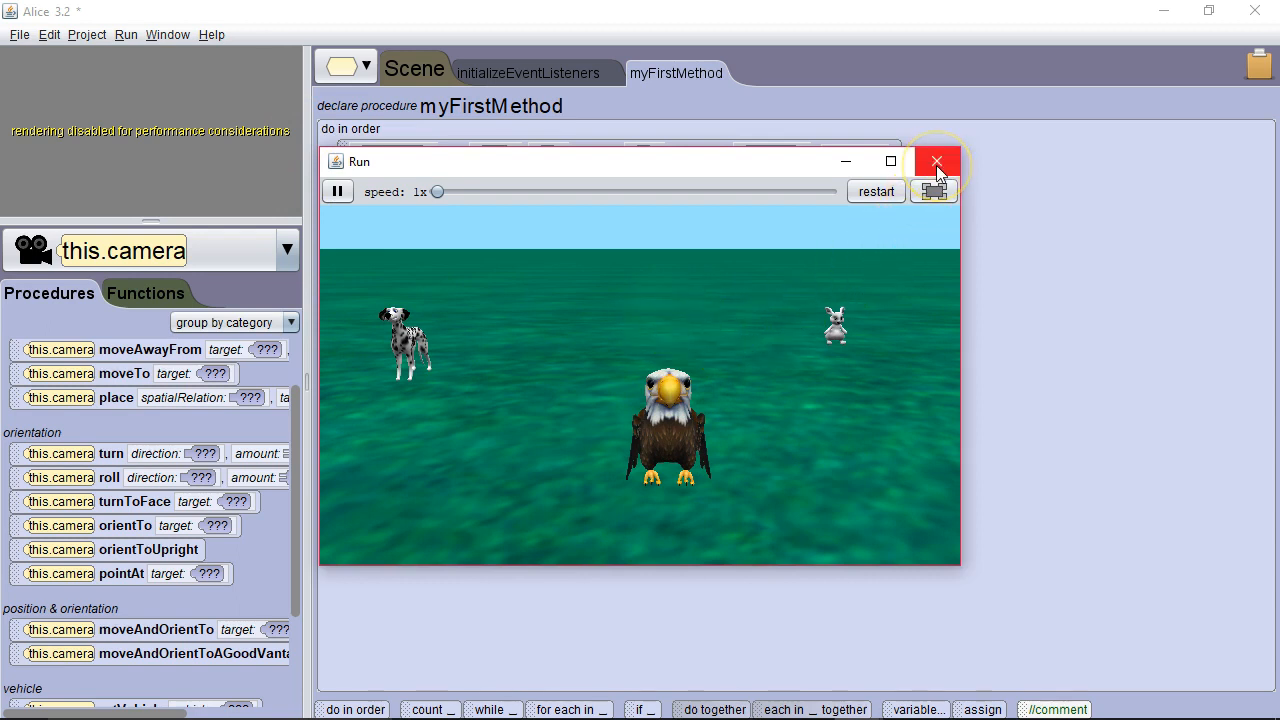
Change the turn's asSeenBy reference from this.eagle to this.dalmatian and run the scene again.
click(936, 162)
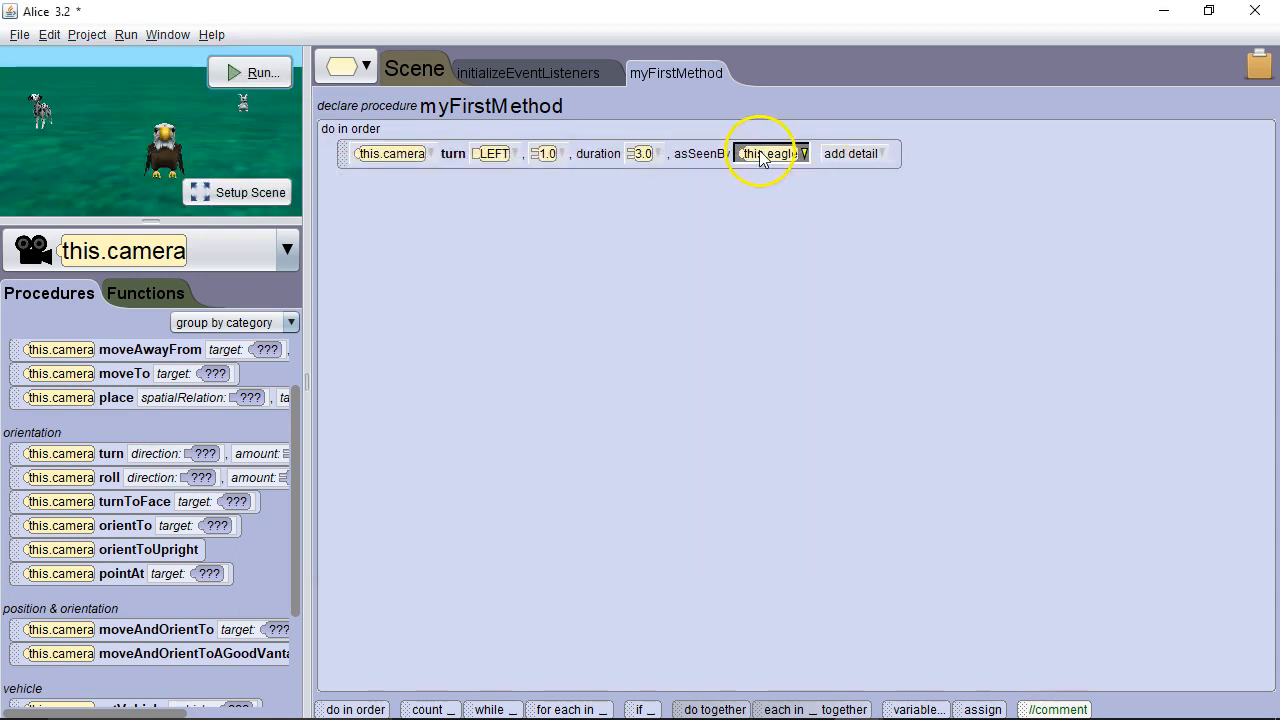
click(764, 152)
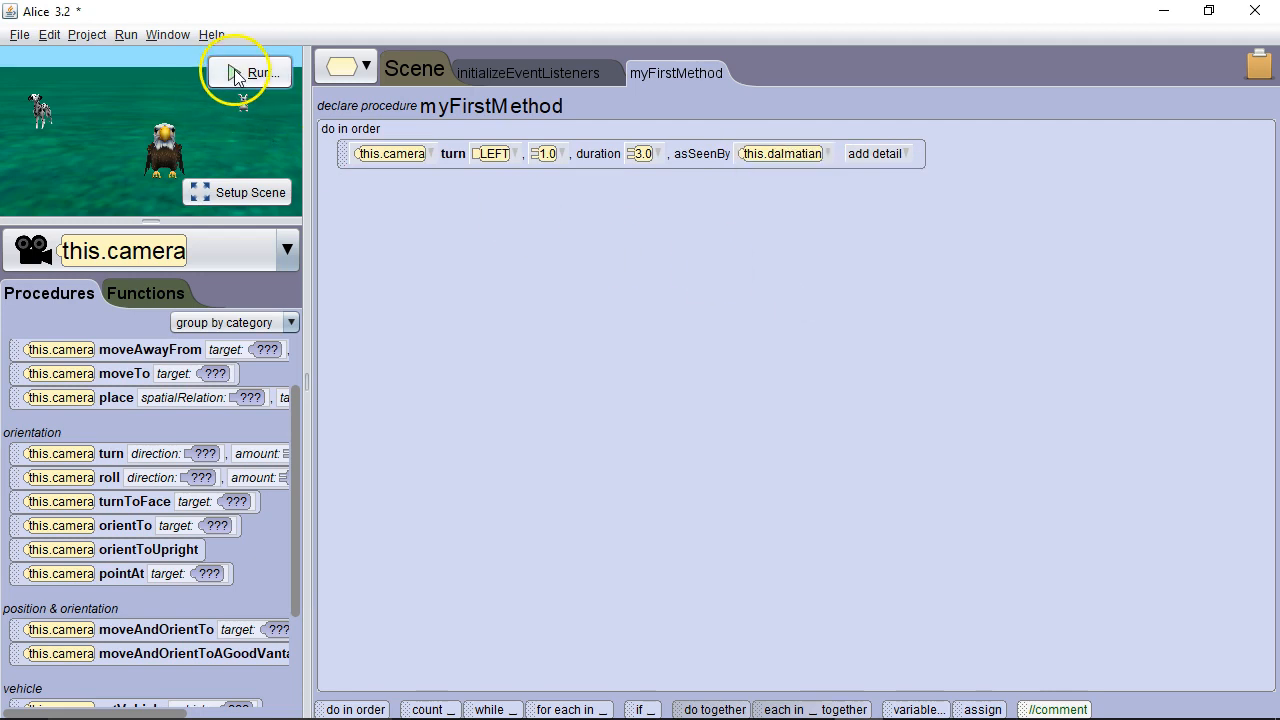
click(248, 72)
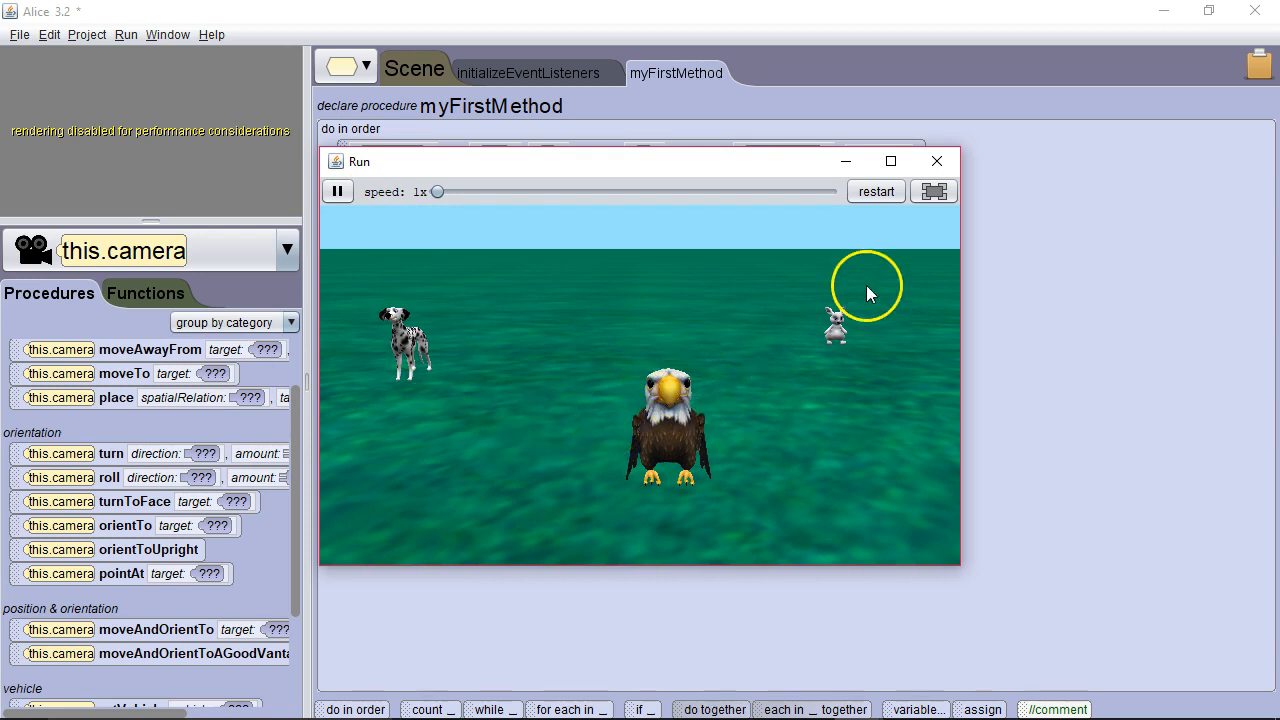
click(936, 160)
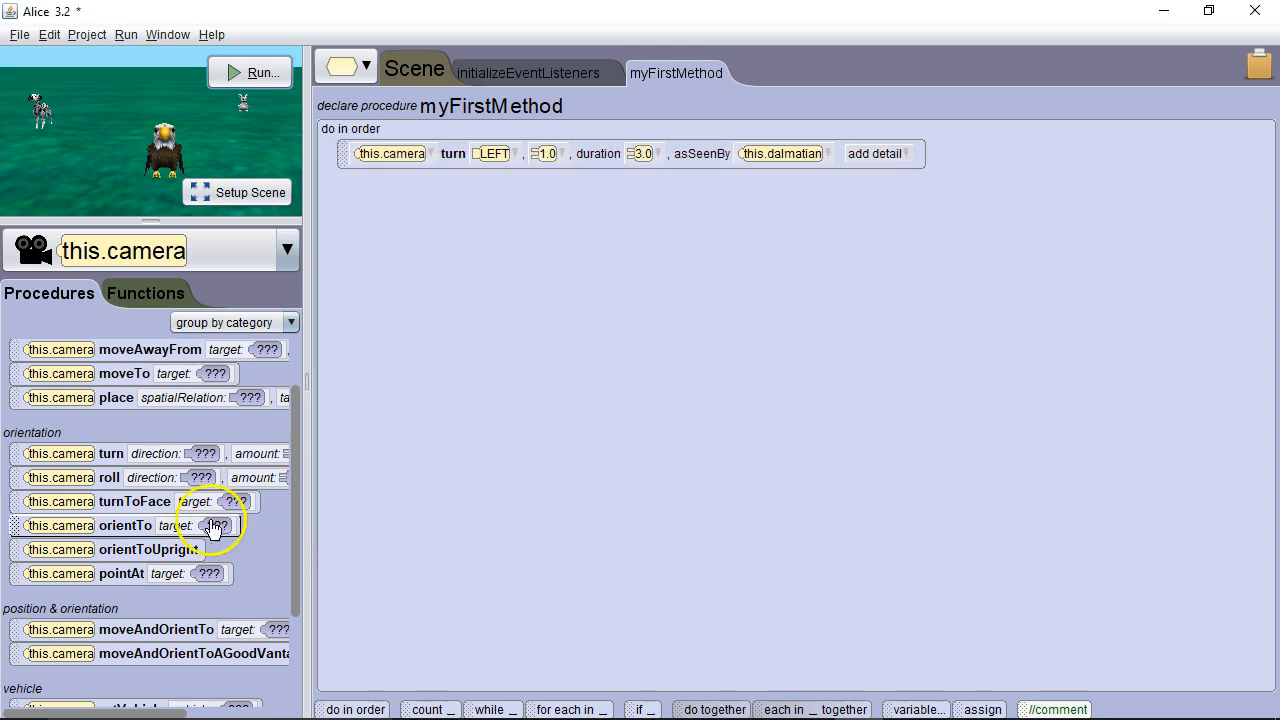
Replace the turn with a camera turnToFace this.bunny statement and run it once.
scroll(down, 3)
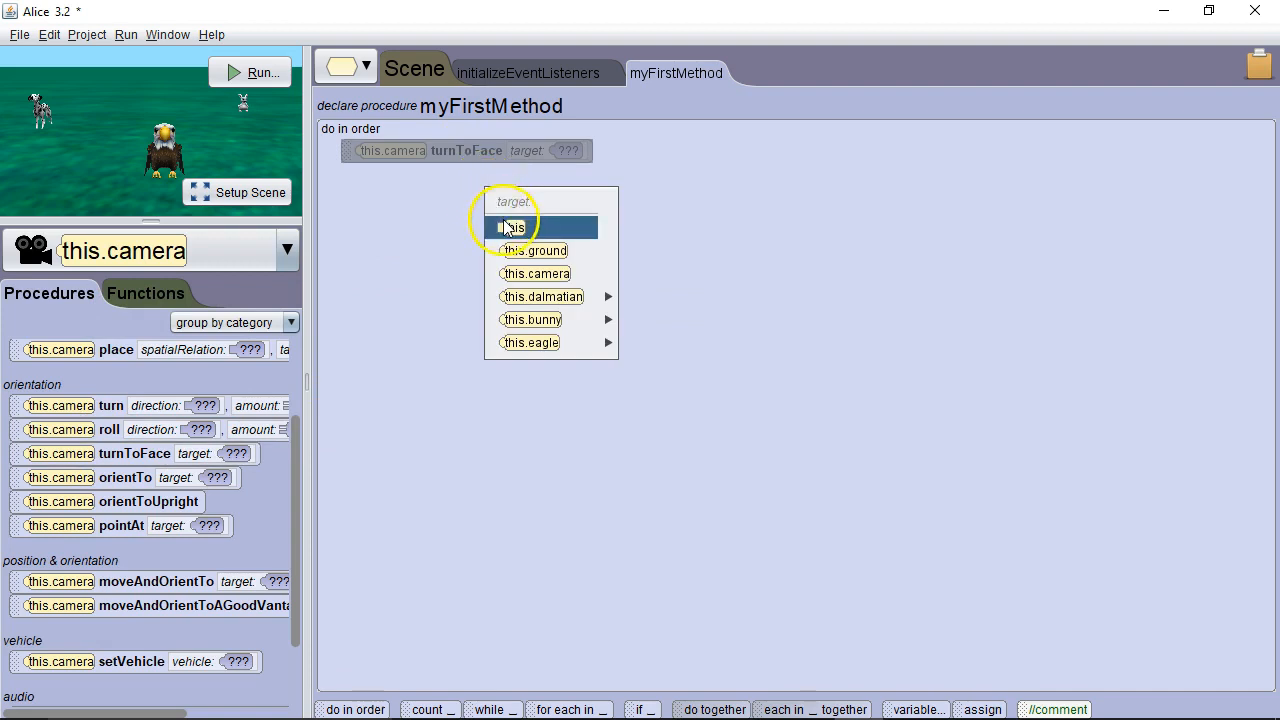
click(532, 320)
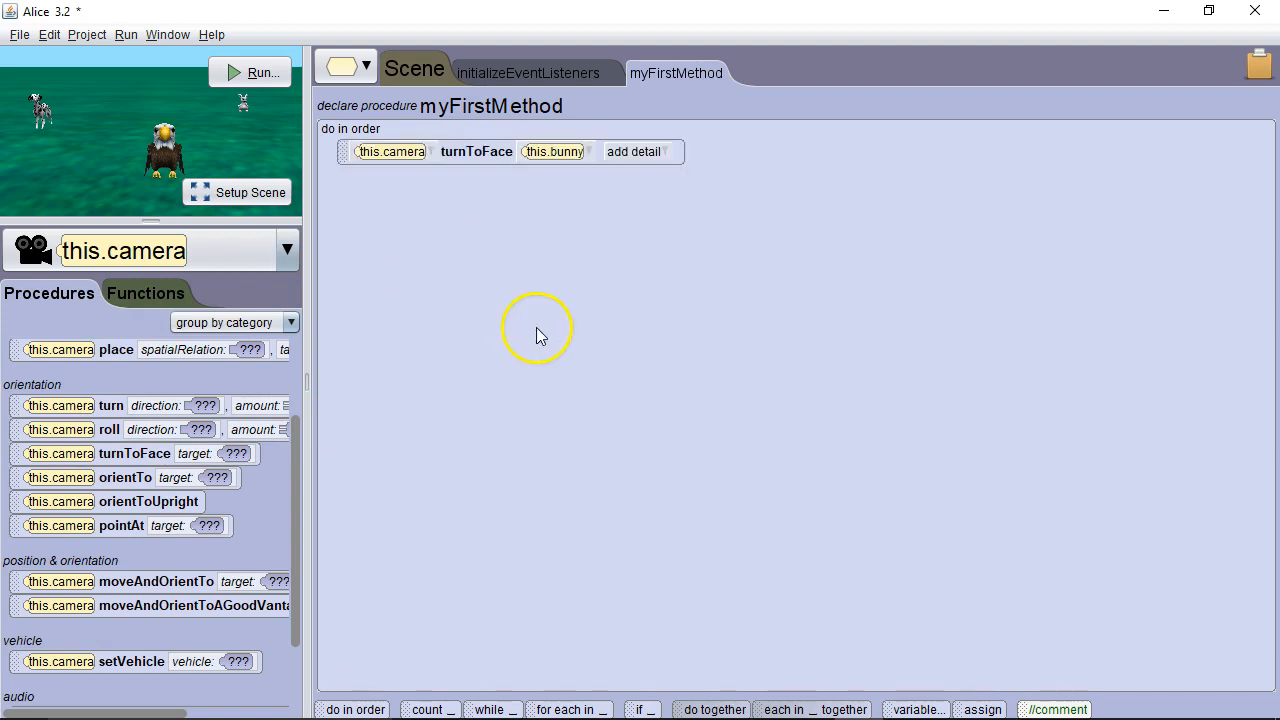
click(258, 72)
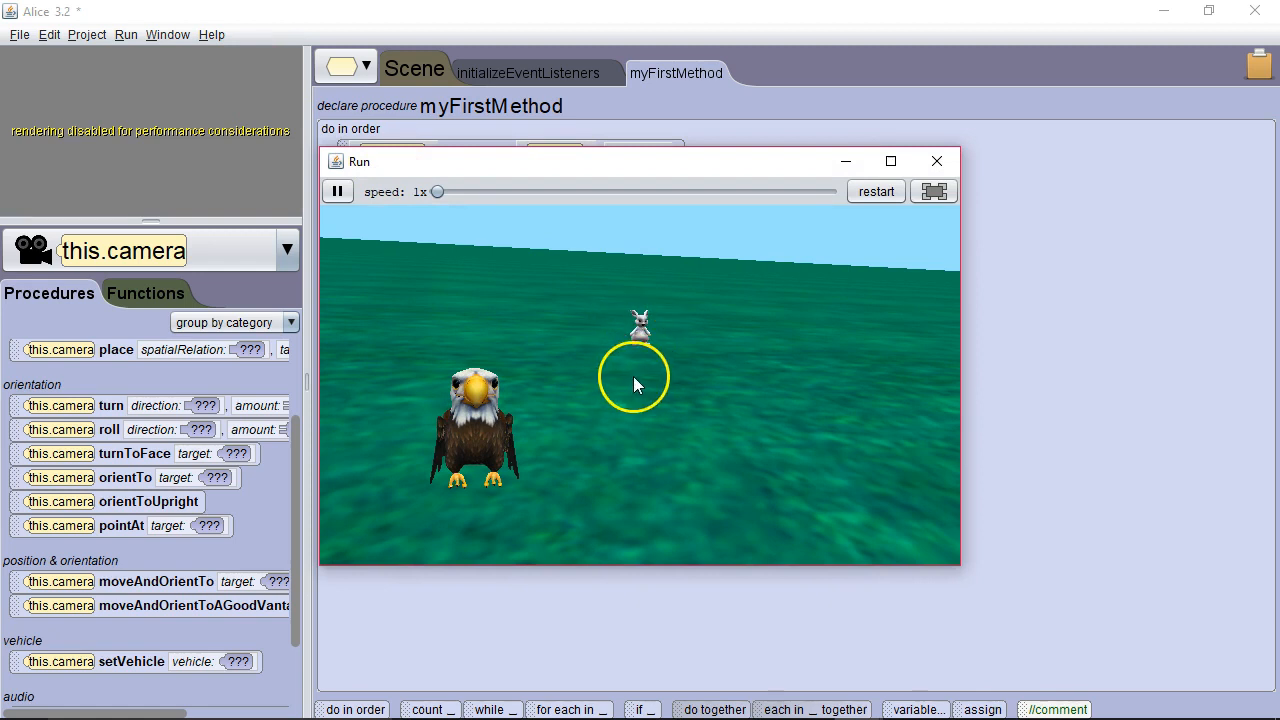
click(936, 160)
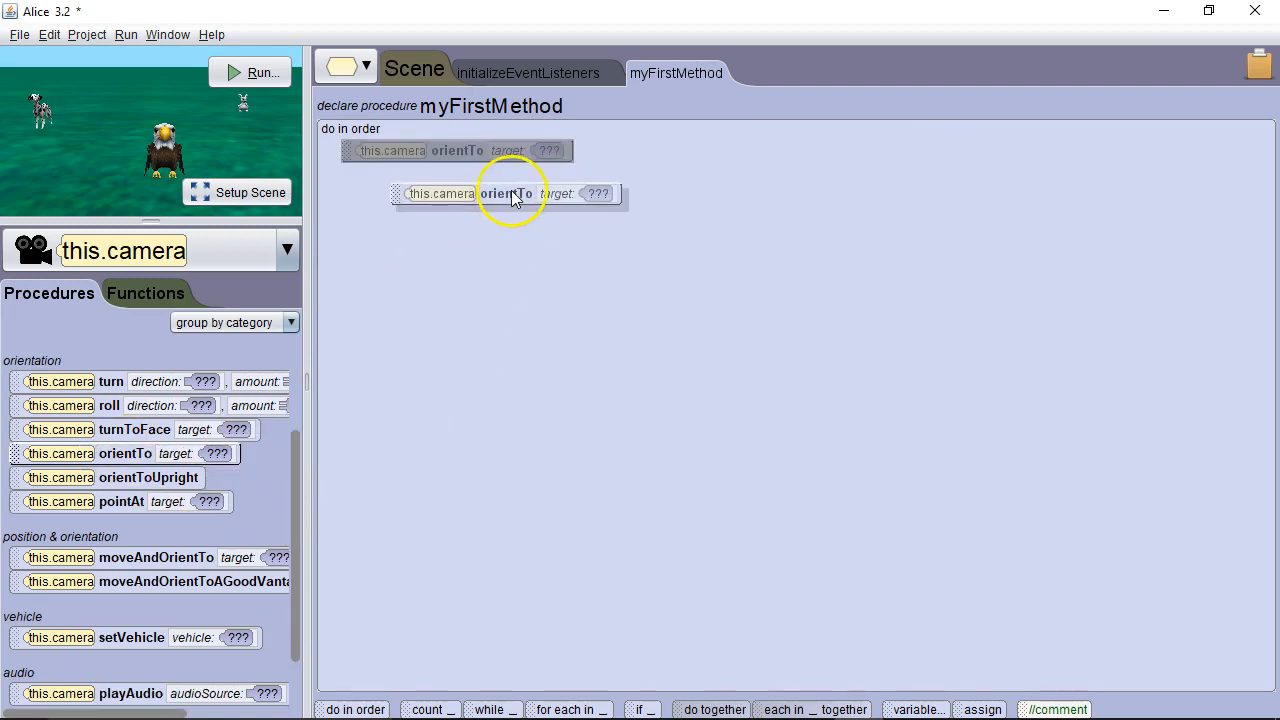
click(596, 192)
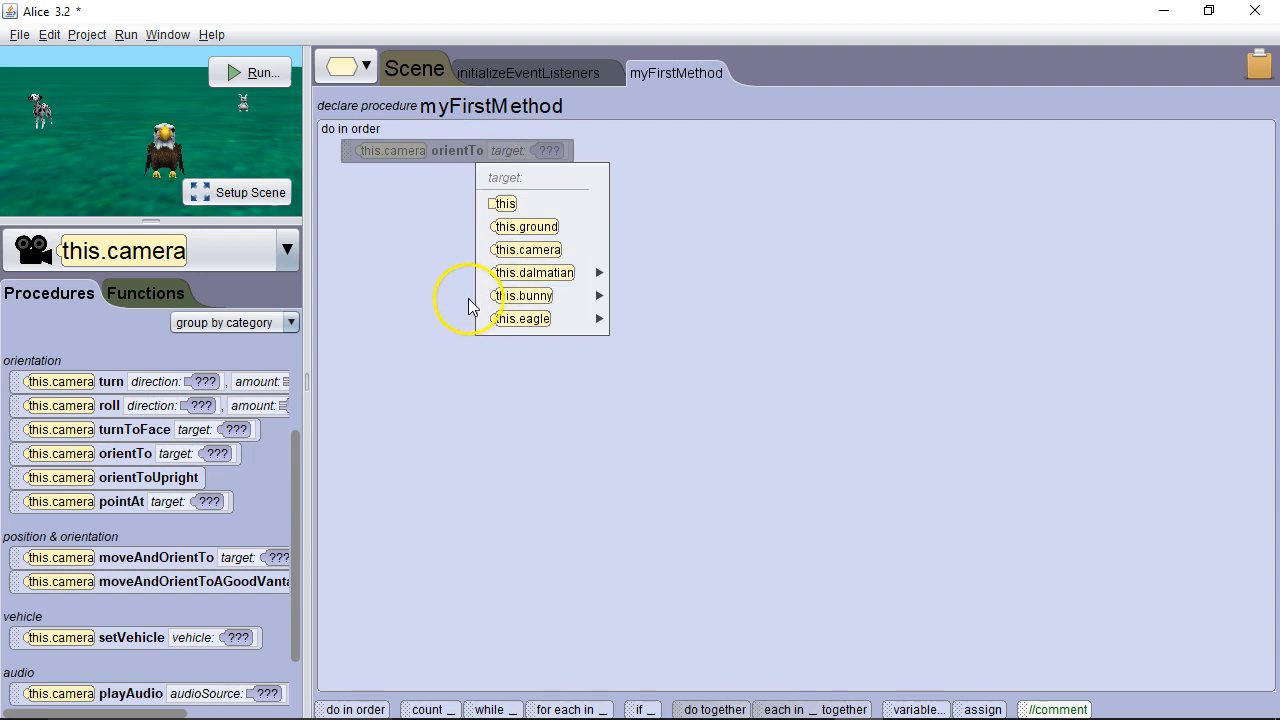
mouse_move(522, 318)
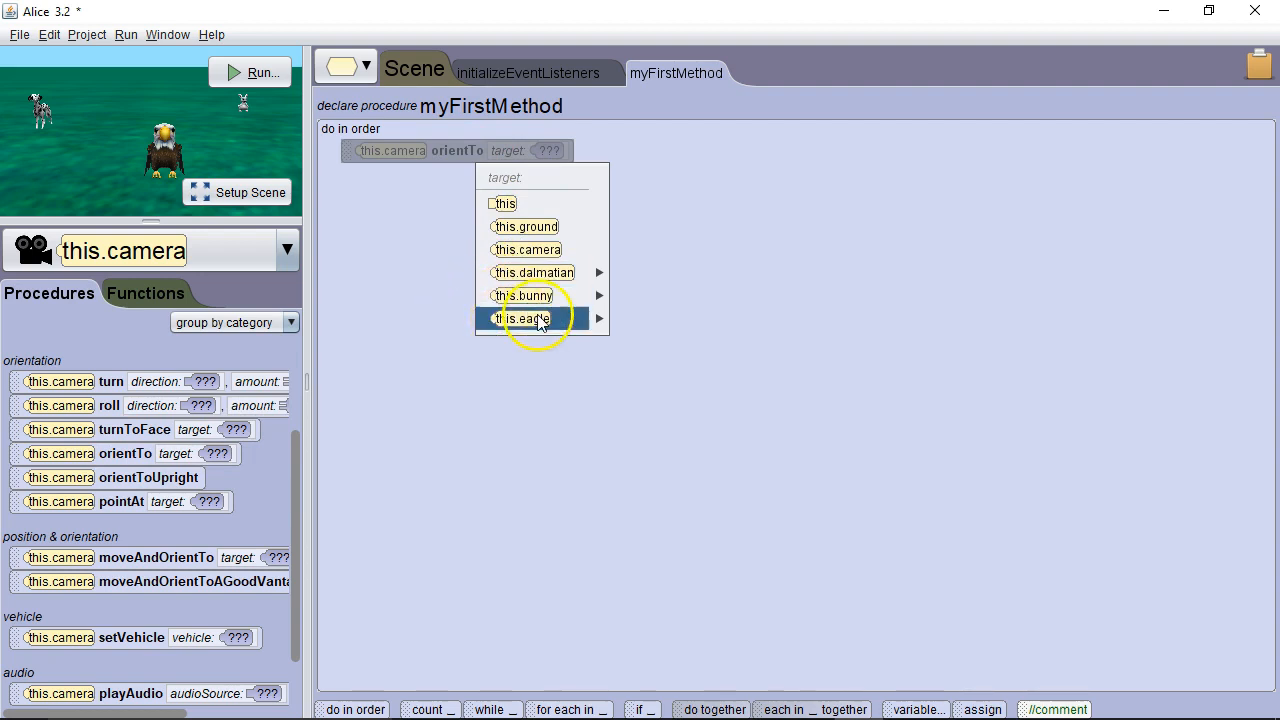
mouse_move(544, 272)
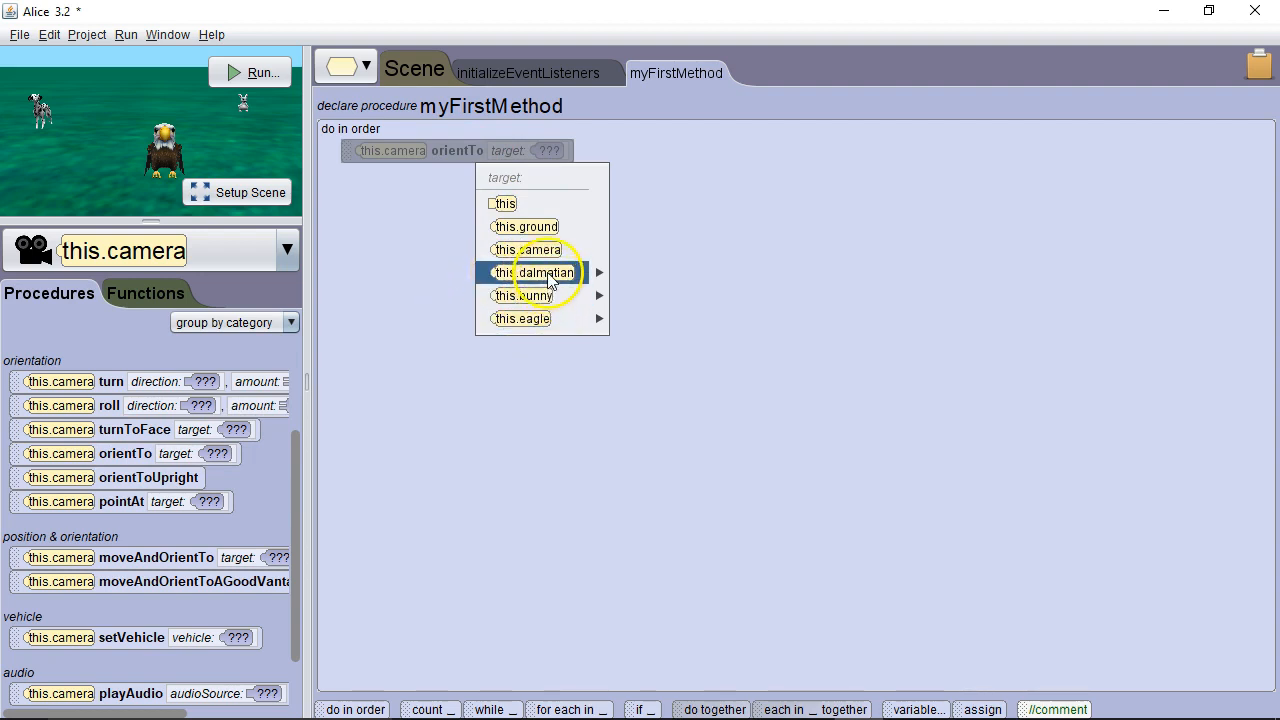
click(544, 272)
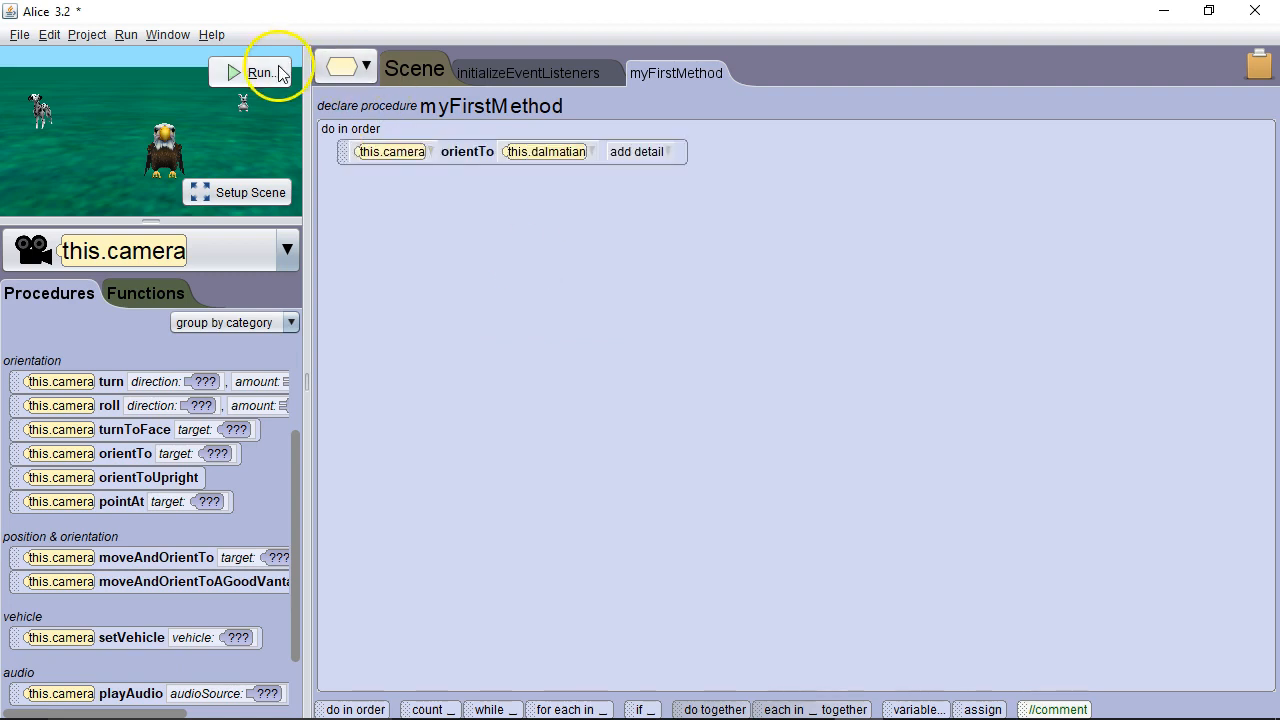
click(258, 72)
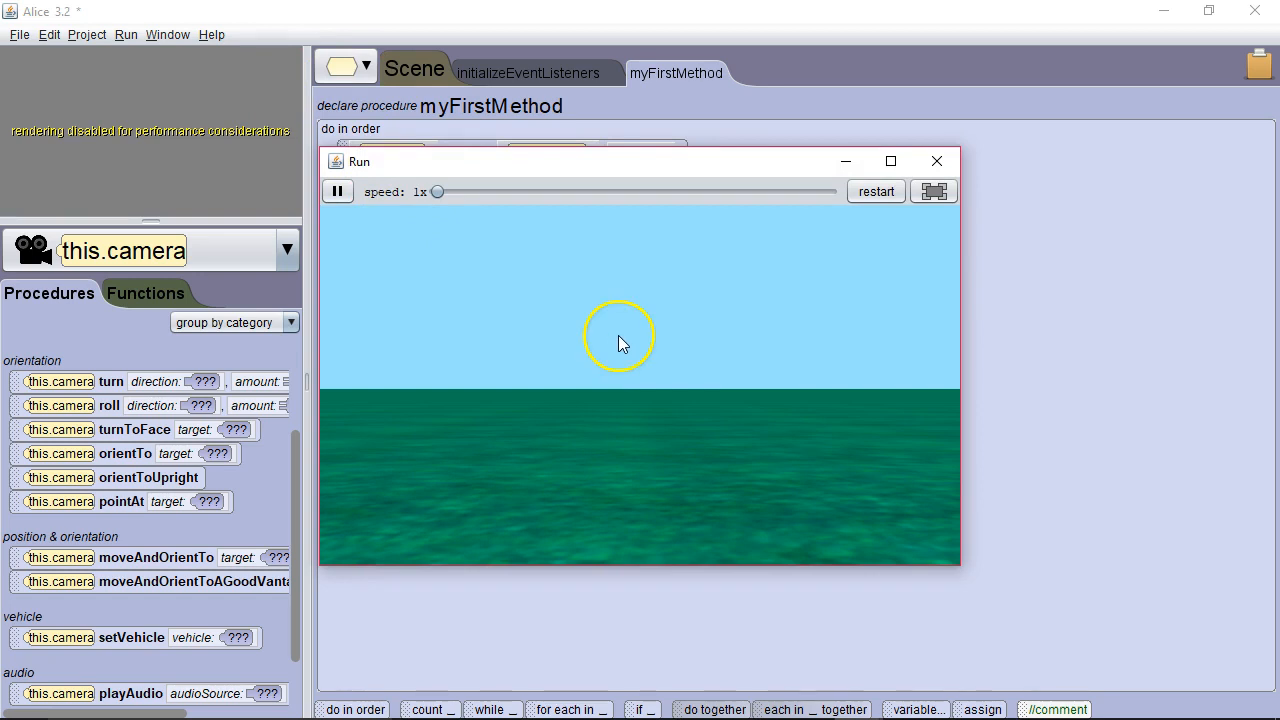
mouse_move(664, 324)
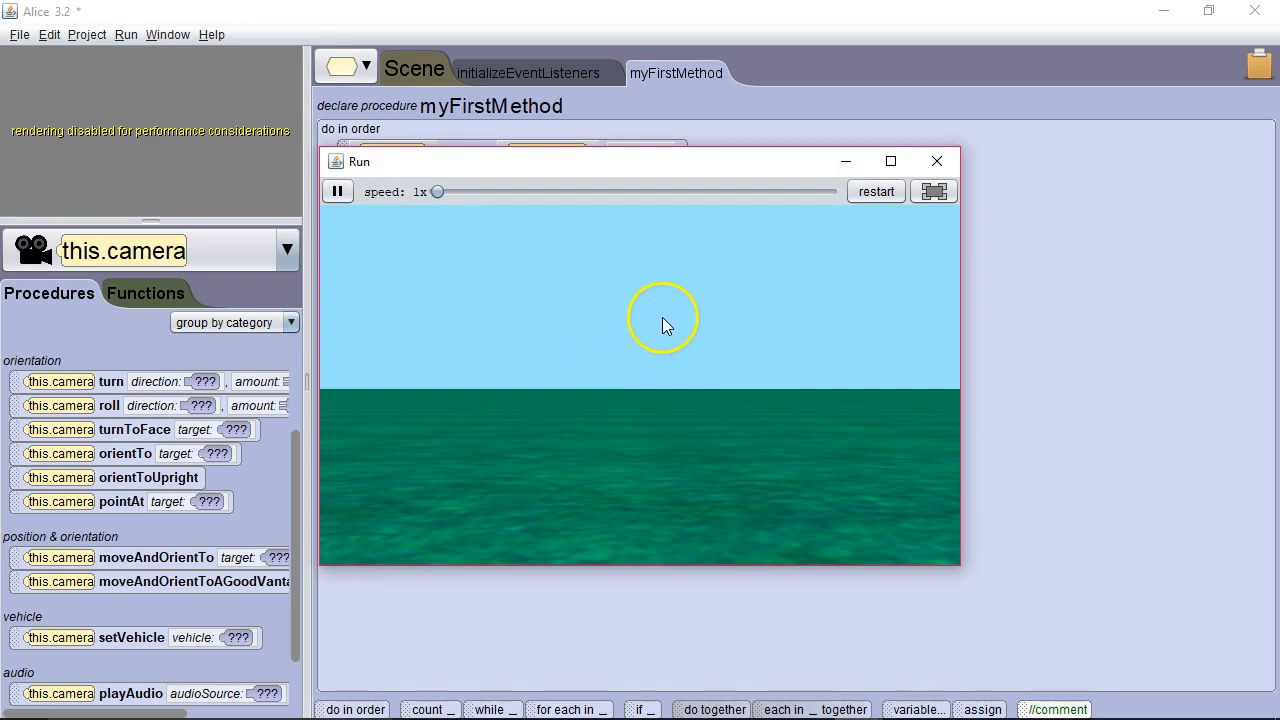
mouse_move(936, 160)
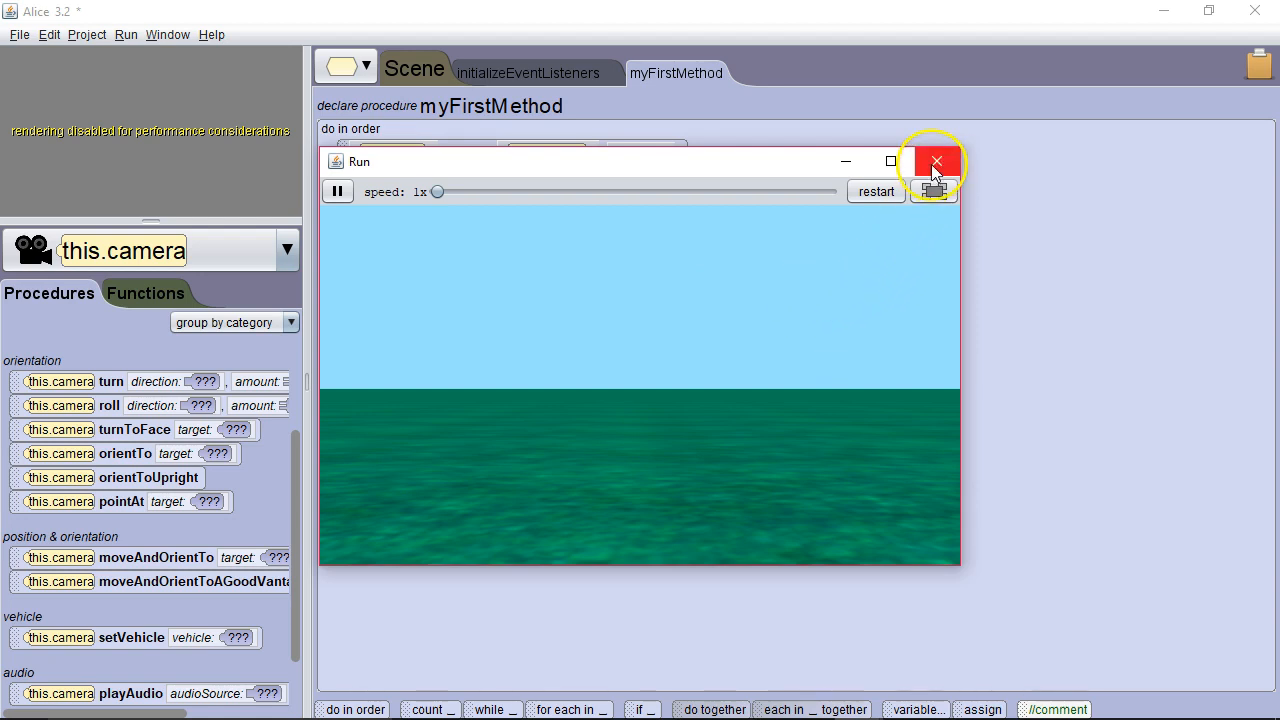
click(936, 160)
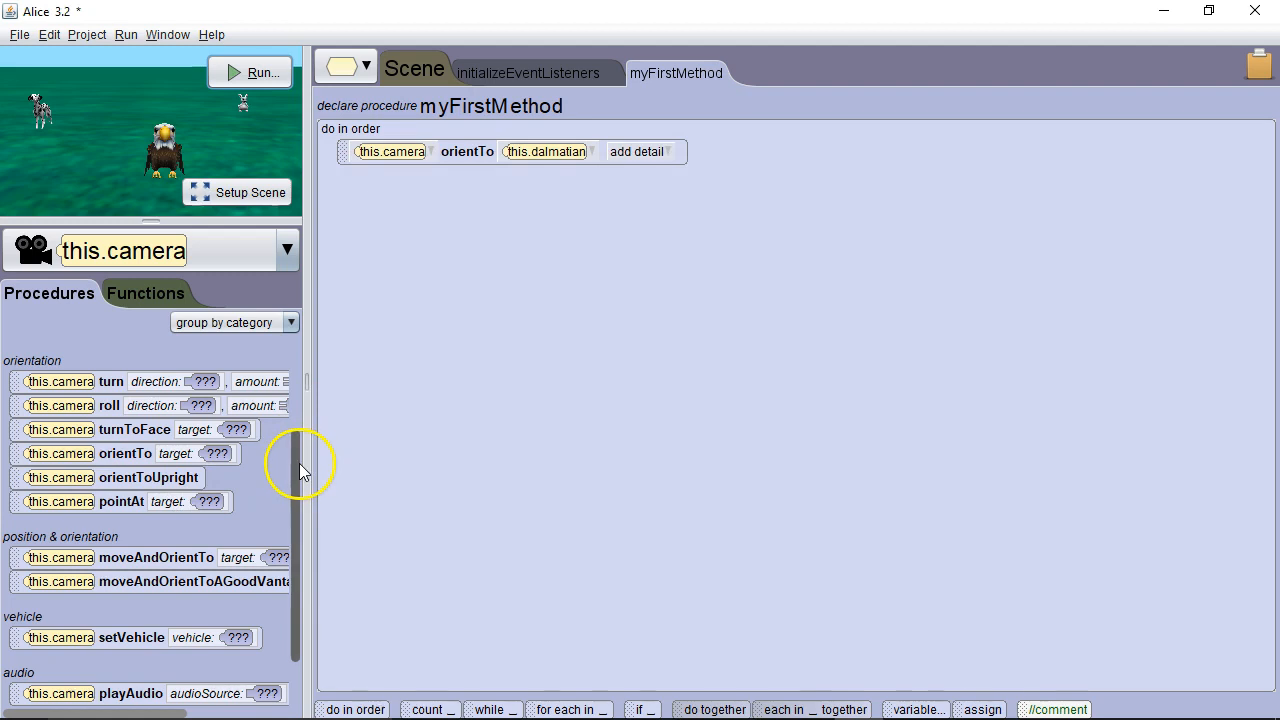
In Setup Scene, reorient this.camera via its one-shot procedures to show only grass, then return to Edit Code.
scroll(down, 3)
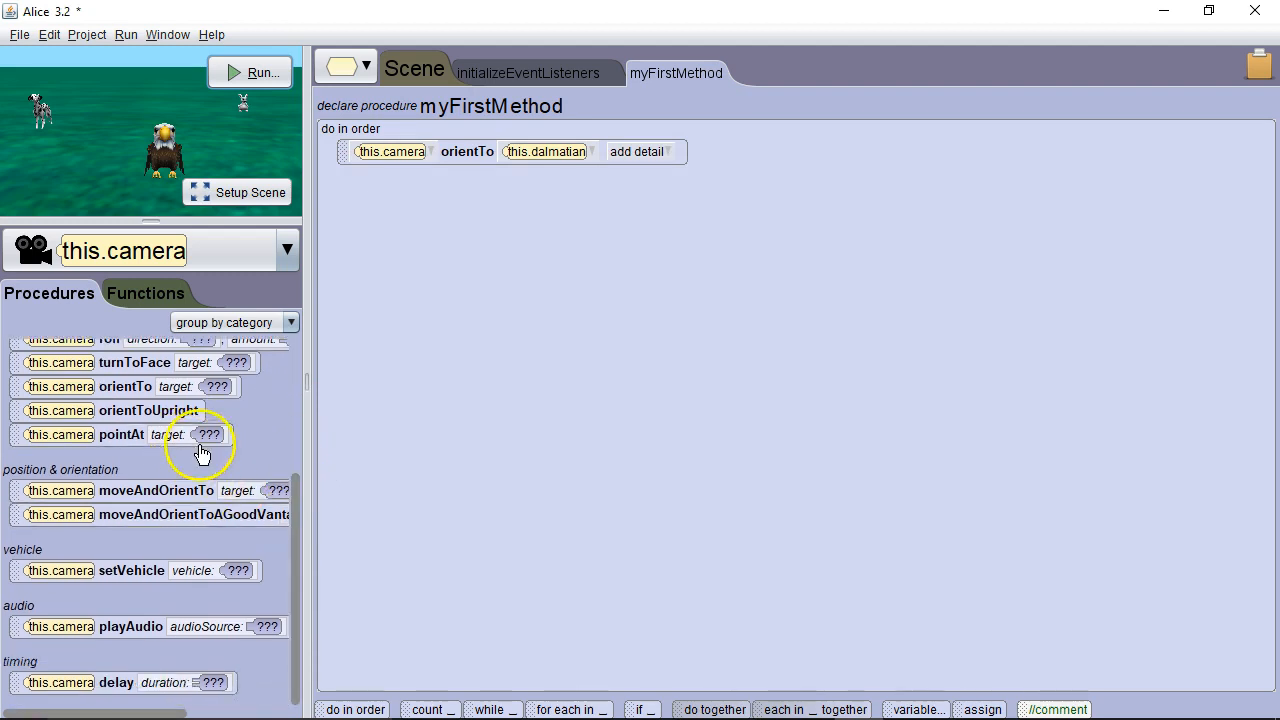
click(236, 192)
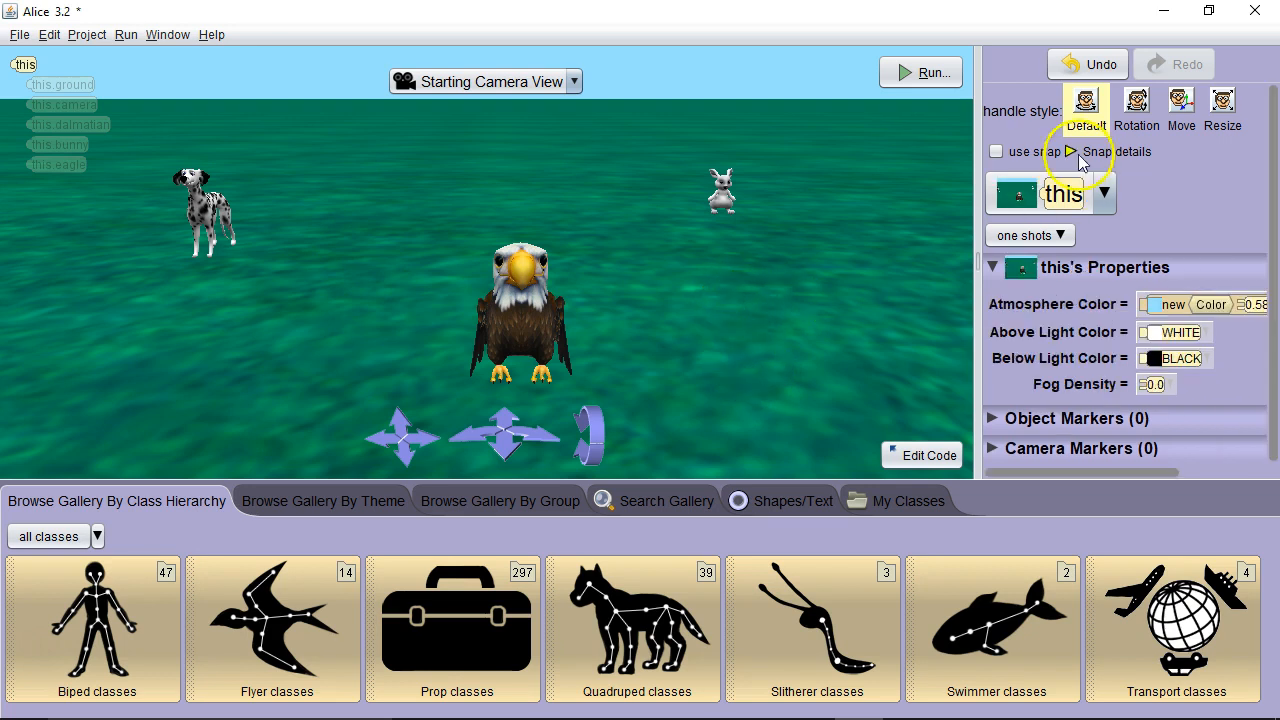
click(64, 104)
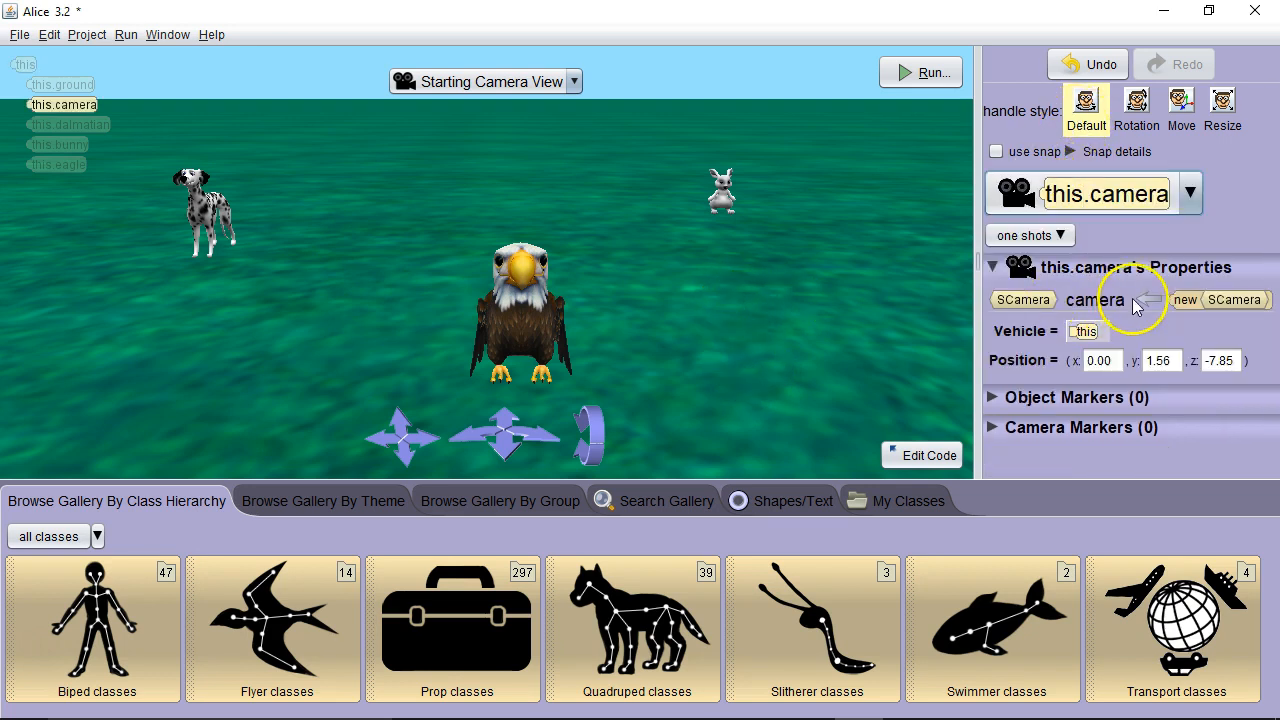
click(1096, 300)
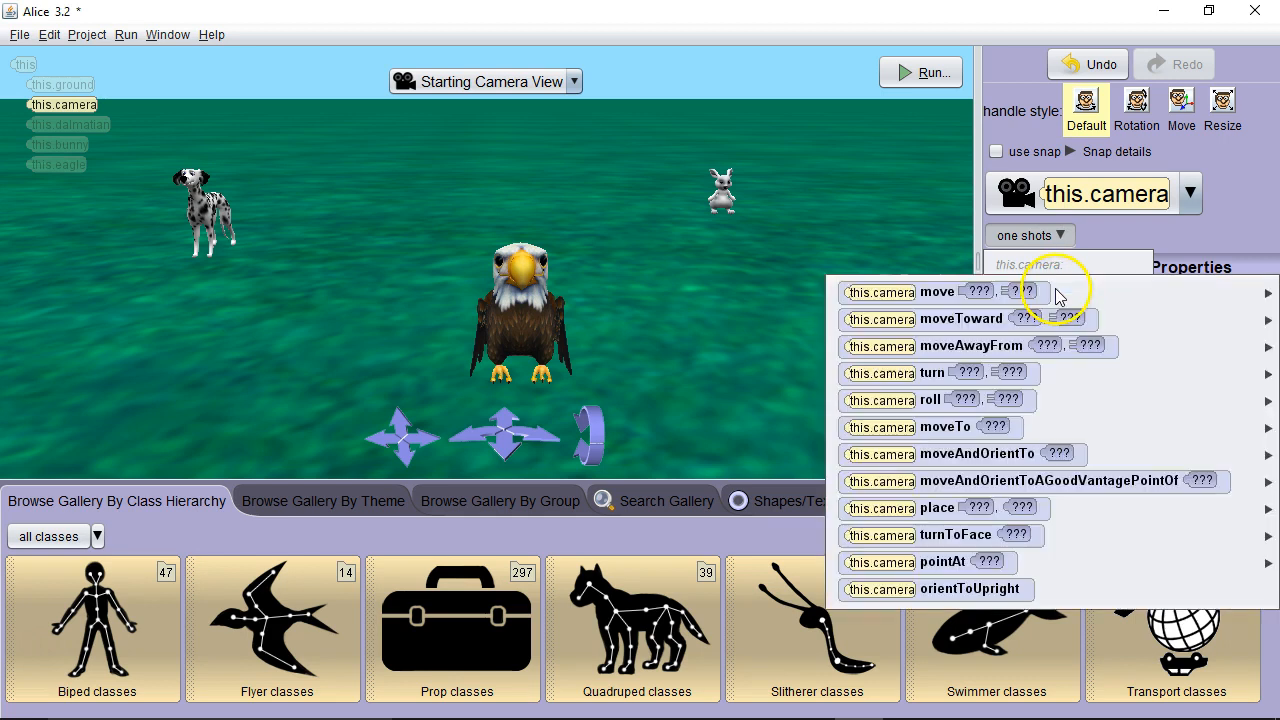
mouse_move(1000, 400)
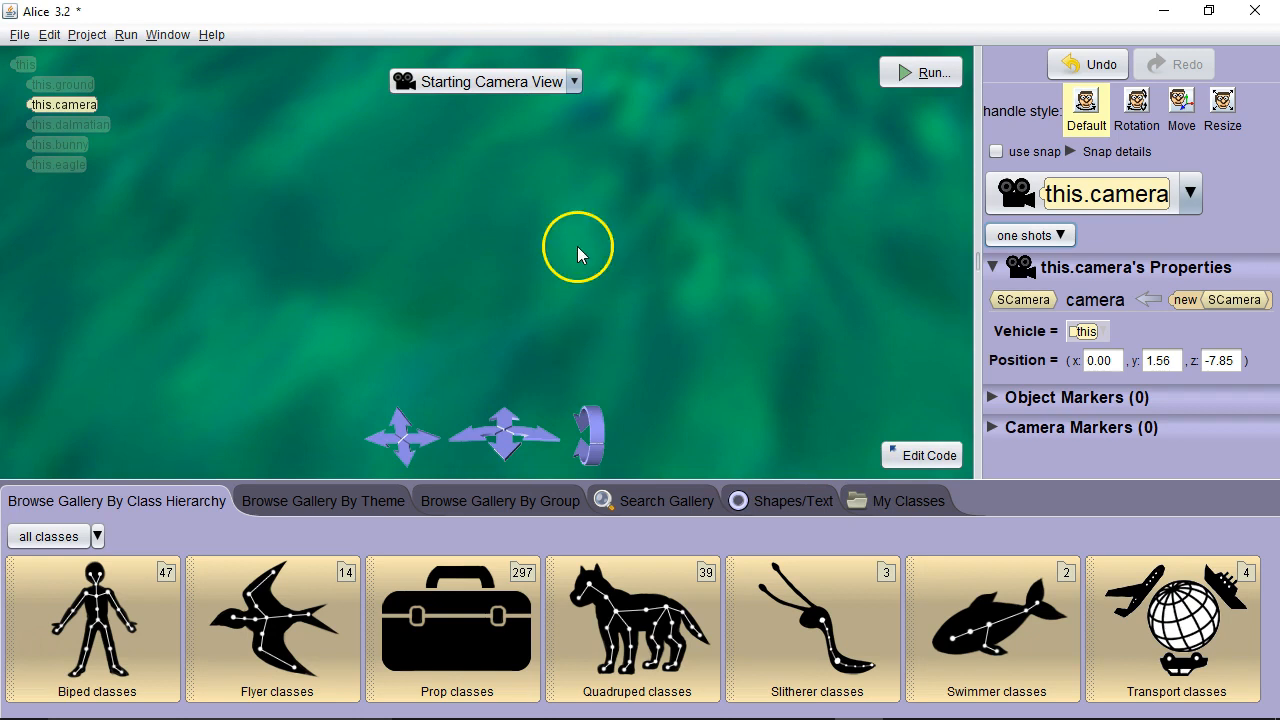
click(920, 456)
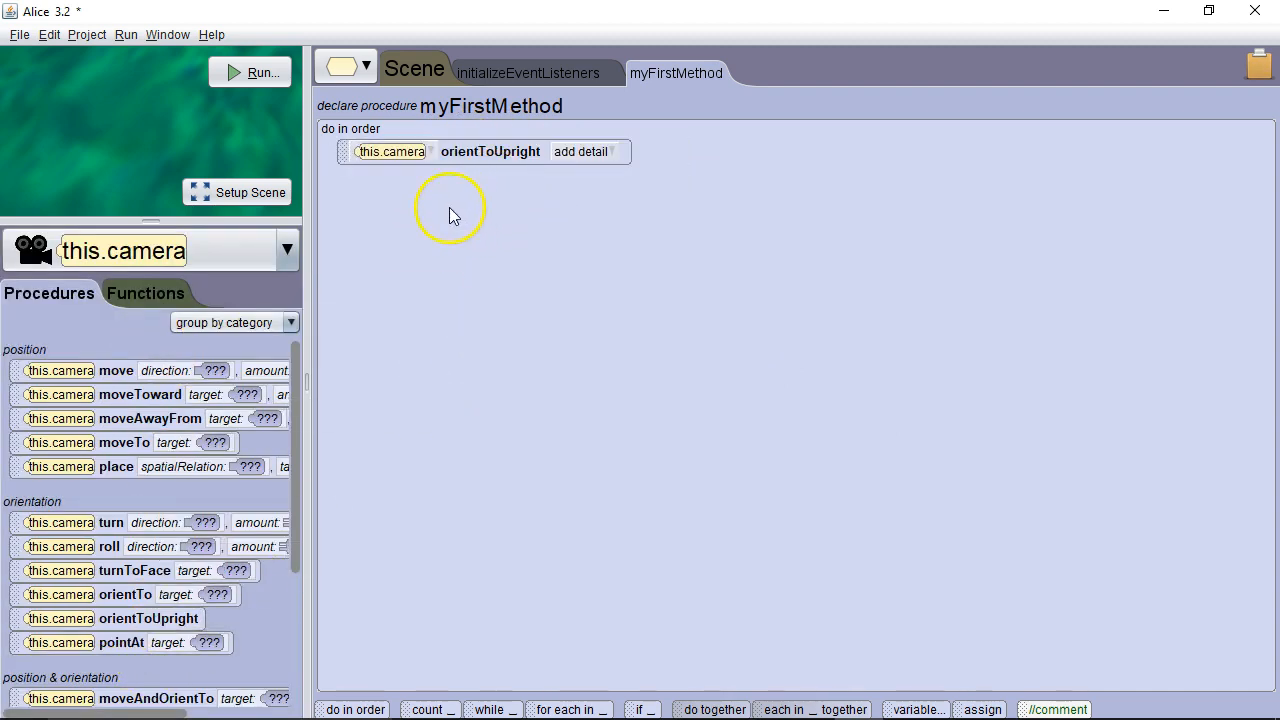
mouse_move(256, 80)
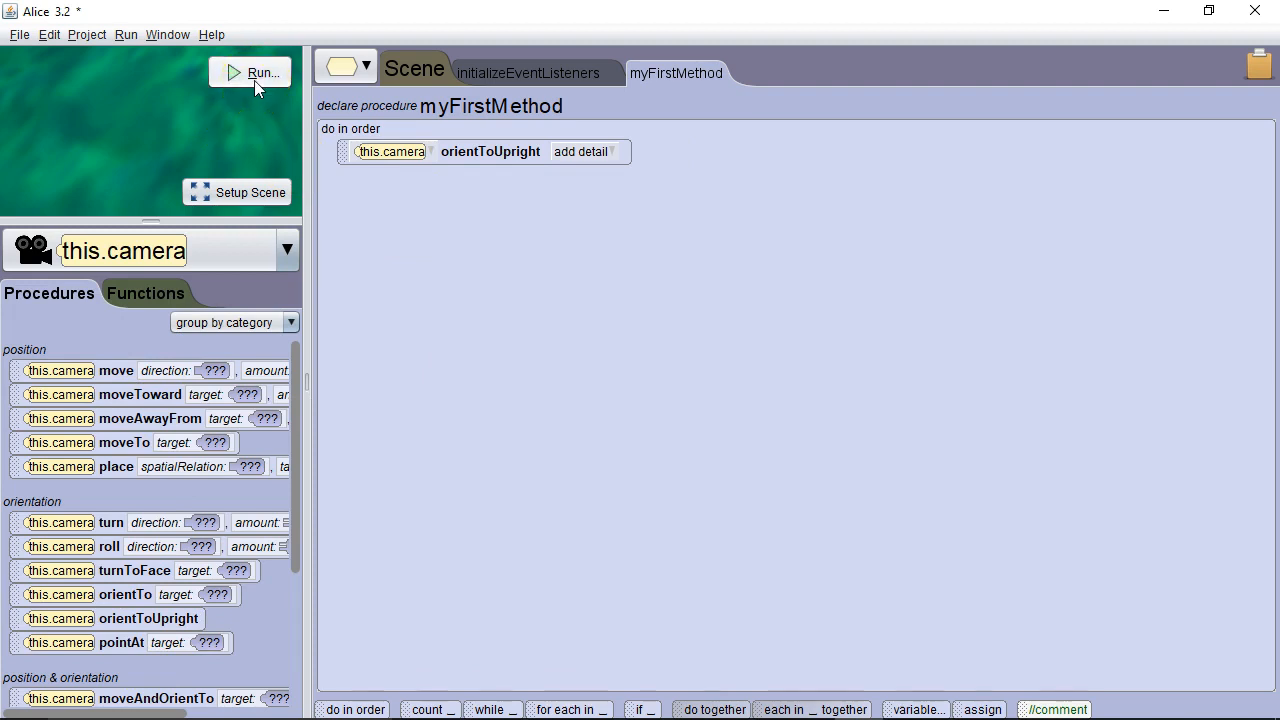
Run the camera orientToUpright statement to bring the view level over the animals, then resume editing.
click(248, 72)
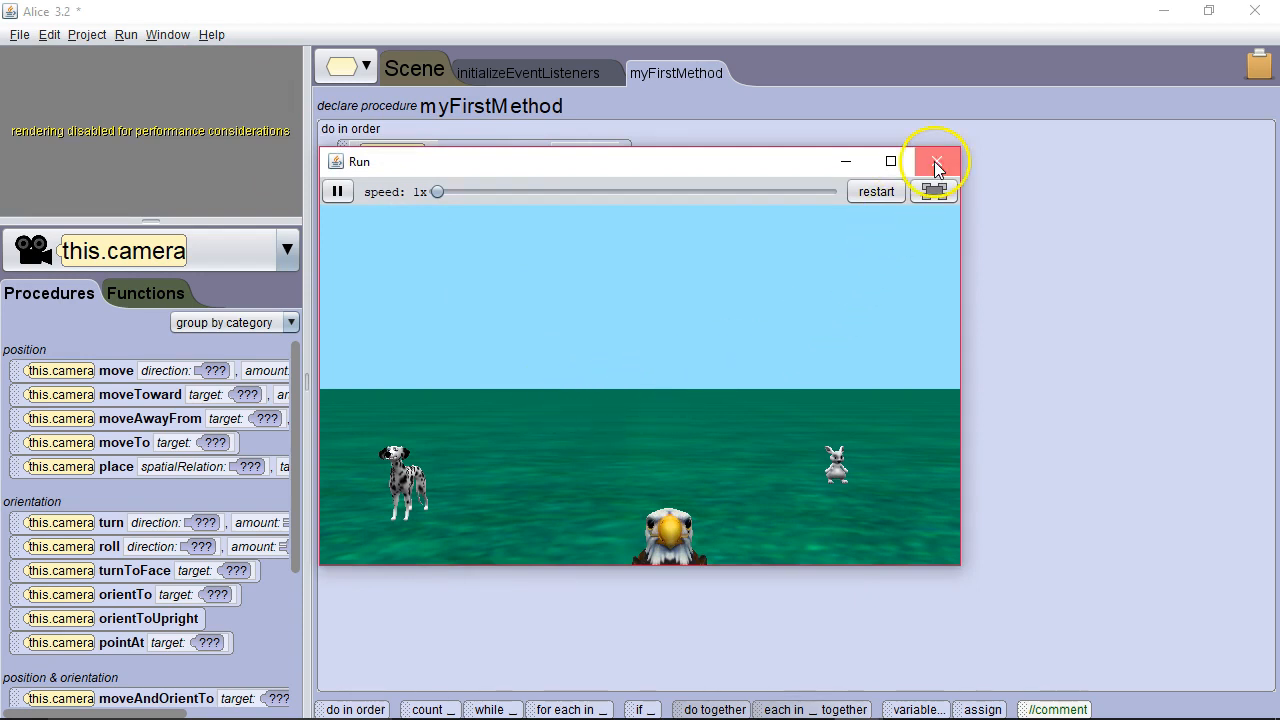
click(936, 160)
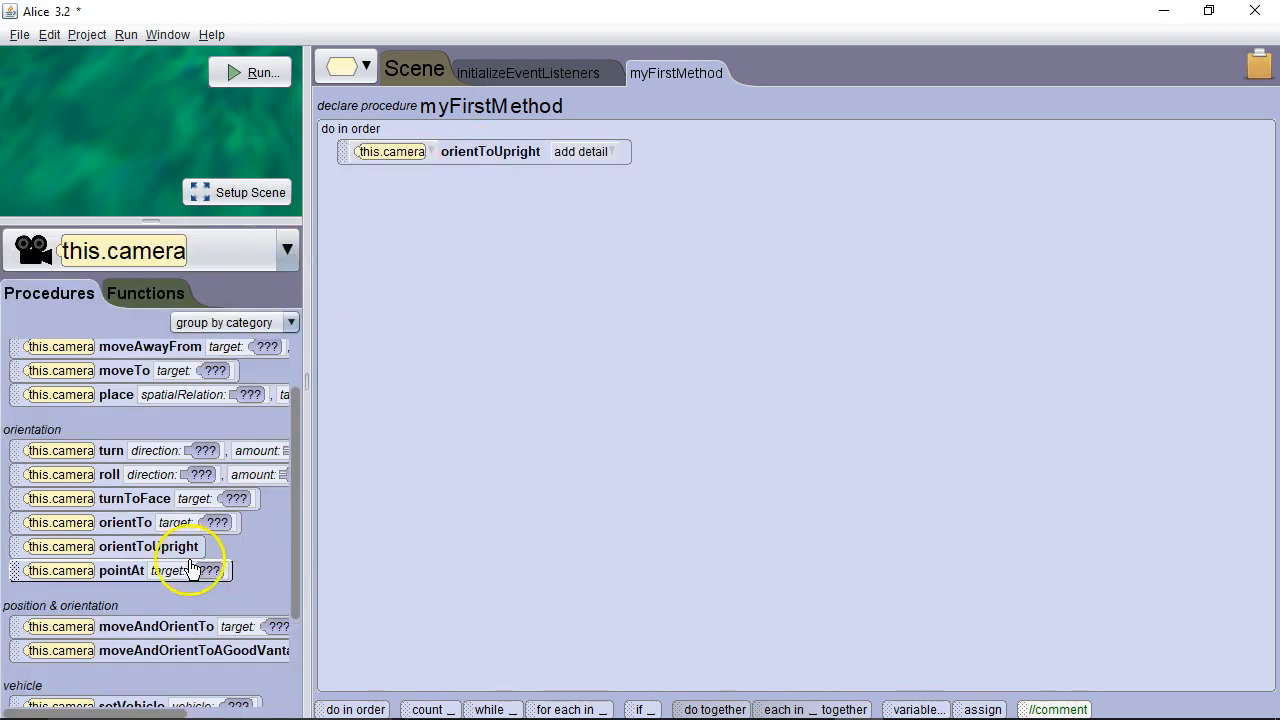
Add camera pointAt dalmatian, run to view it, then delete the orientToUpright statement.
drag(120, 570, 450, 180)
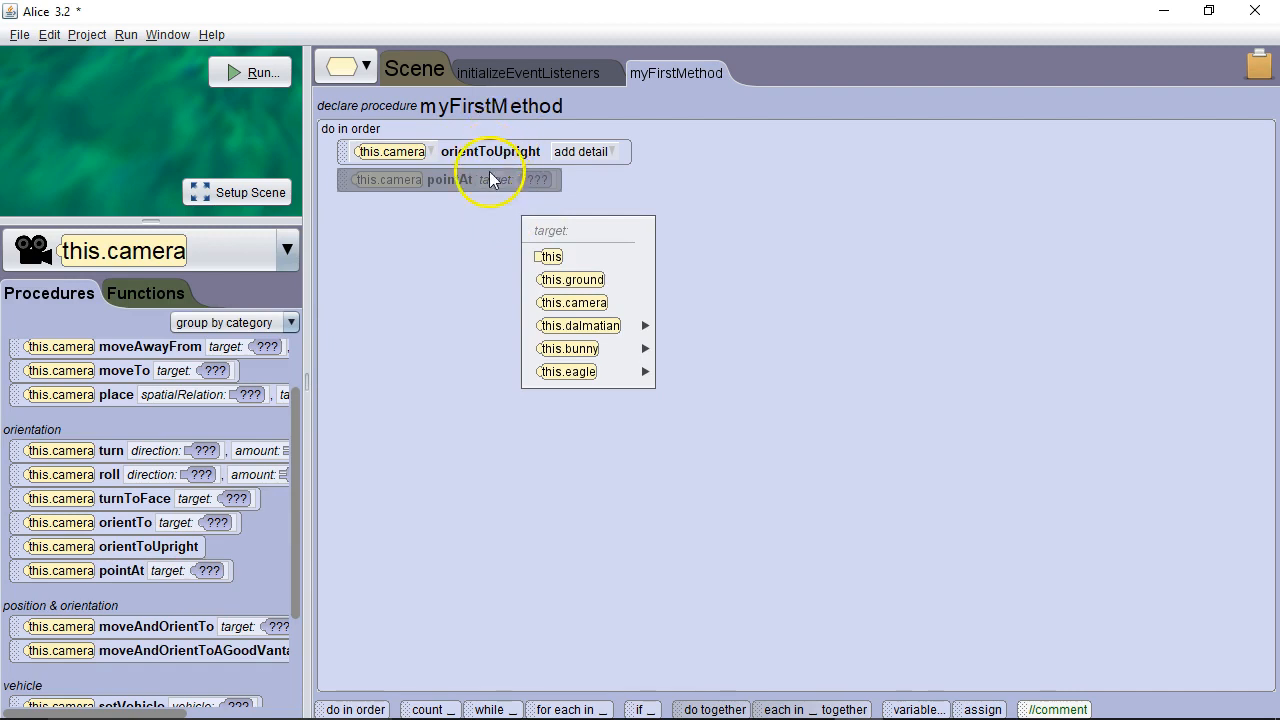
click(578, 324)
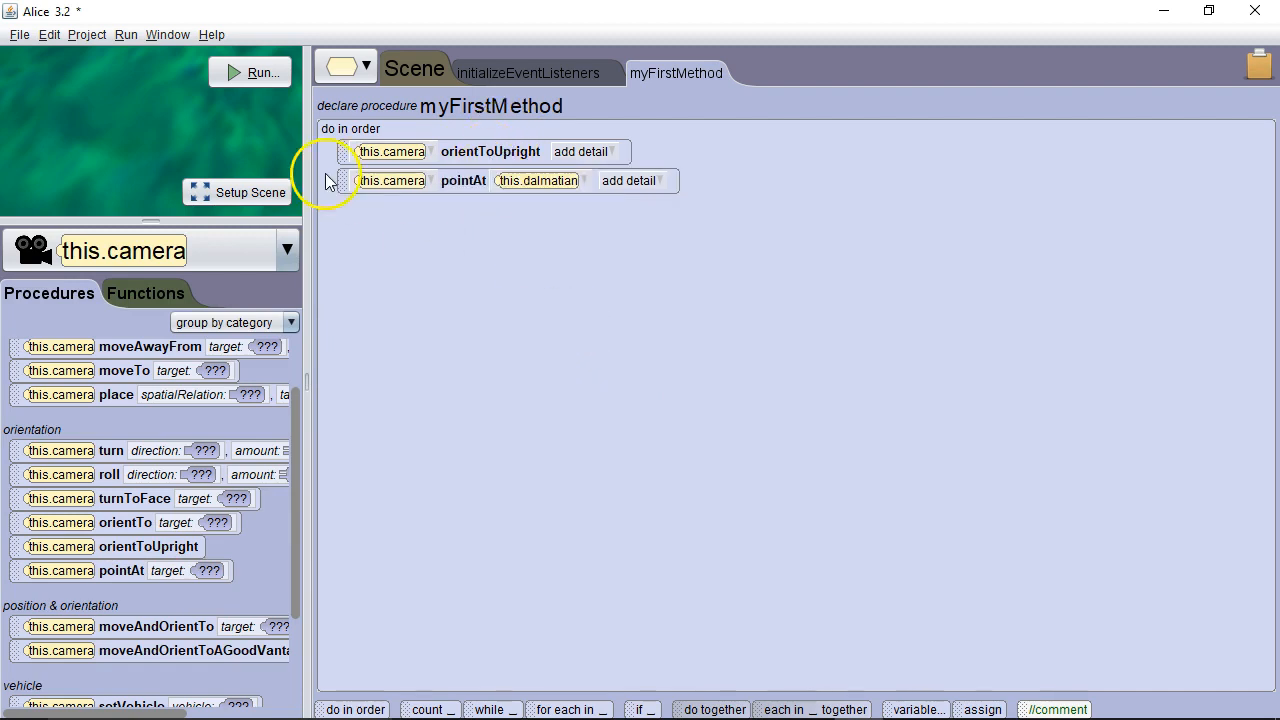
click(256, 72)
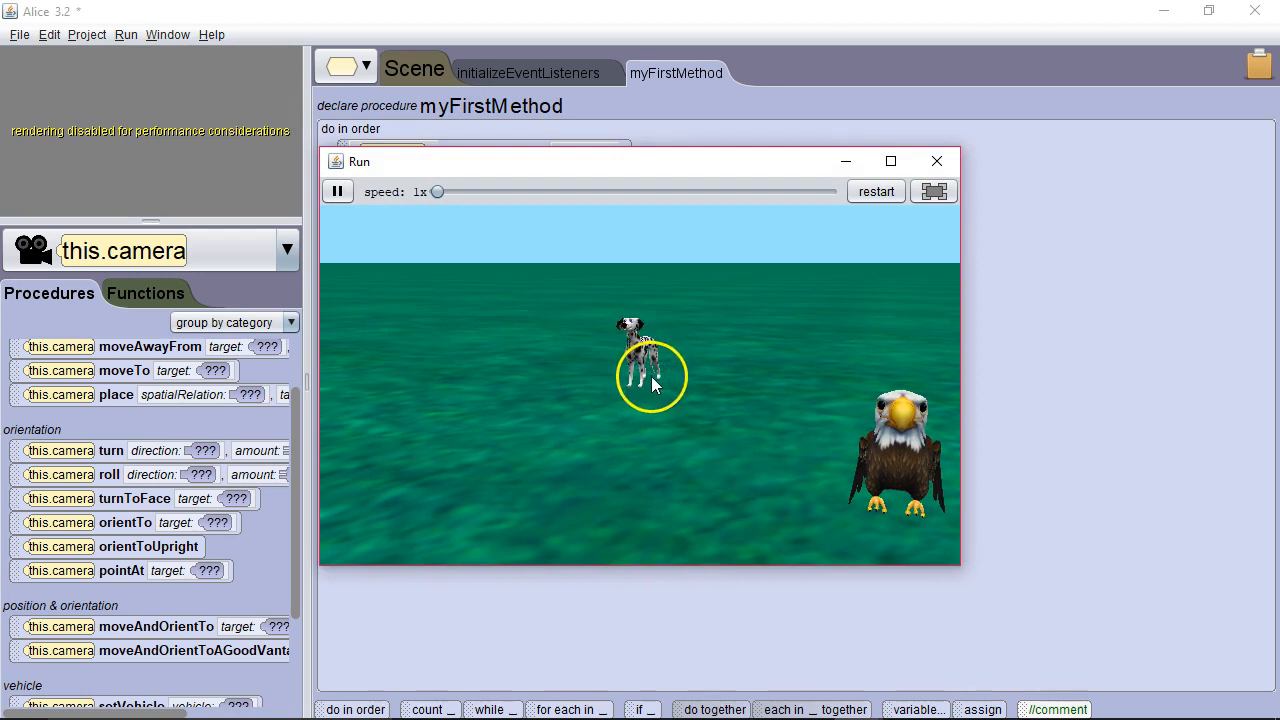
mouse_move(936, 160)
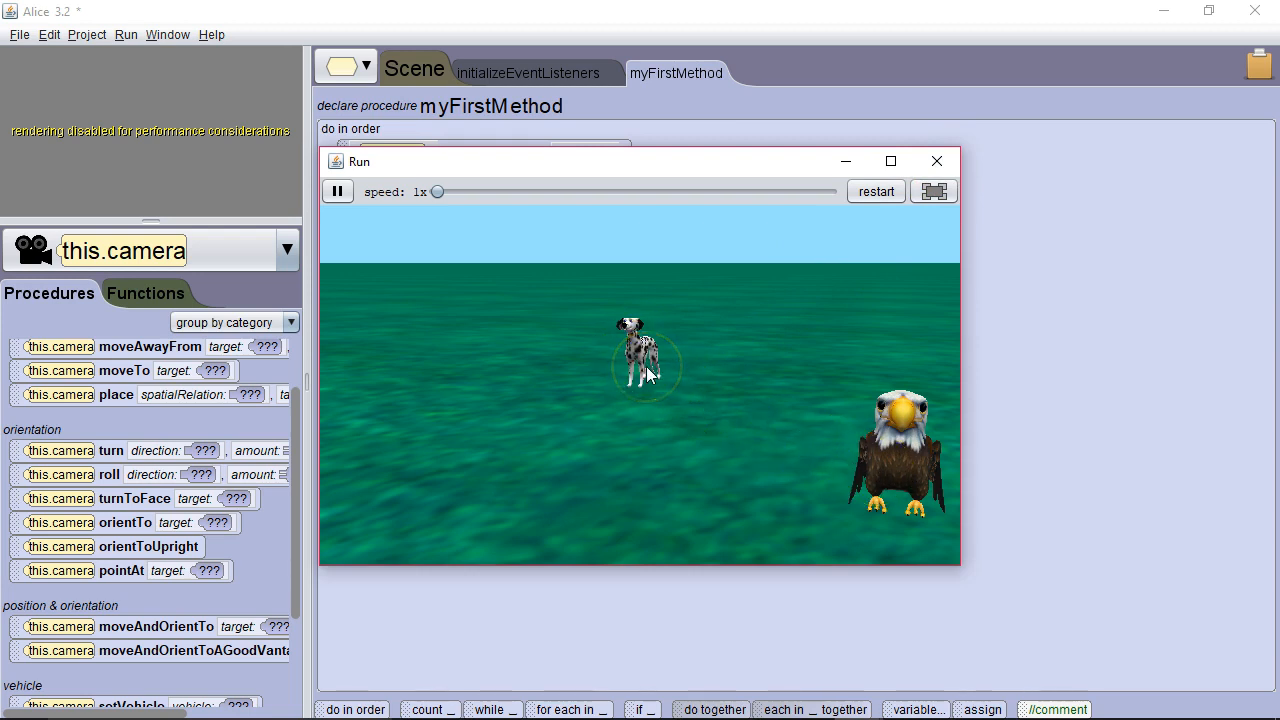
click(936, 160)
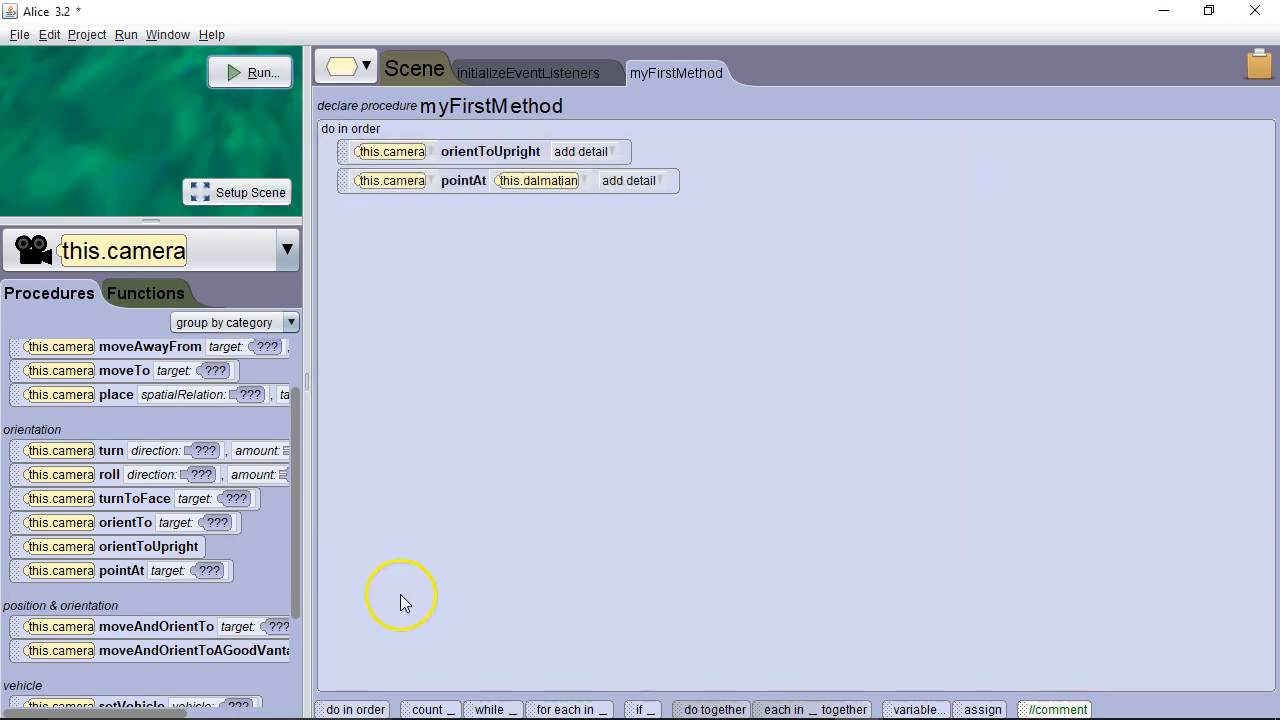
click(470, 152)
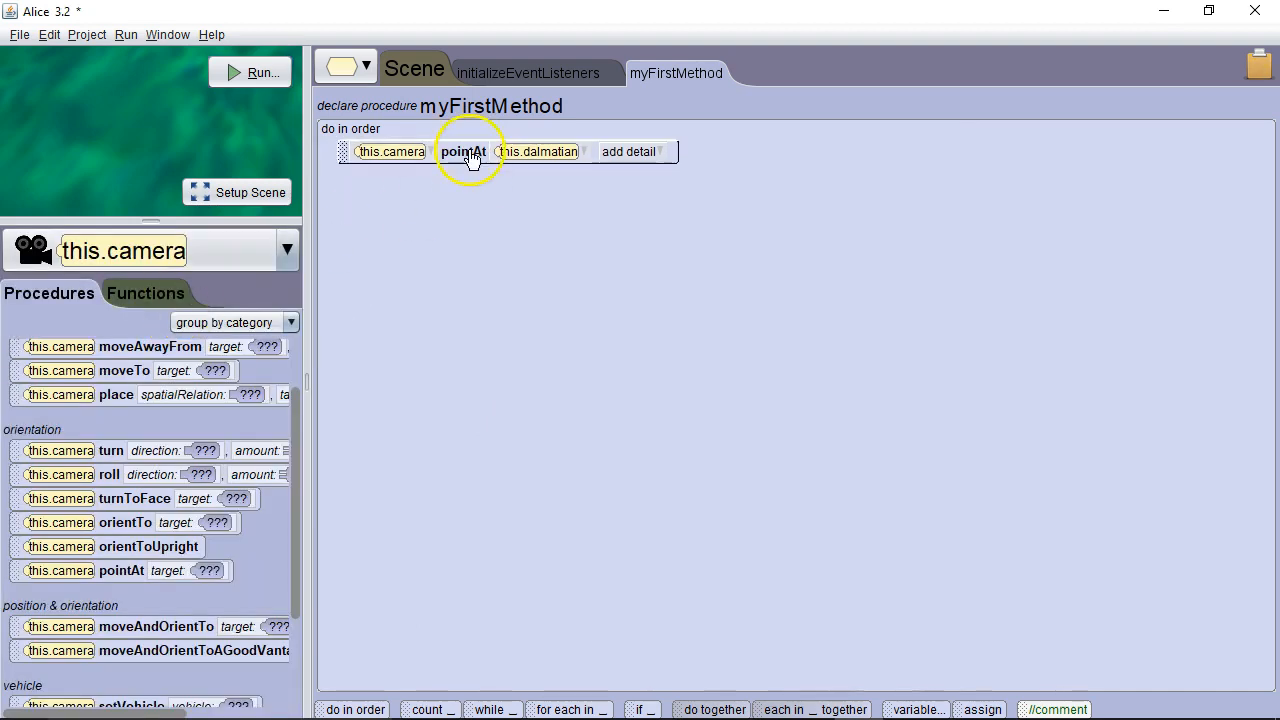
In Setup Scene, revert the camera to its original state via one shots, then return to Edit Code.
click(236, 192)
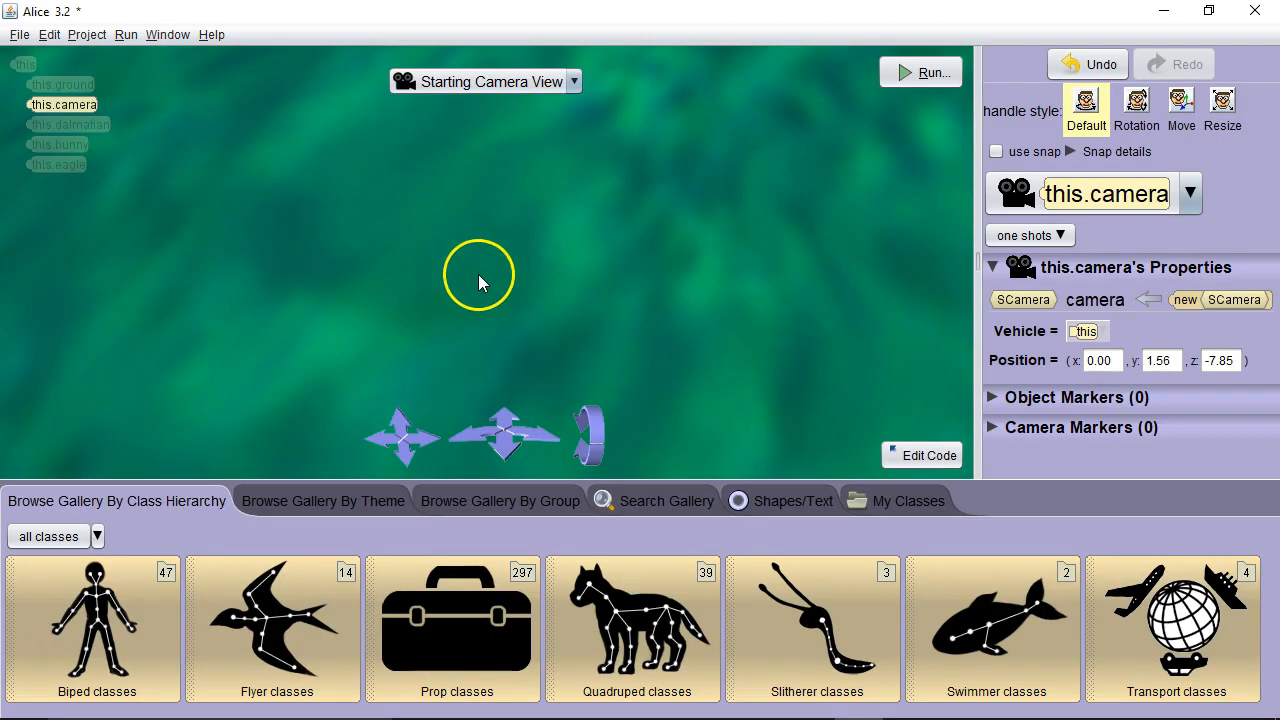
mouse_move(640, 378)
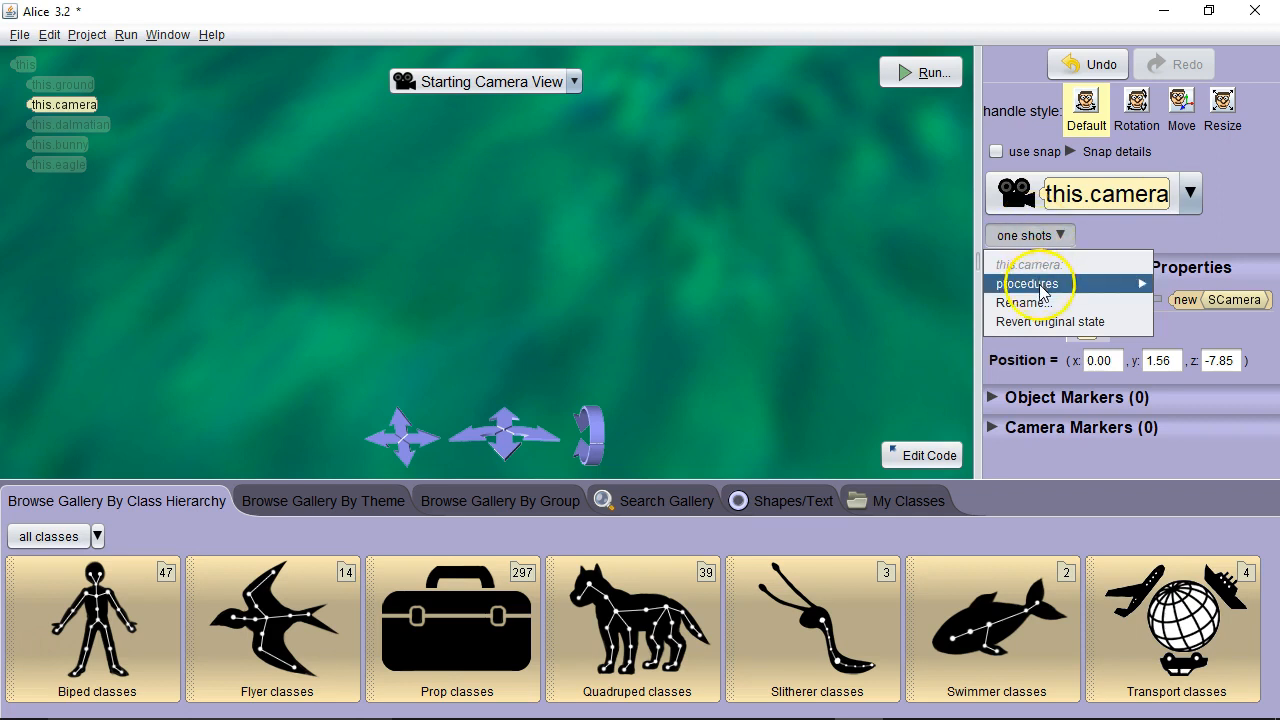
click(1030, 284)
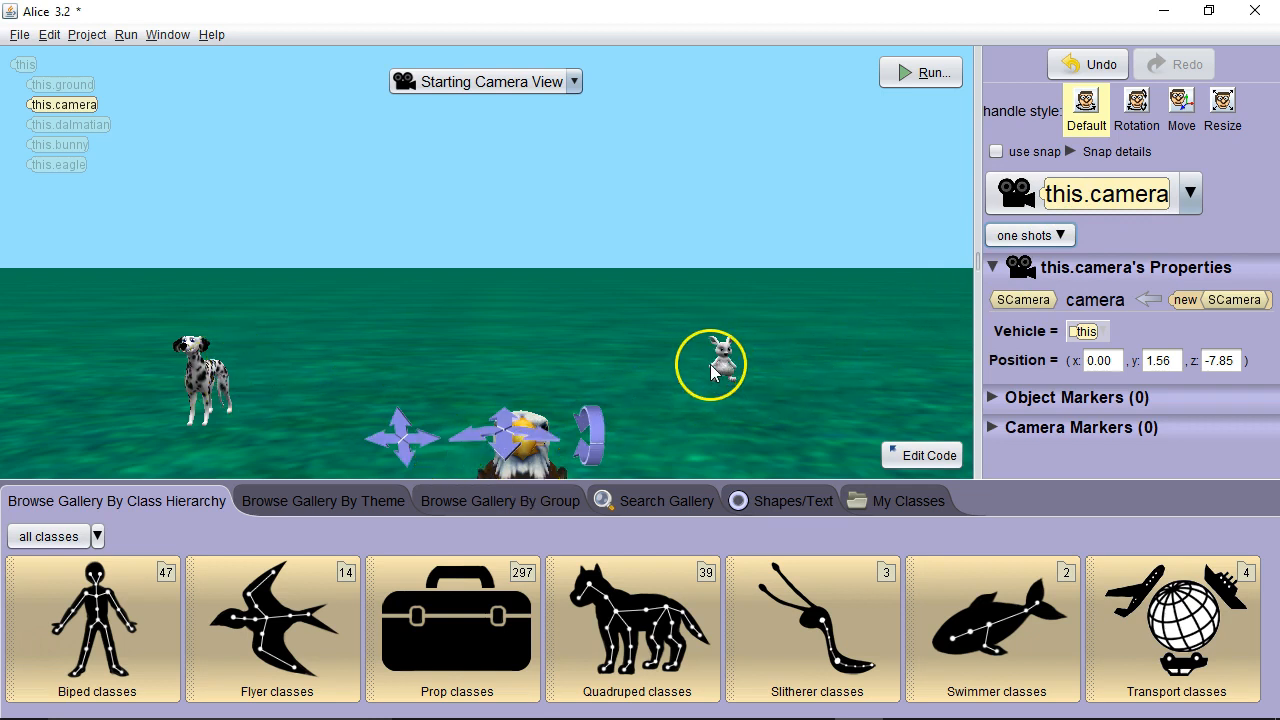
click(930, 456)
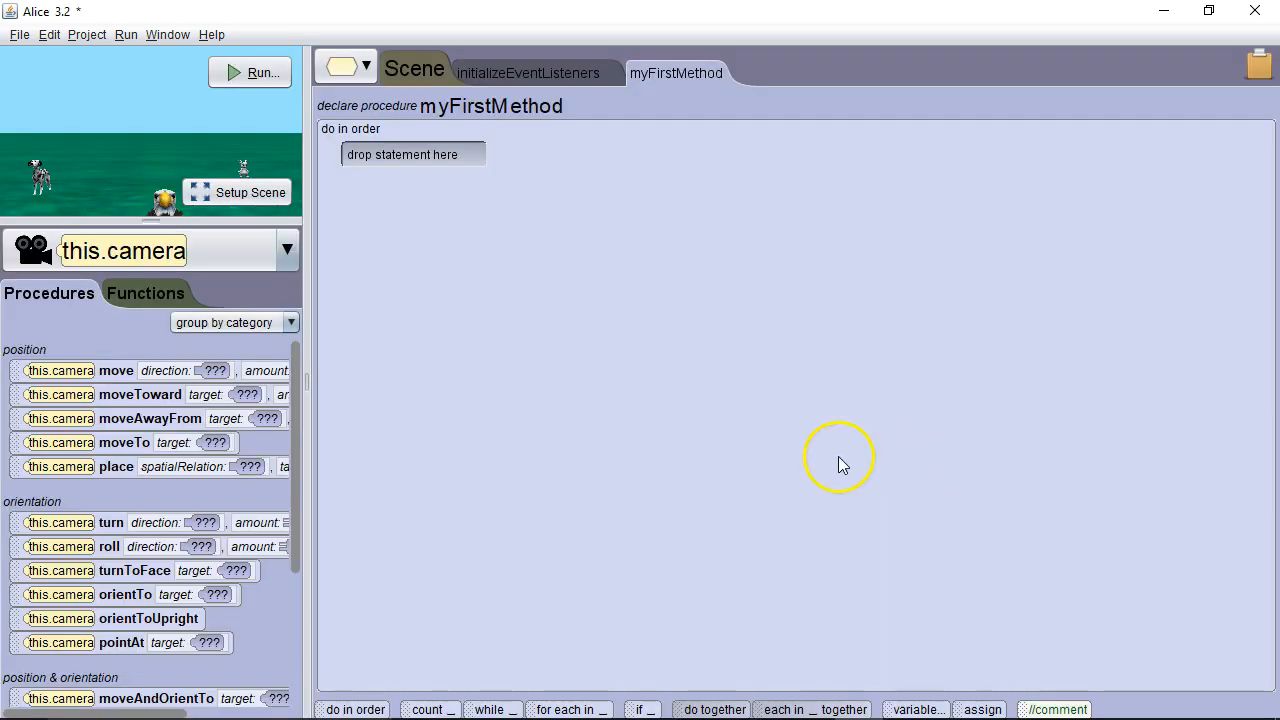
Add camera moveAndOrientTo bunny to myFirstMethod and run it to see the view.
scroll(down, 3)
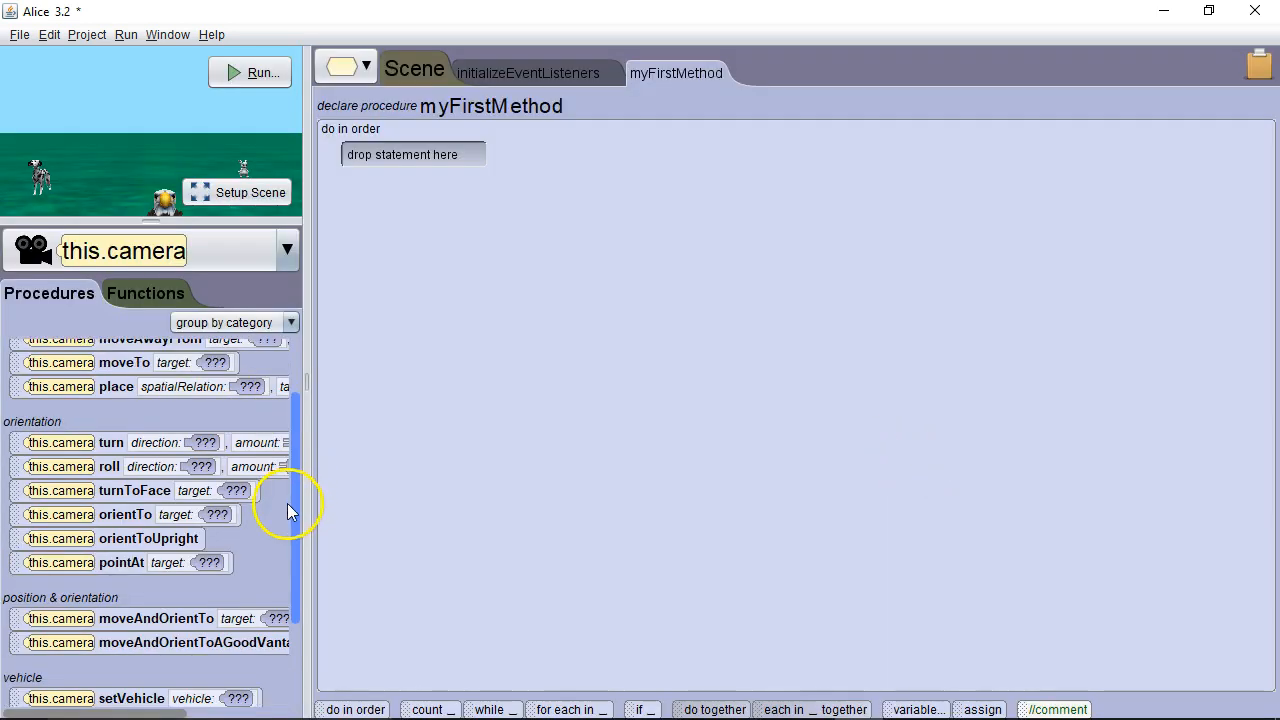
scroll(down, 3)
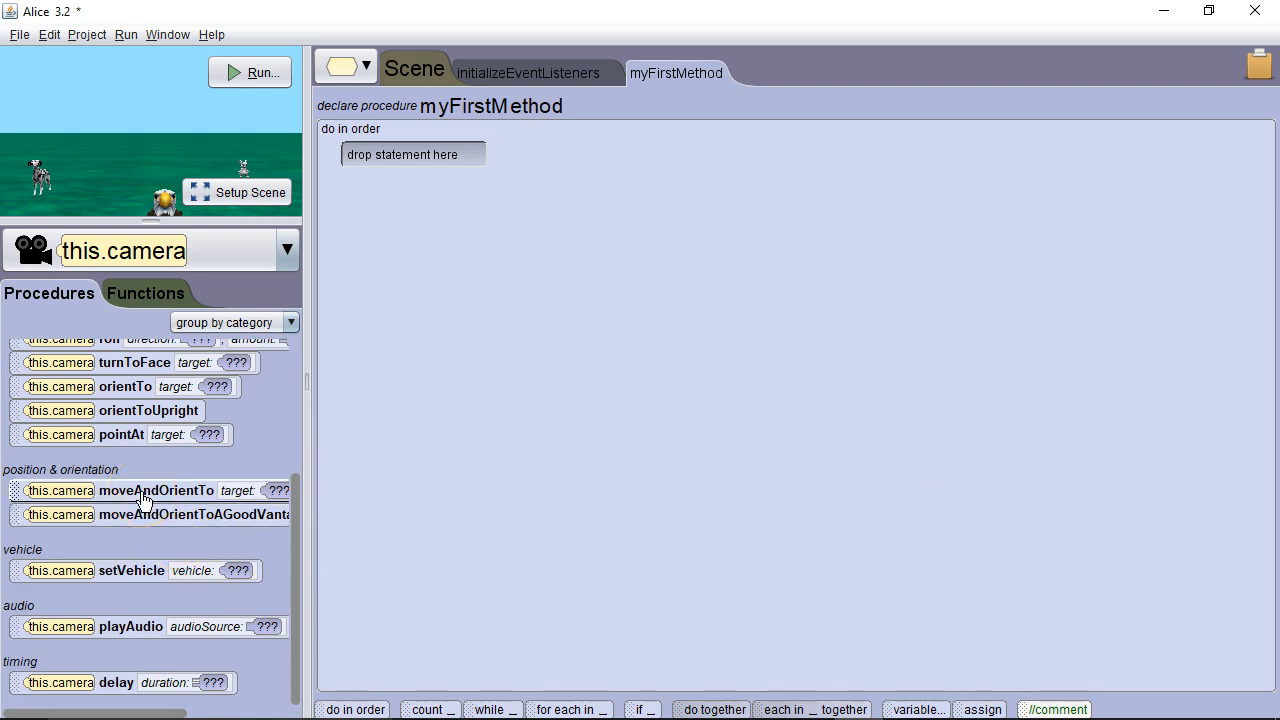
drag(156, 490, 490, 150)
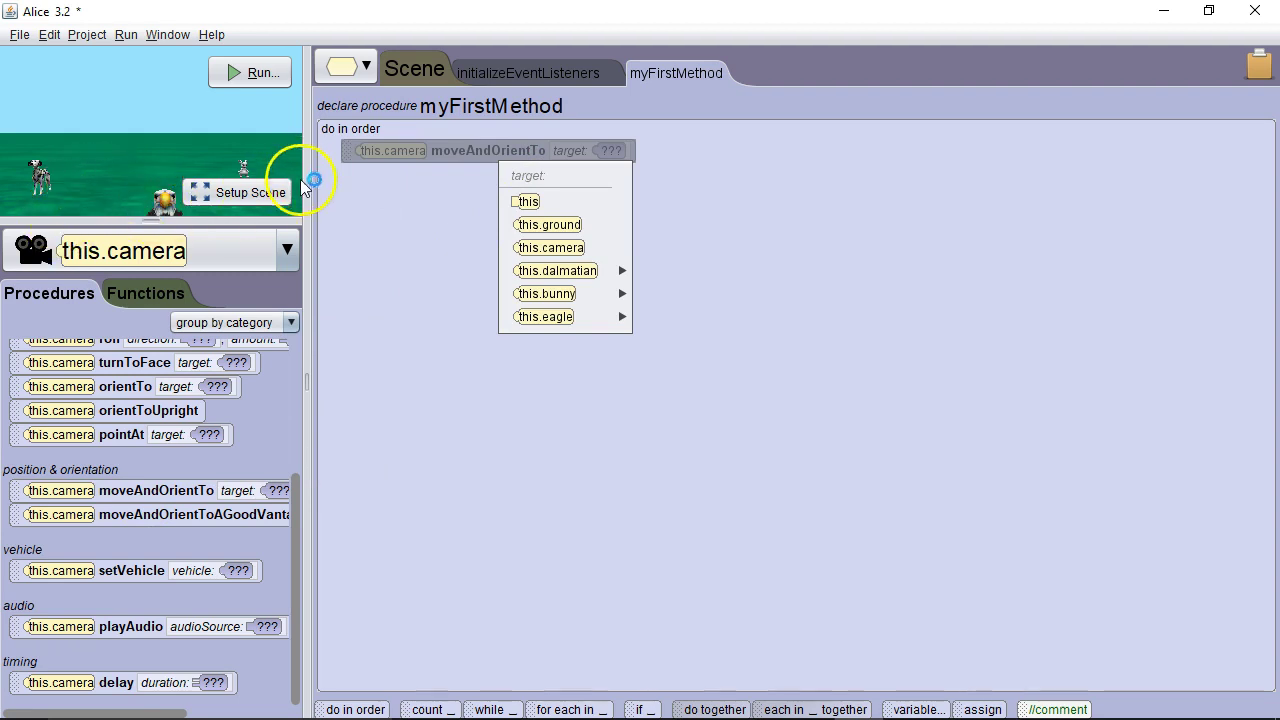
mouse_move(548, 316)
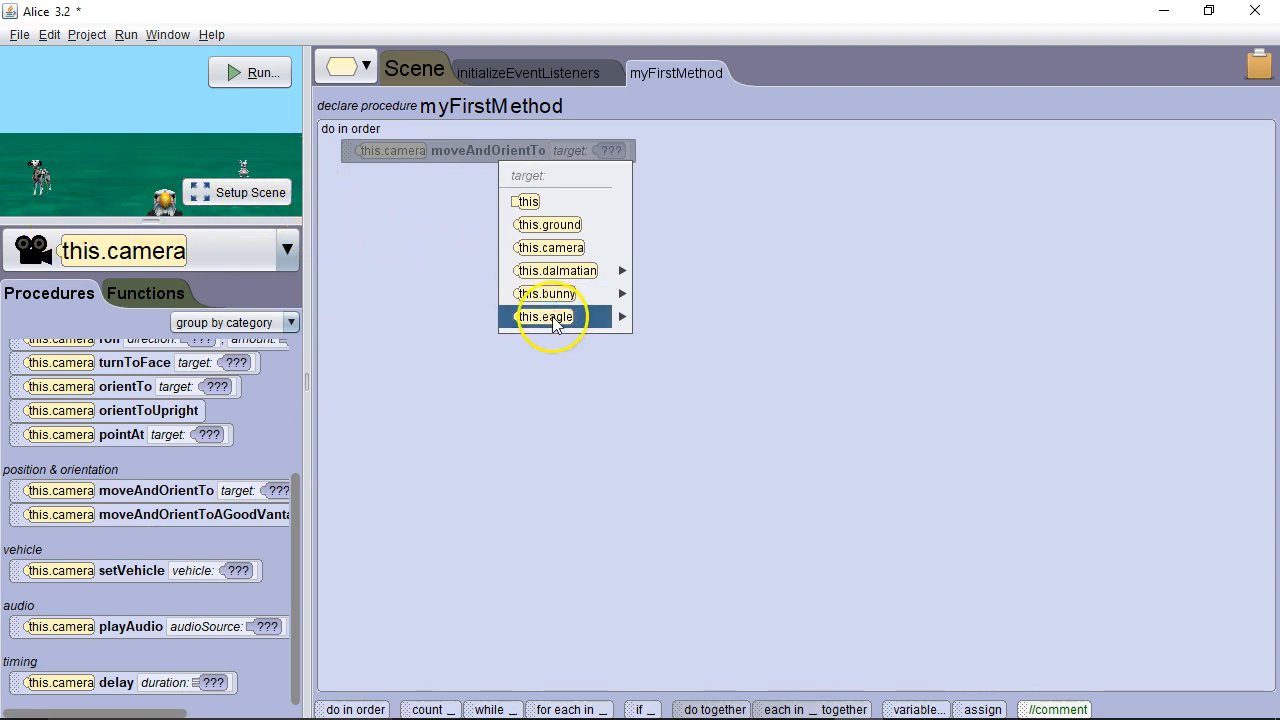
click(548, 292)
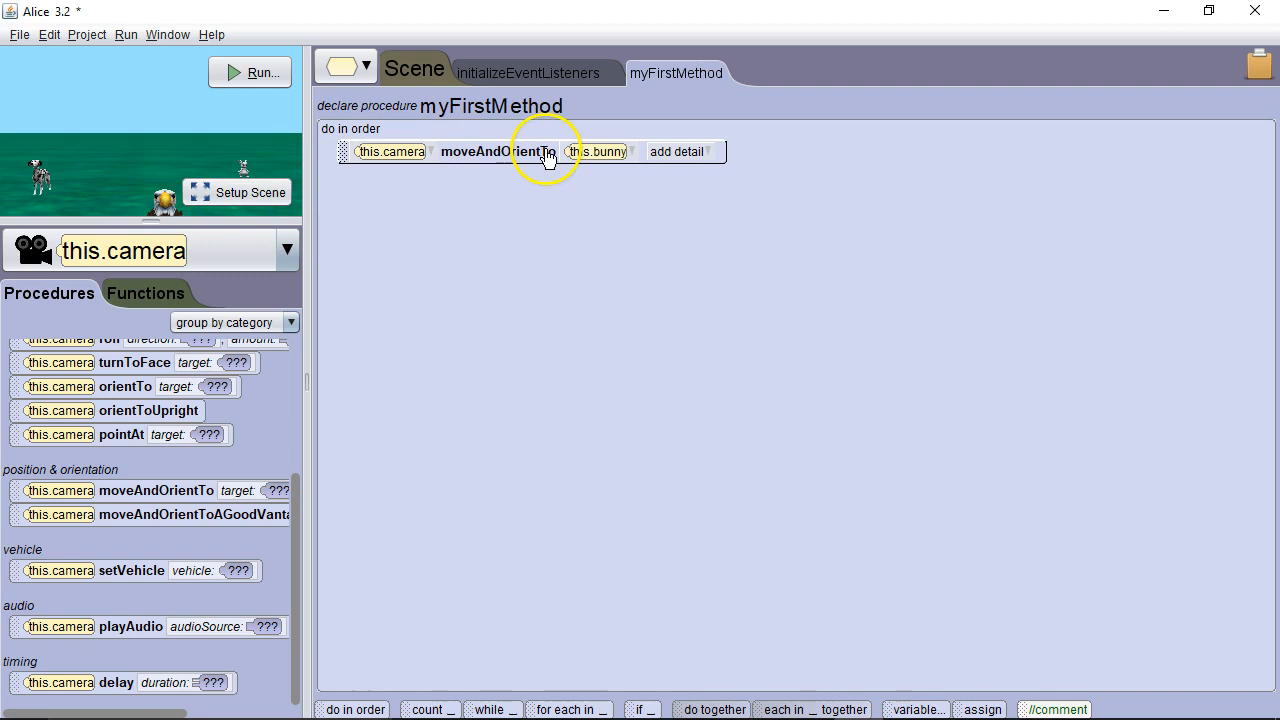
click(248, 72)
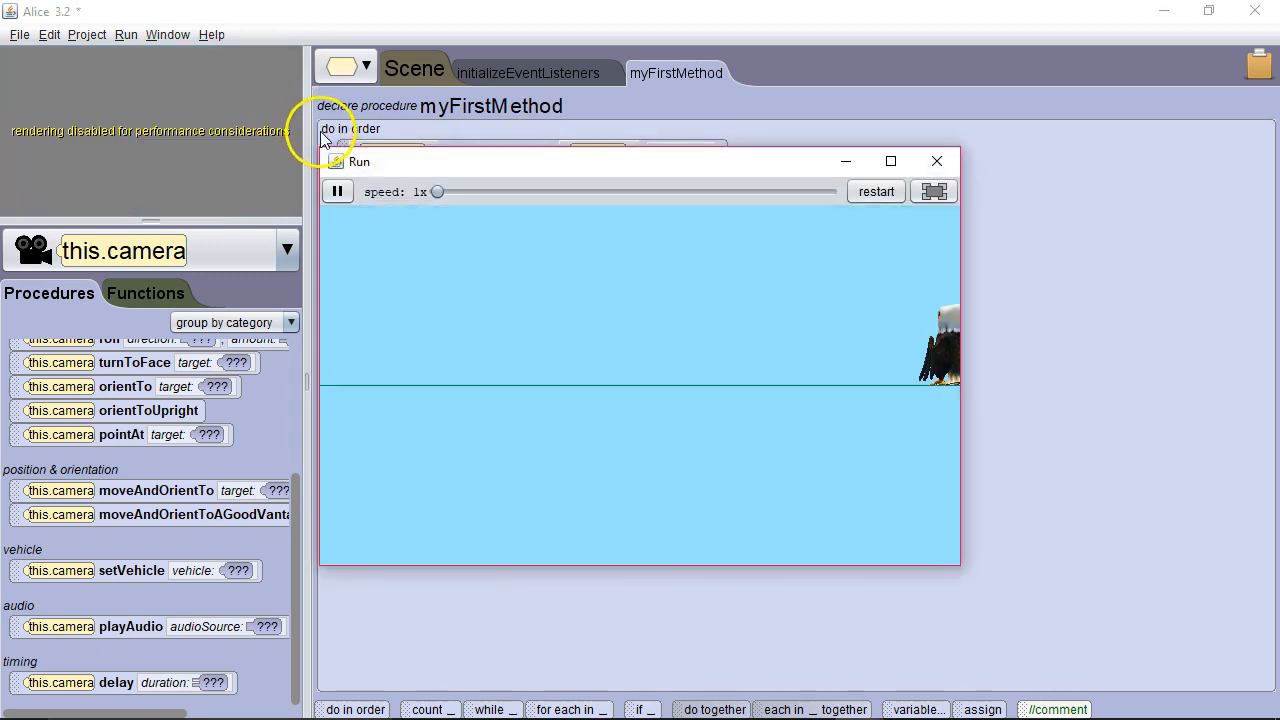
mouse_move(900, 404)
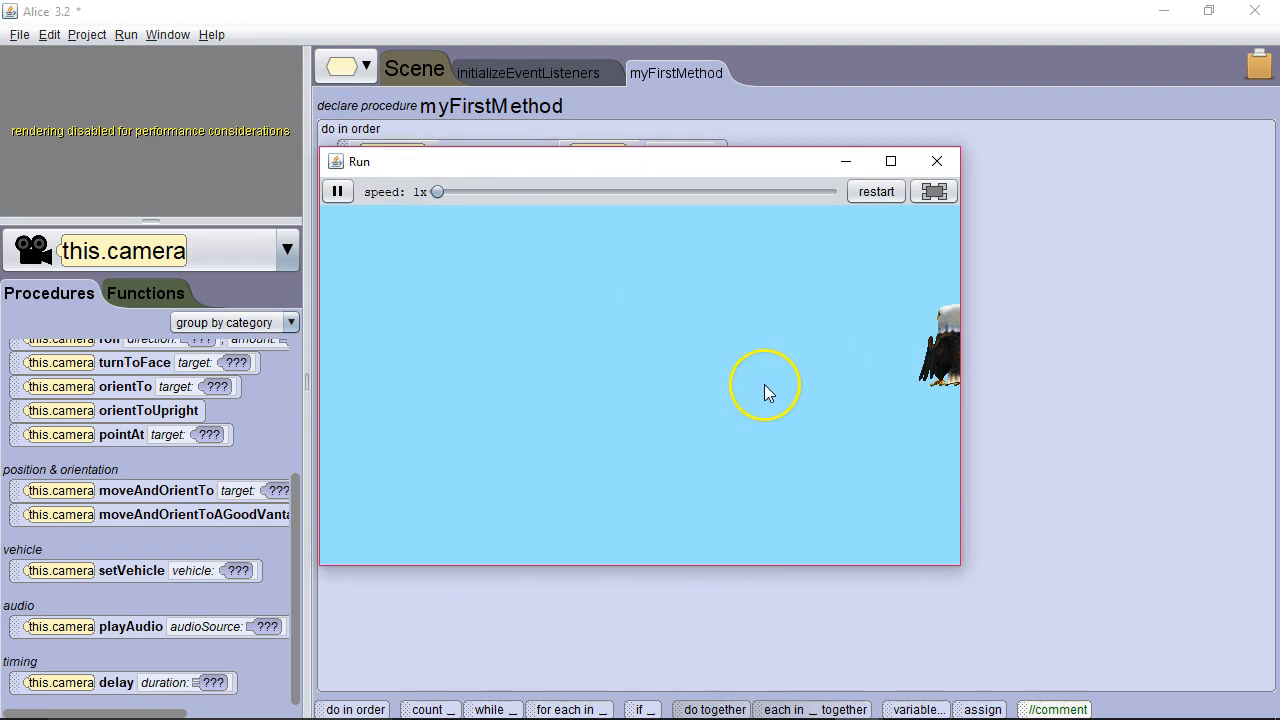
mouse_move(810, 336)
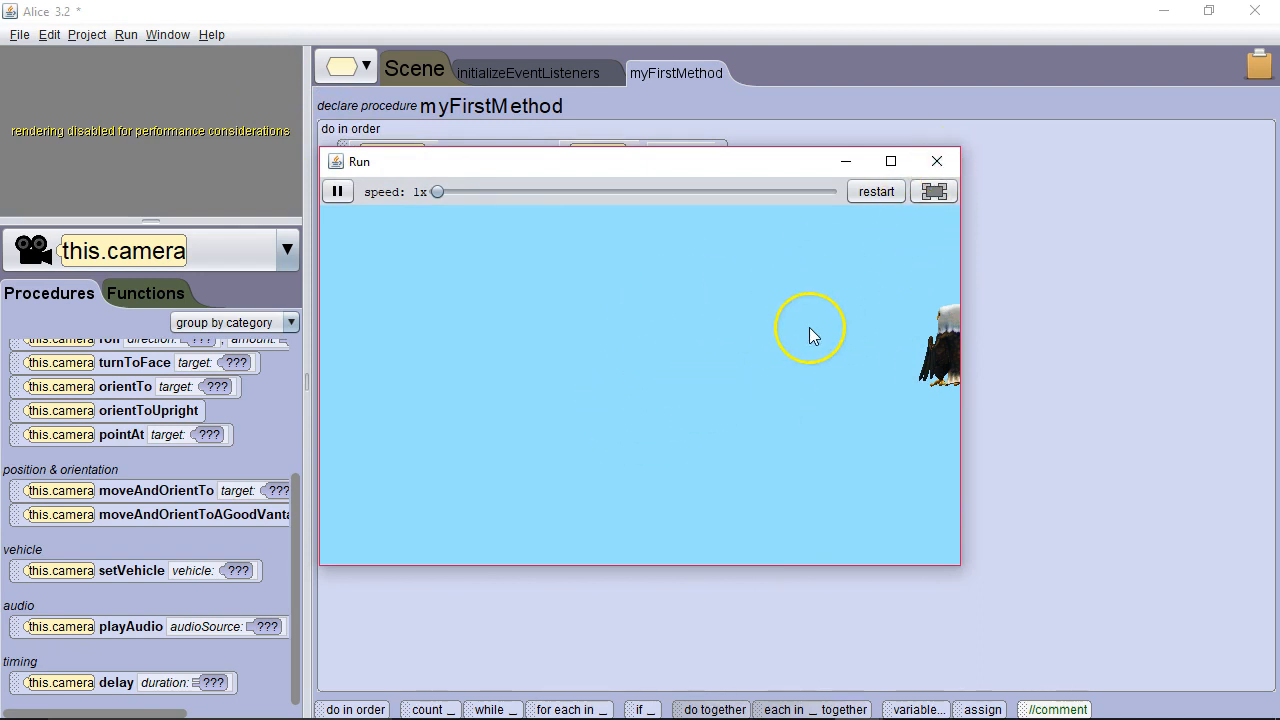
mouse_move(936, 160)
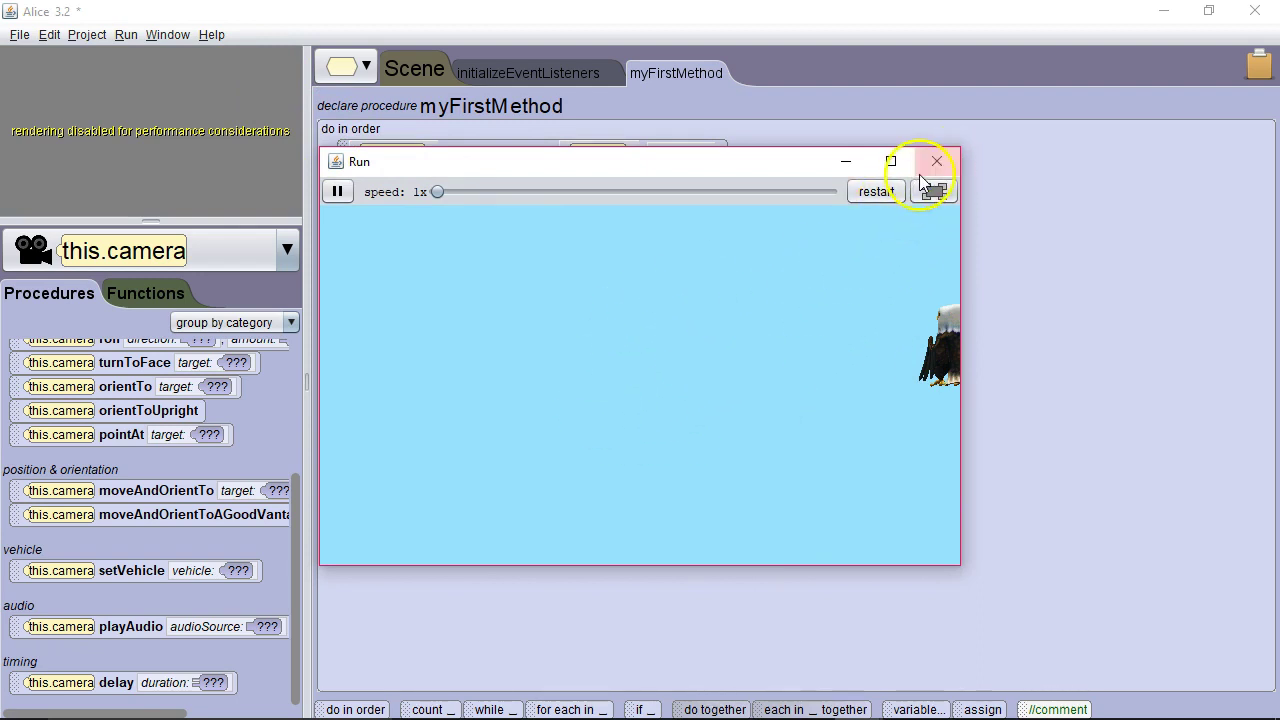
click(936, 160)
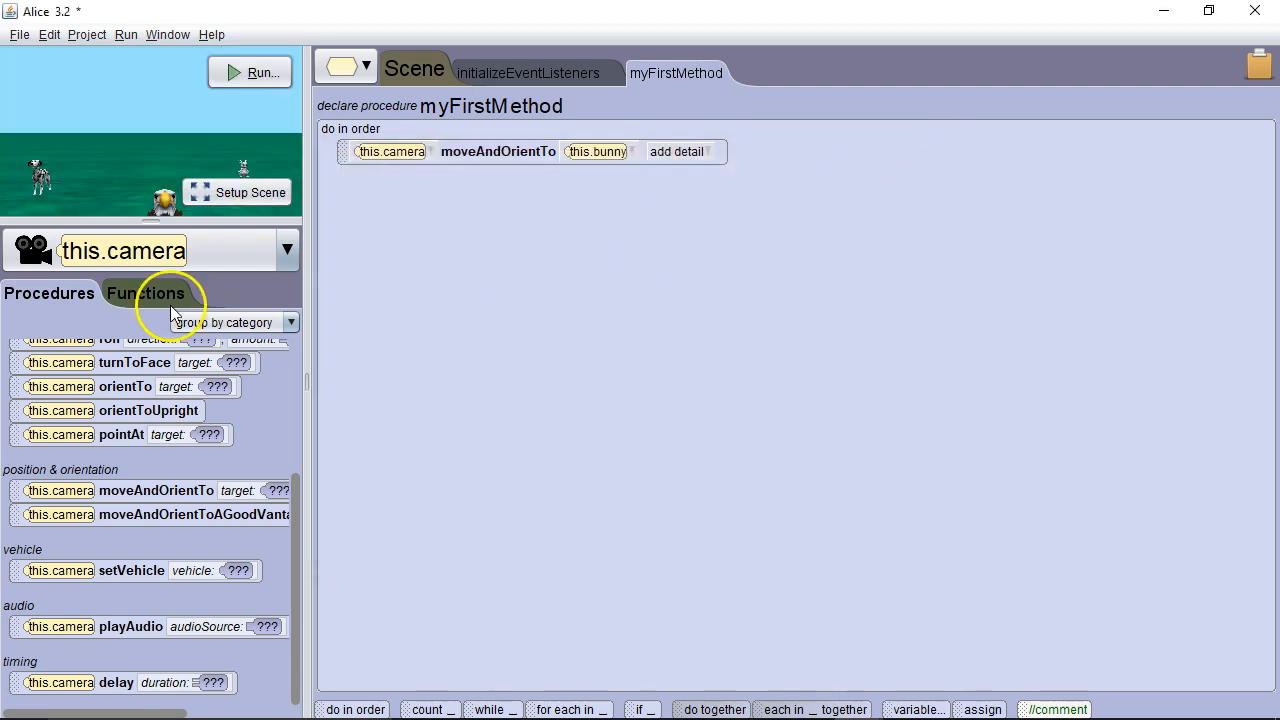
mouse_move(290, 500)
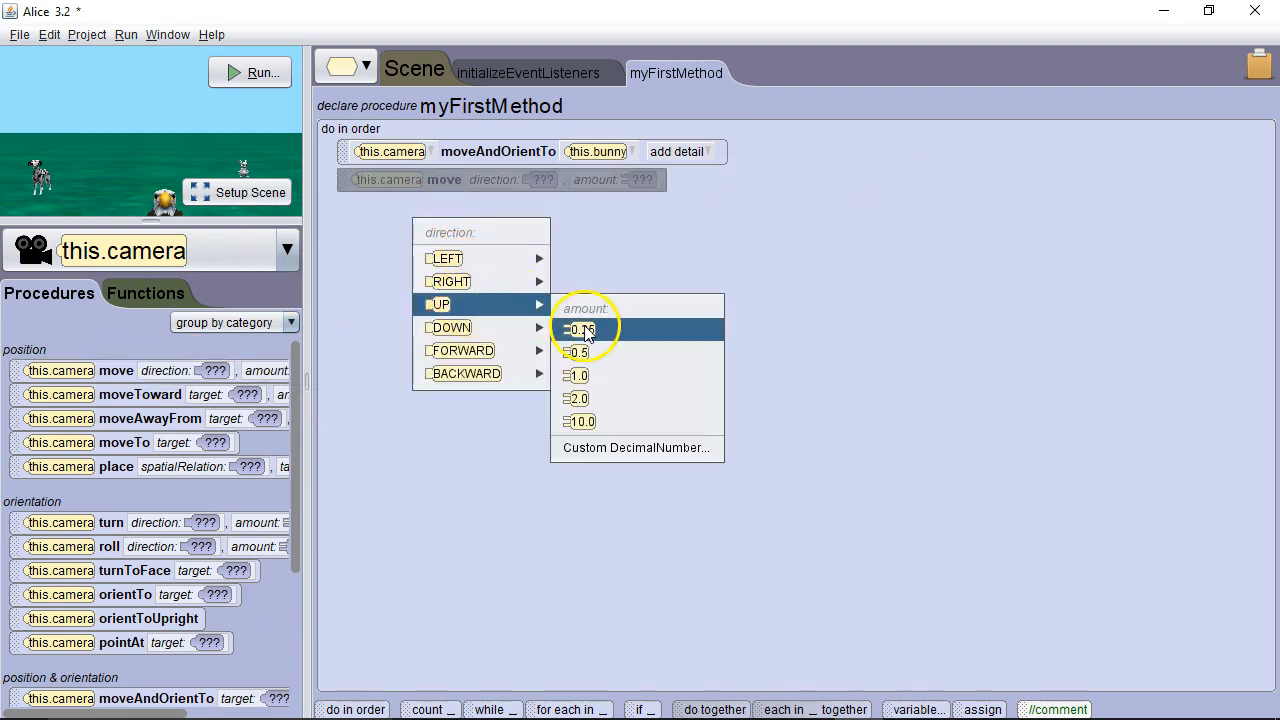
Add camera move UP 0.25 and FORWARD 0.25, set durations to 0.0, and run the method.
click(580, 330)
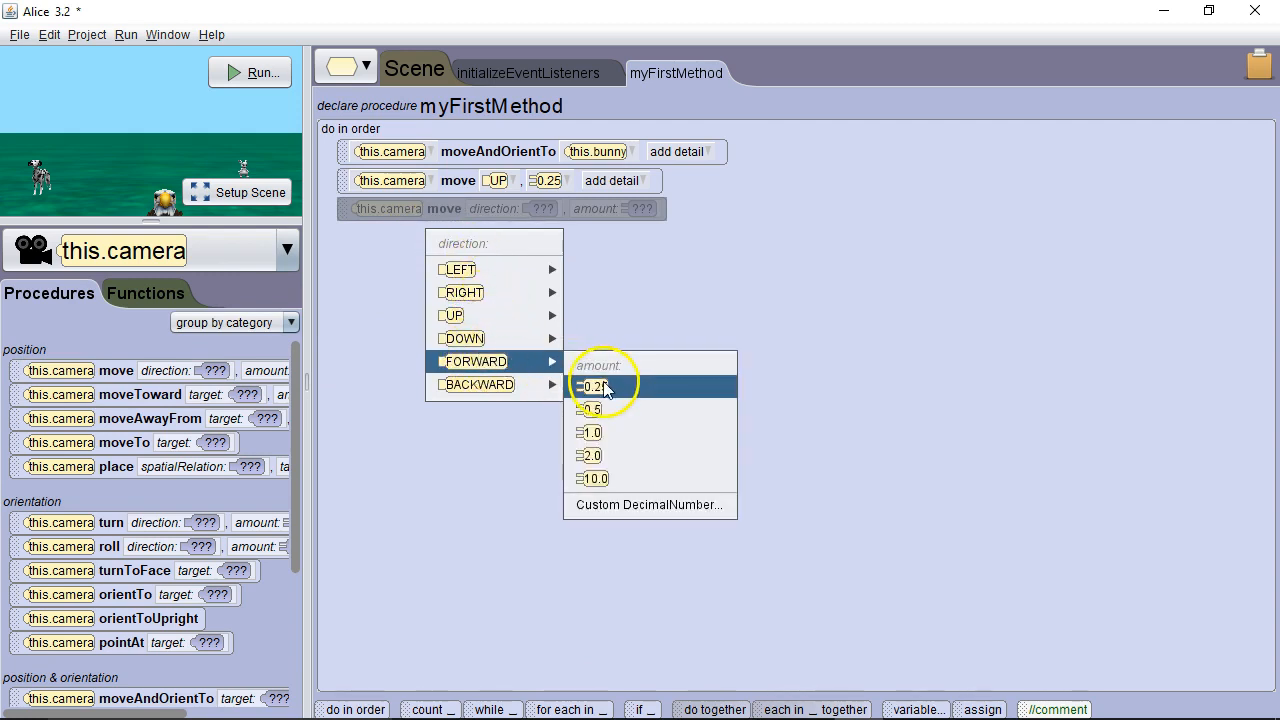
click(596, 388)
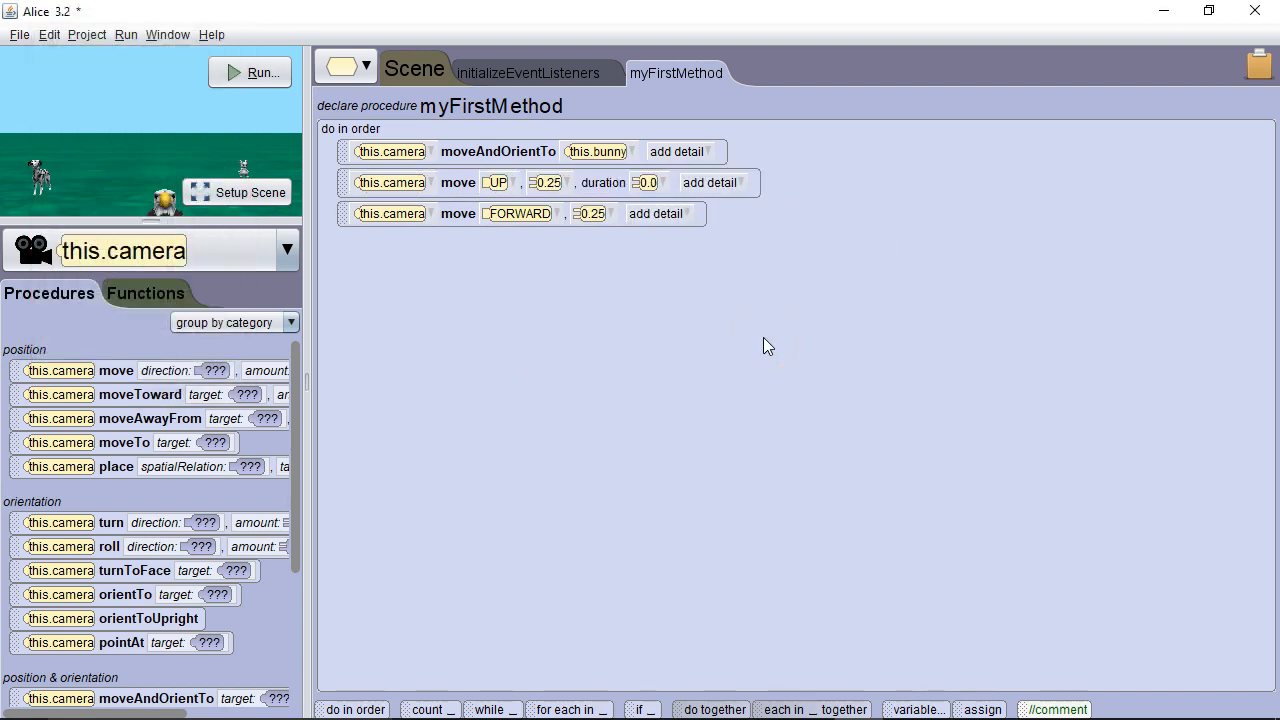
click(656, 212)
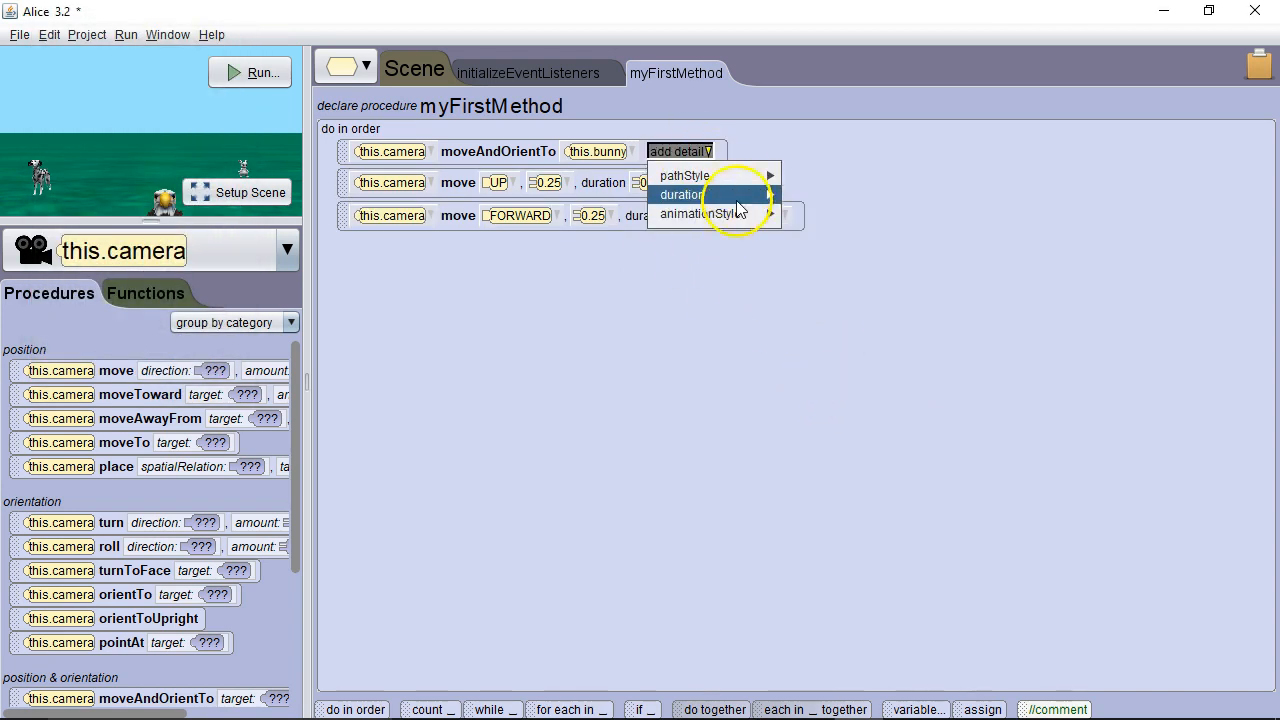
click(680, 194)
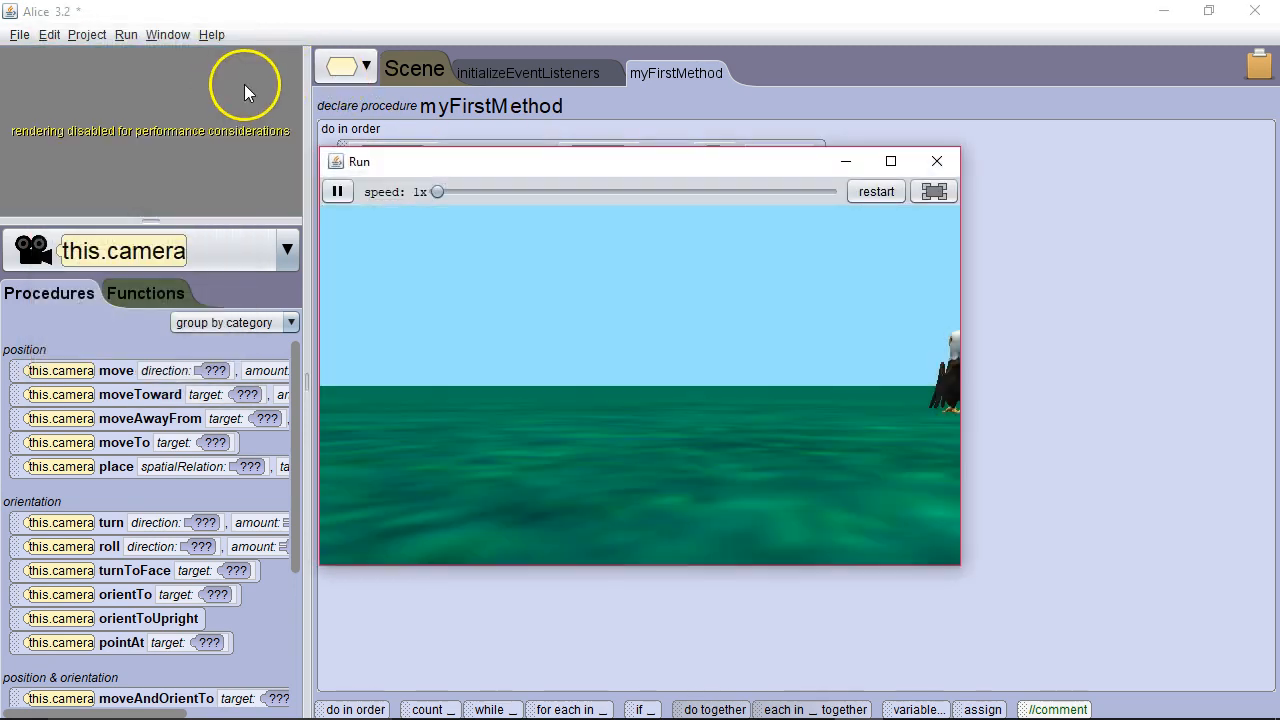
mouse_move(898, 380)
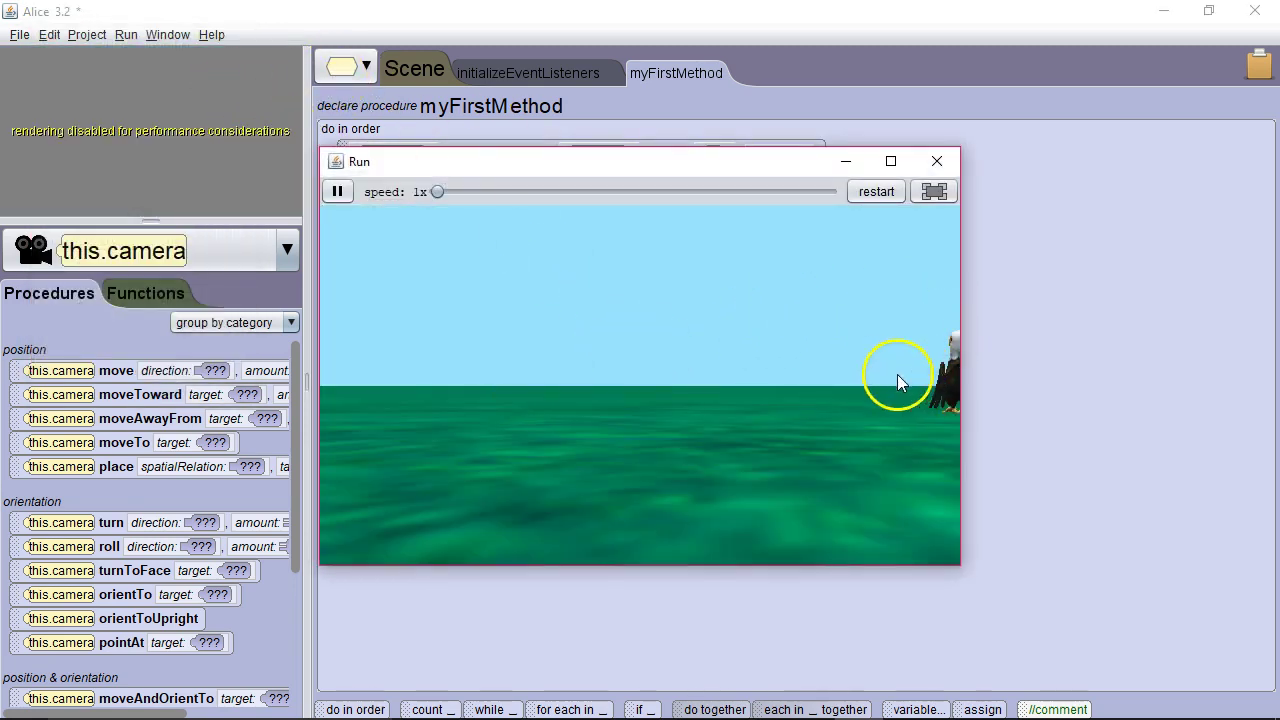
mouse_move(548, 472)
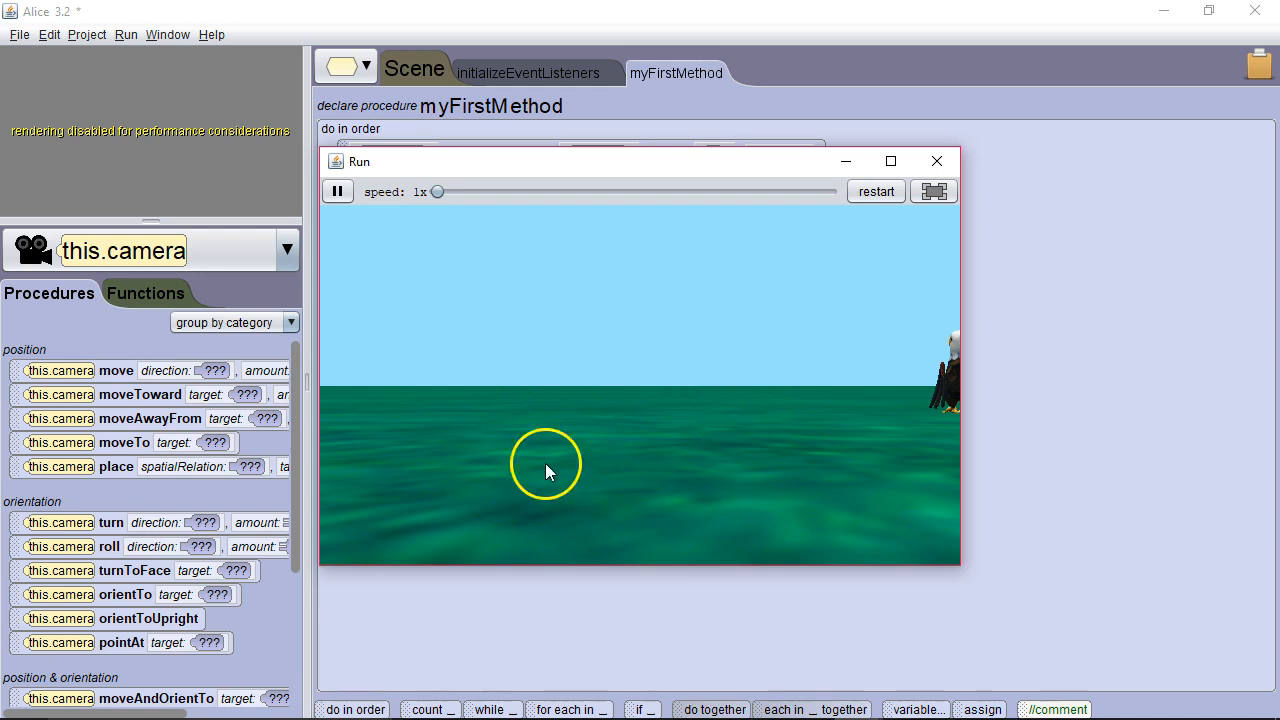
mouse_move(640, 480)
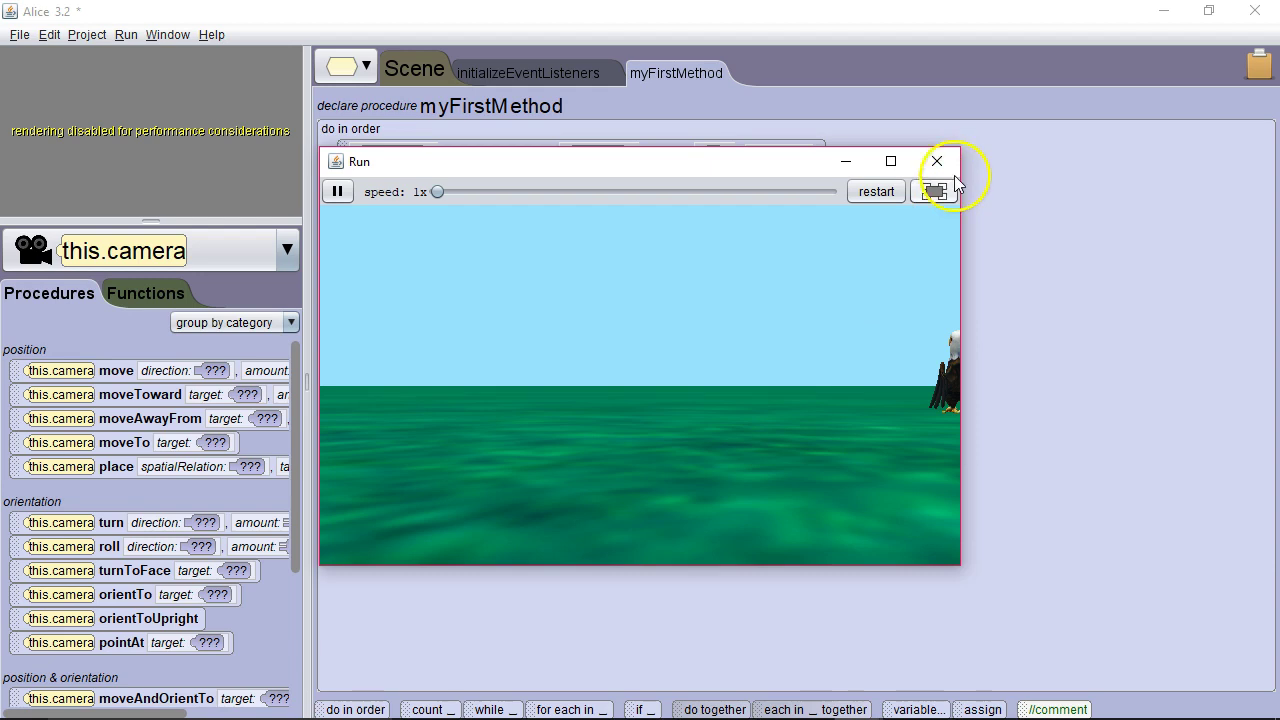
click(936, 160)
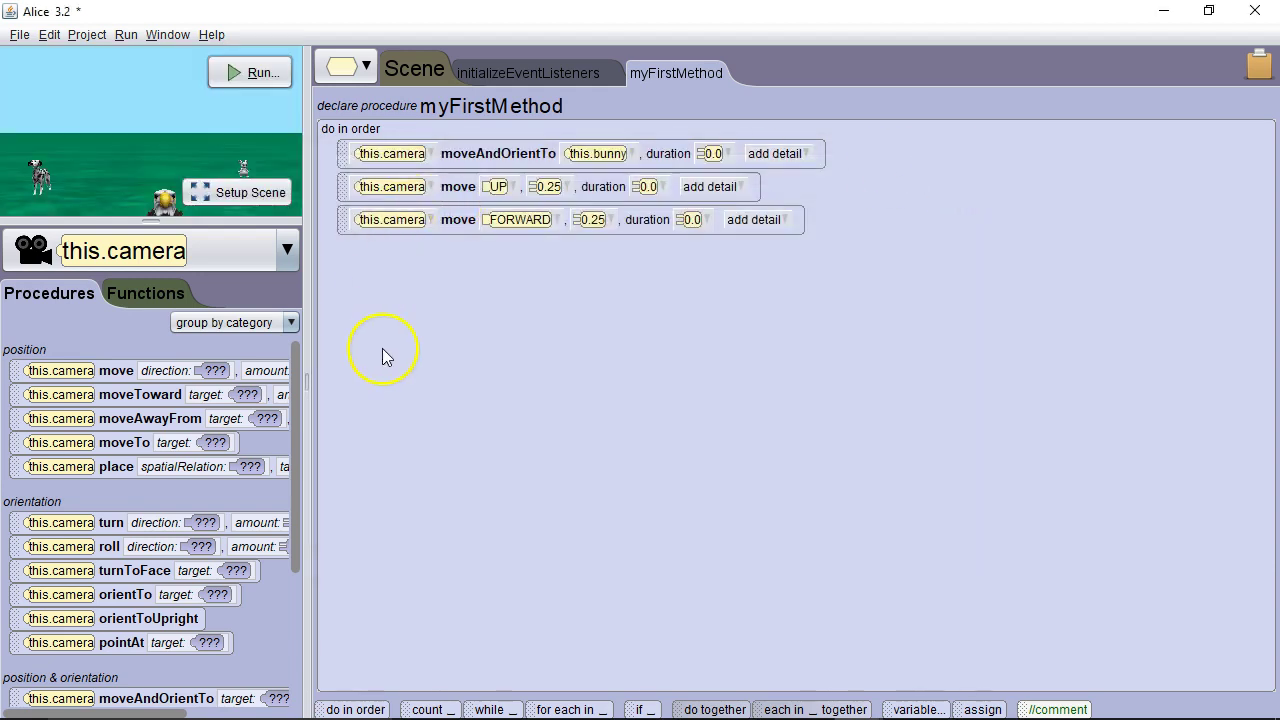
scroll(down, 3)
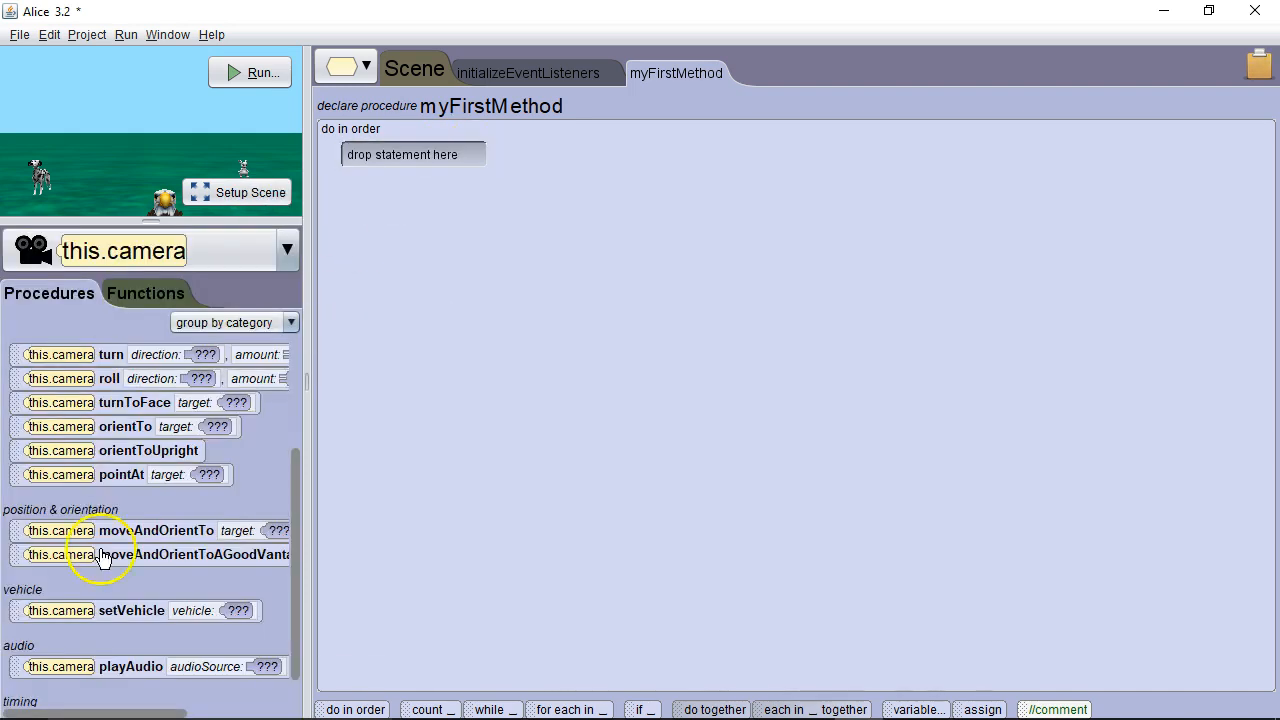
Add camera moveAndOrientToAGoodVantagePointOf bunny and run it to see the view.
scroll(down, 3)
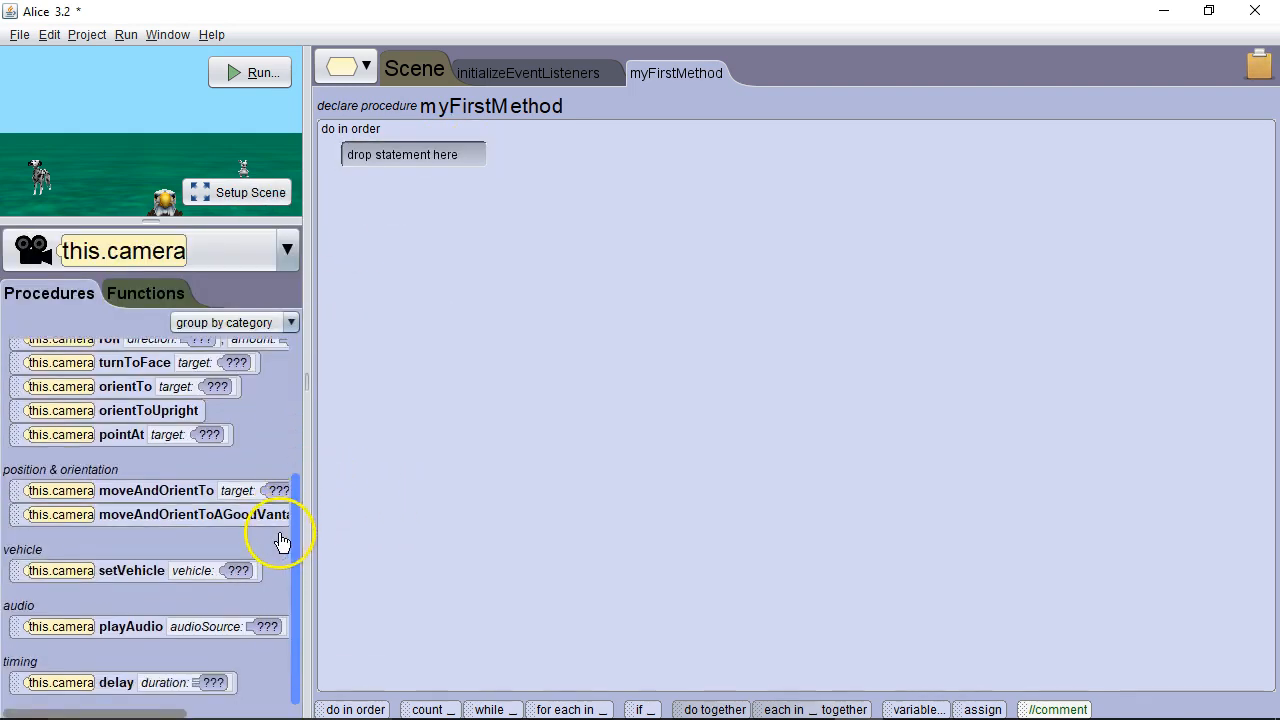
mouse_move(224, 548)
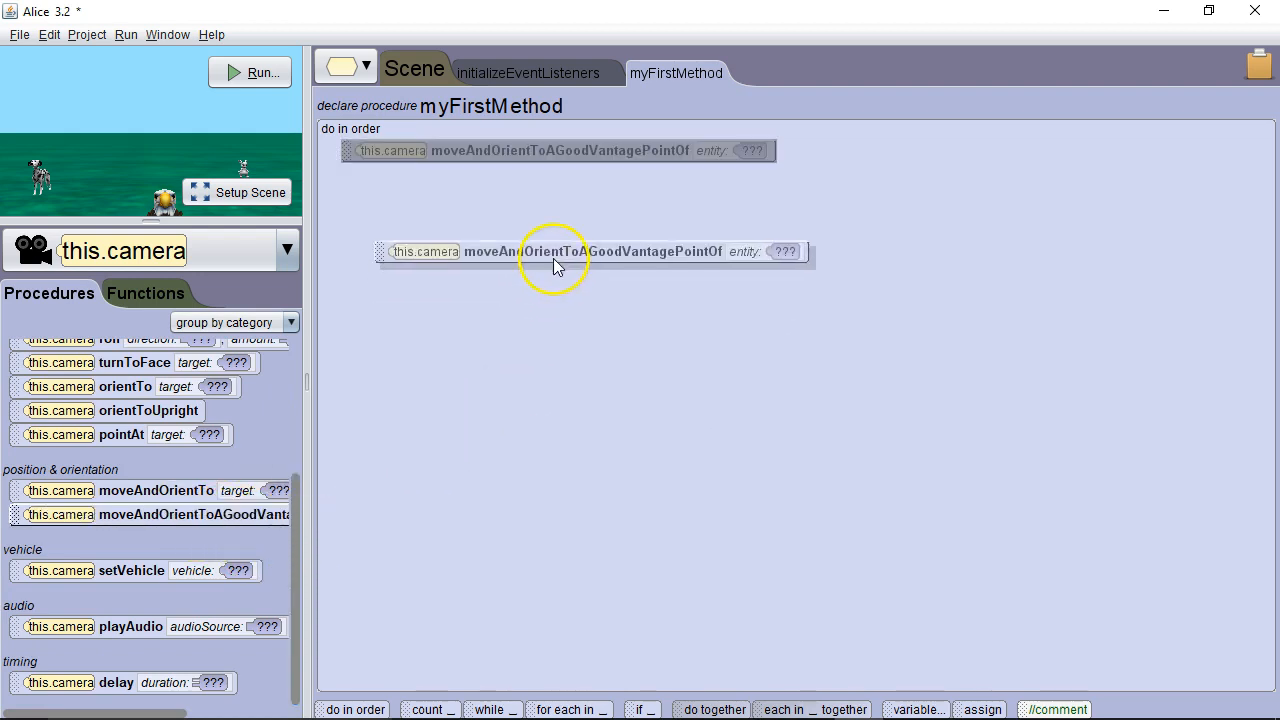
click(784, 252)
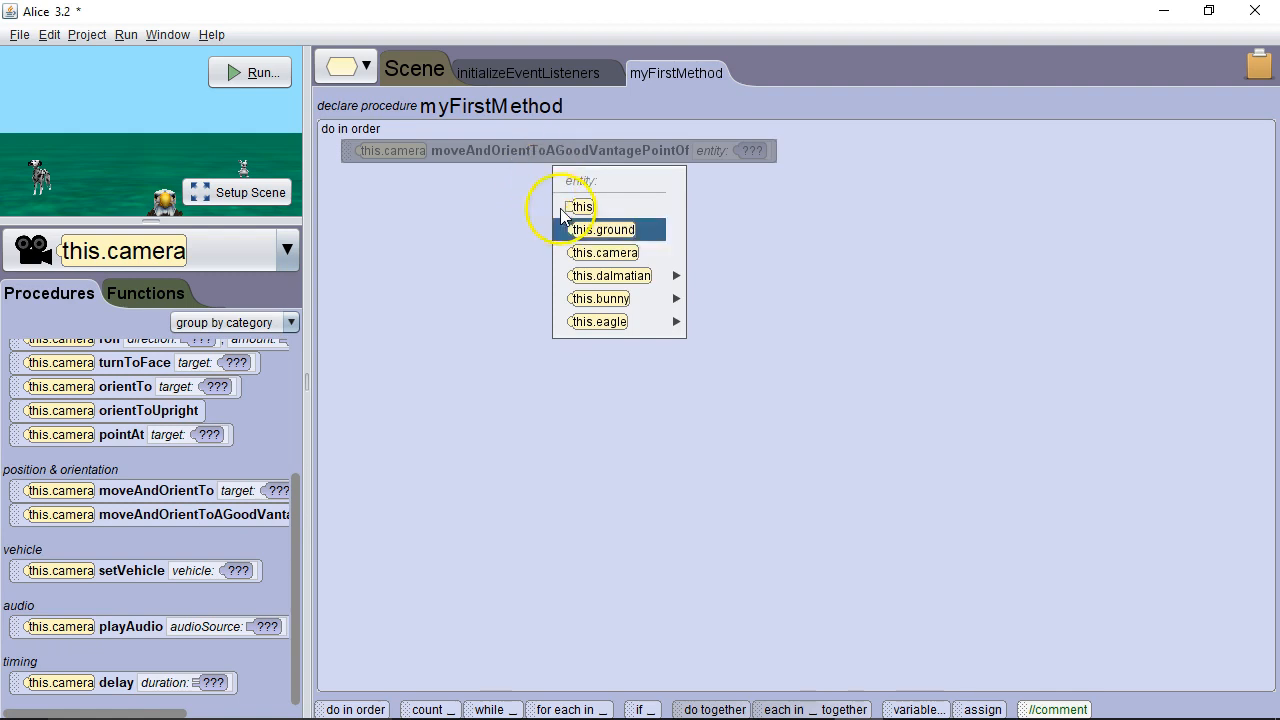
click(600, 298)
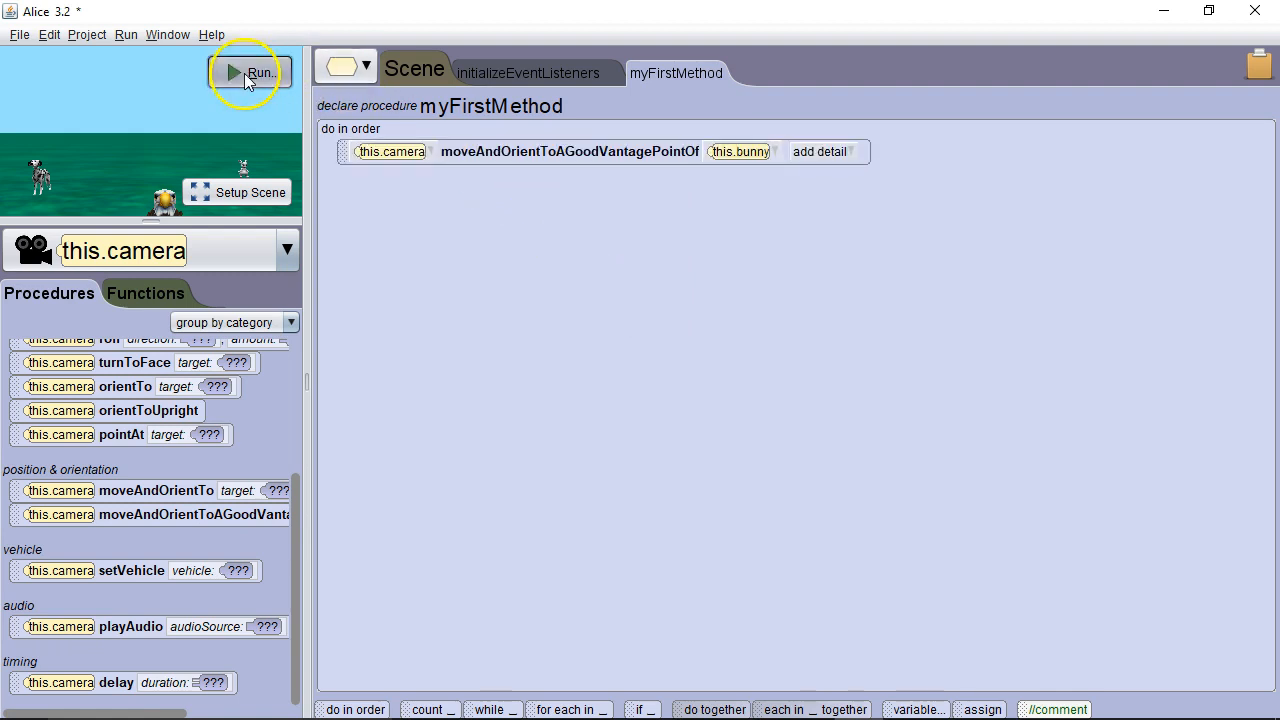
click(248, 72)
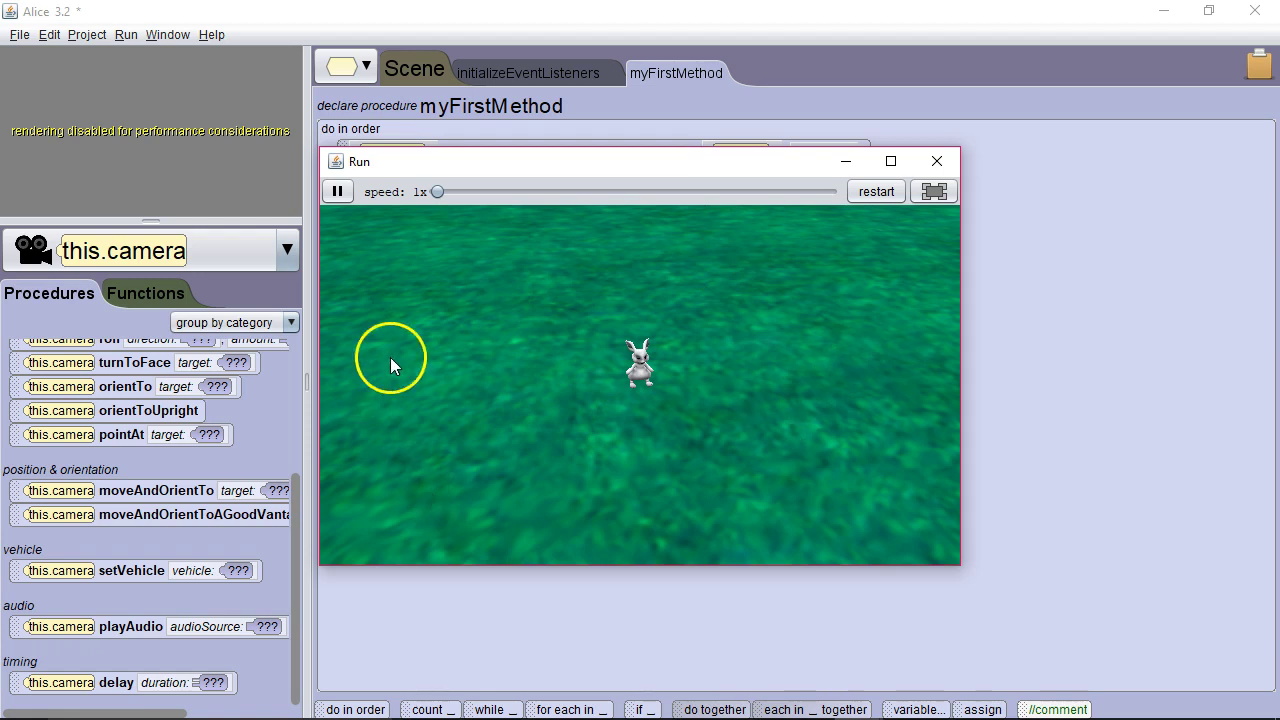
mouse_move(702, 352)
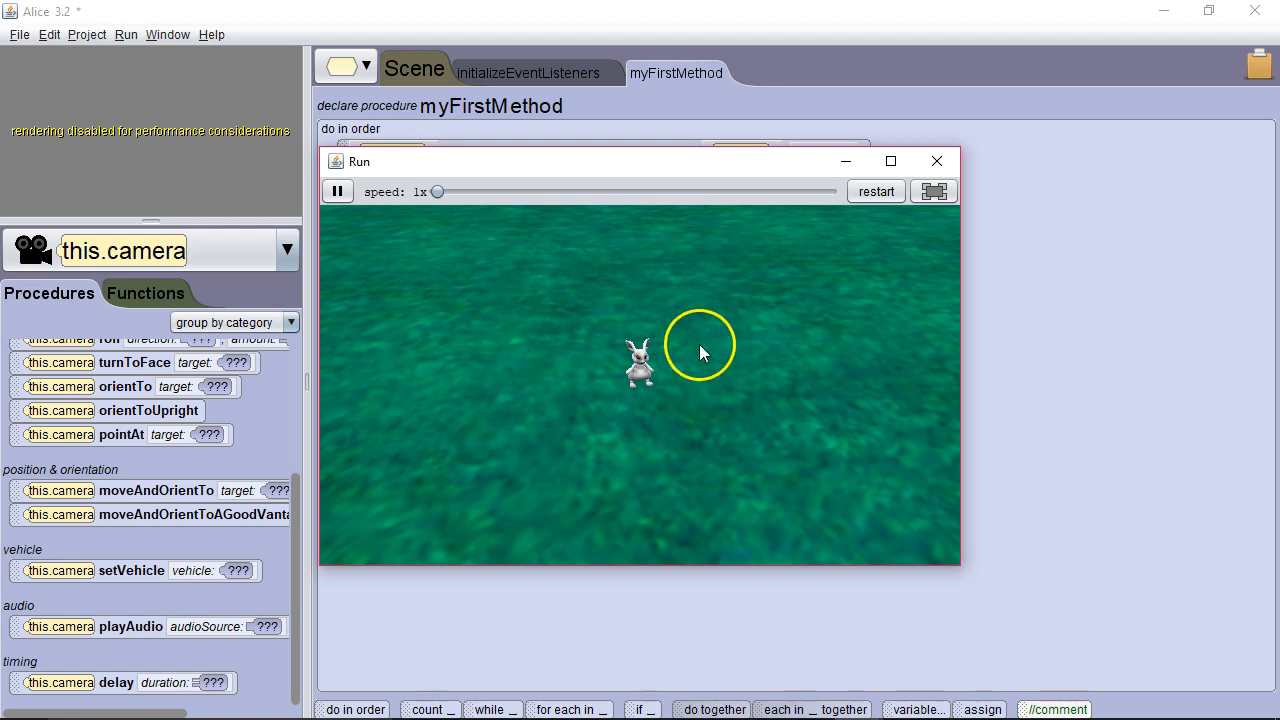
mouse_move(564, 410)
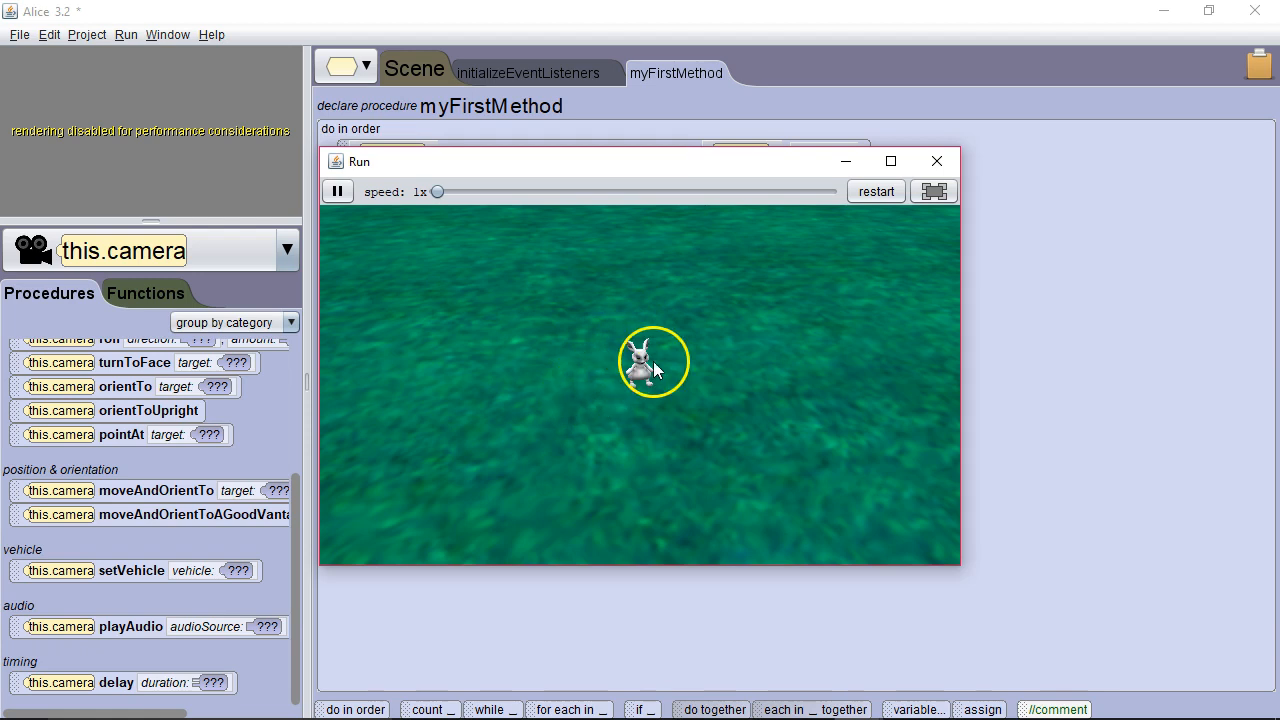
mouse_move(936, 160)
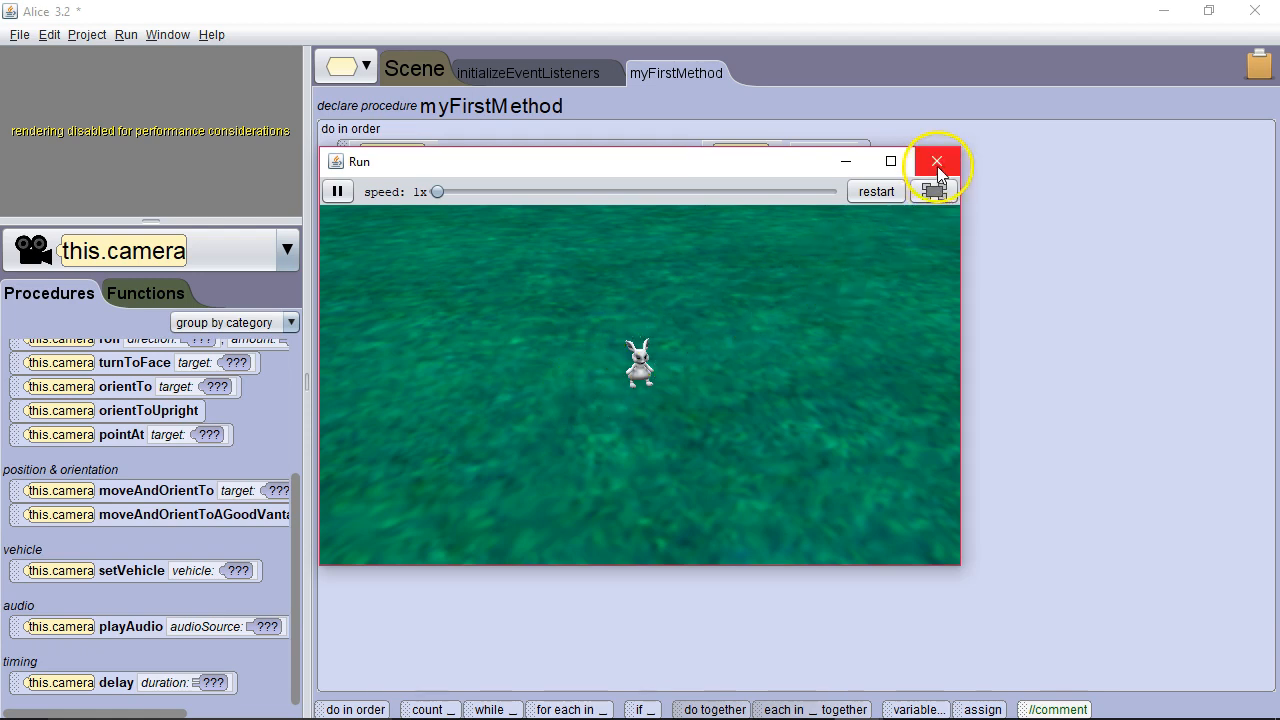
click(936, 160)
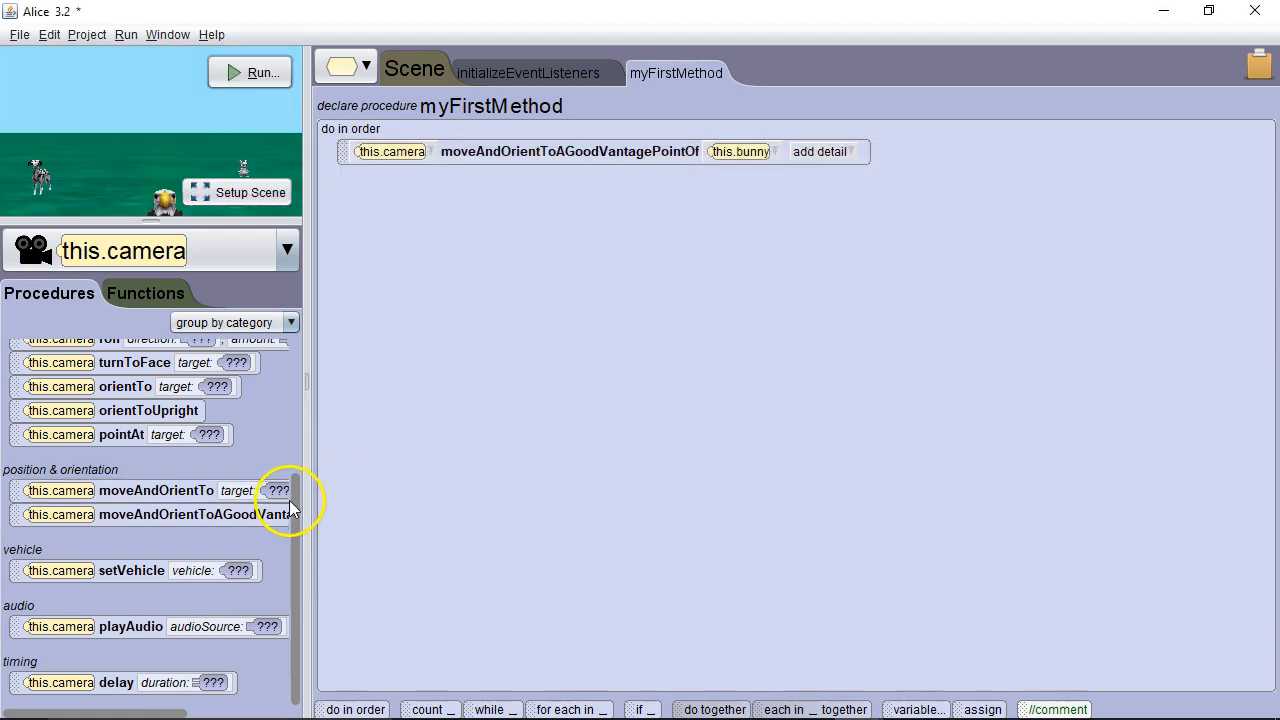
mouse_move(148, 570)
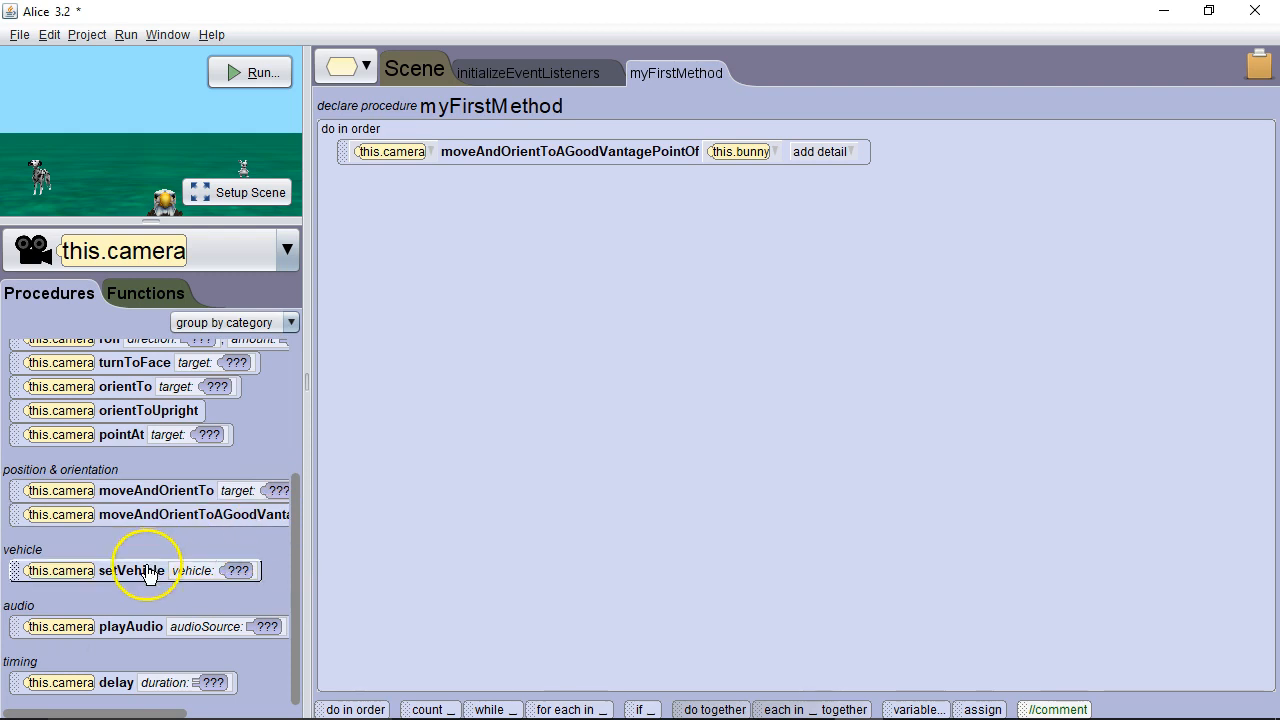
mouse_move(184, 548)
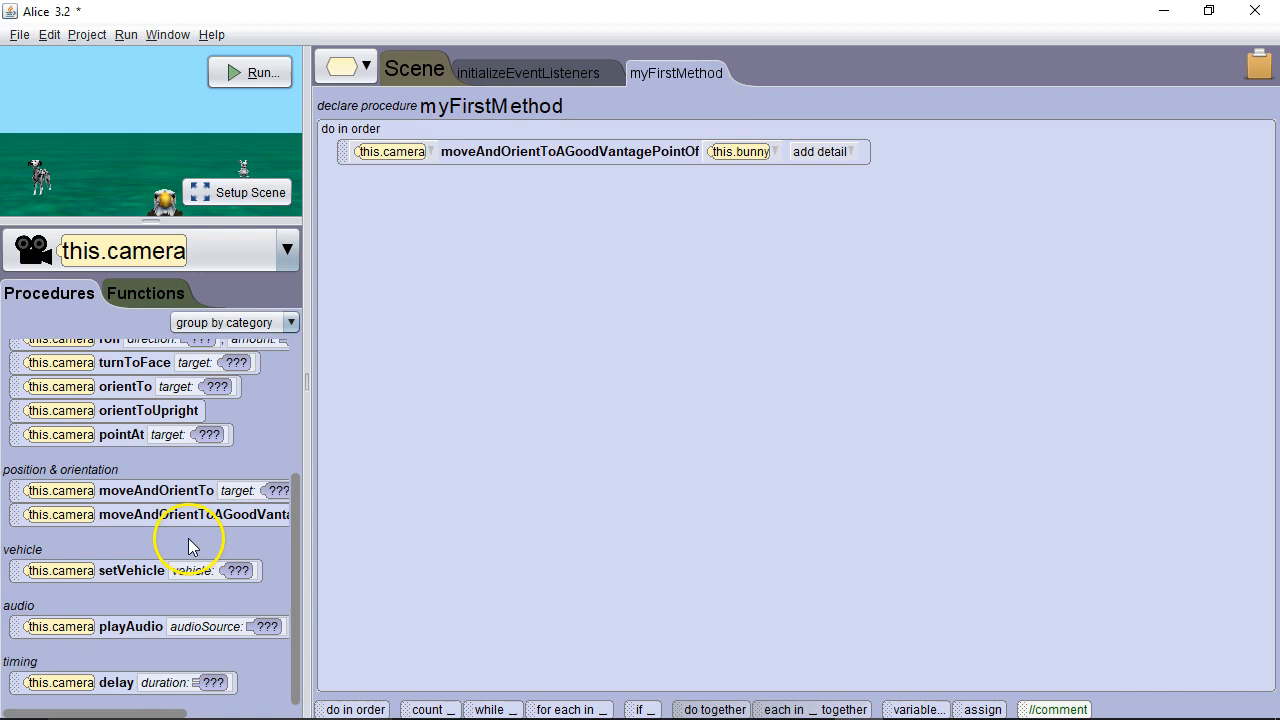
mouse_move(164, 584)
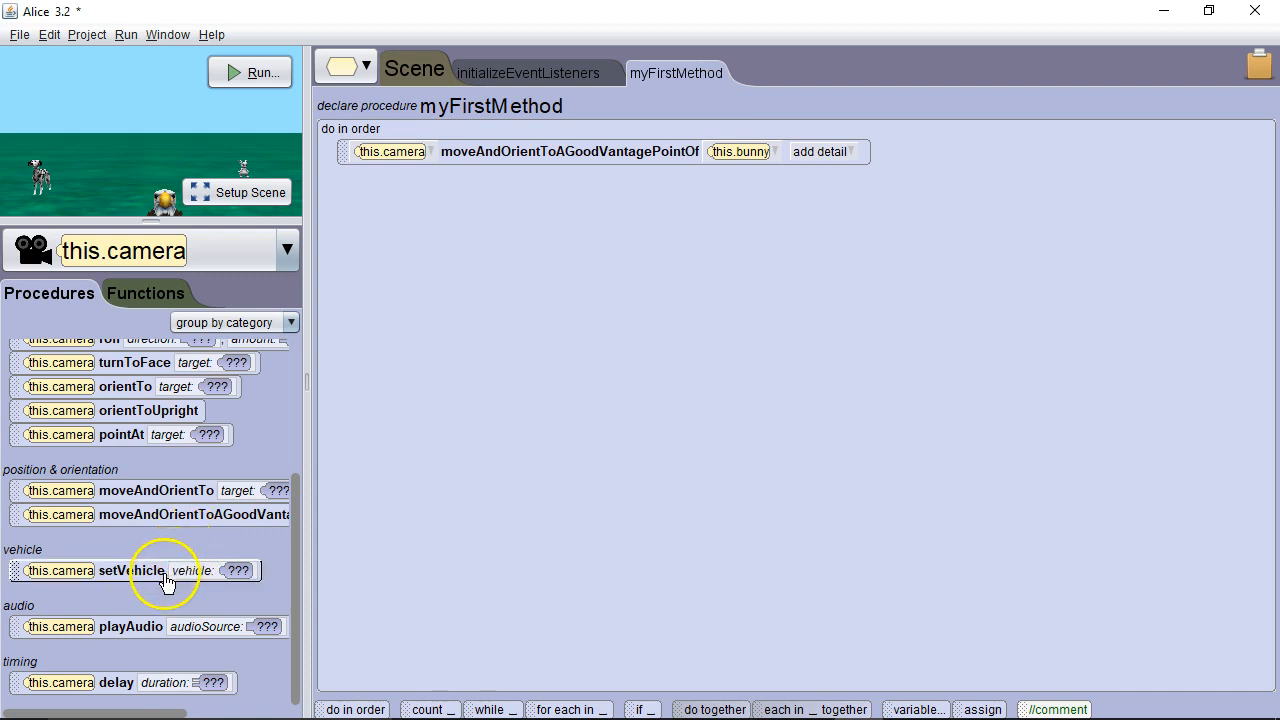
mouse_move(164, 584)
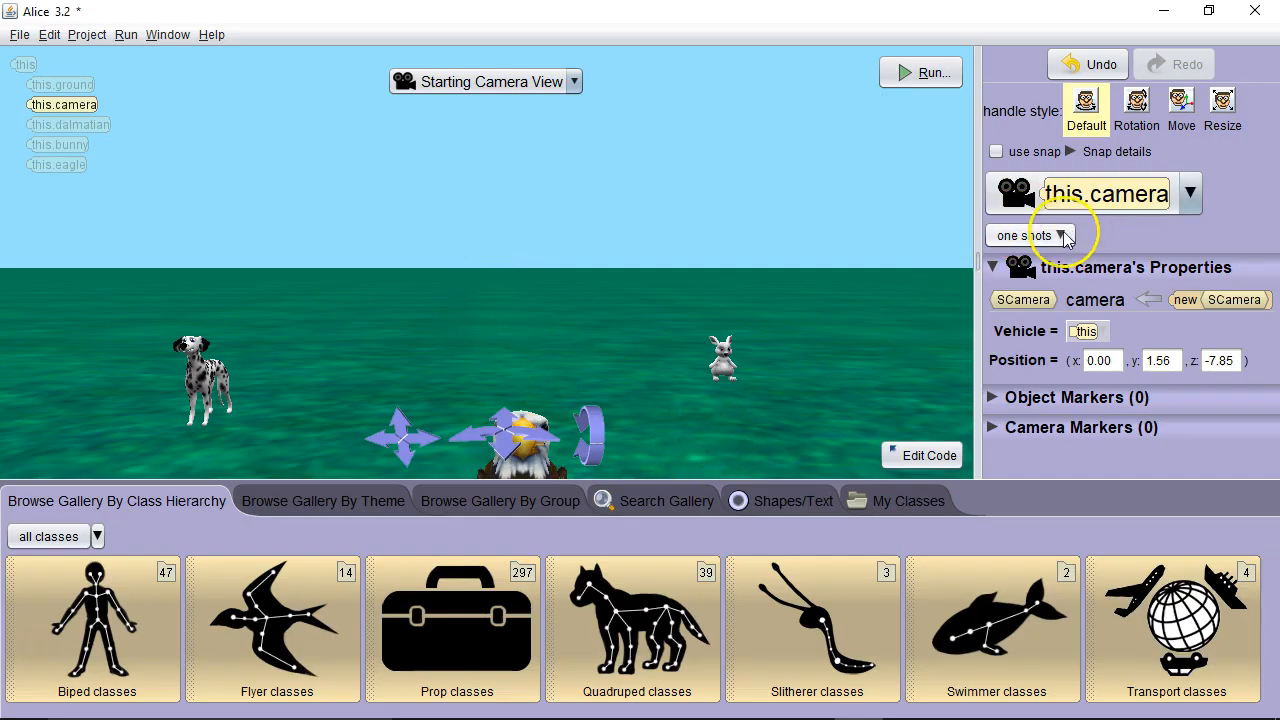
Use a camera one-shot move FORWARD with a custom decimal distance toward the eagle.
click(1030, 236)
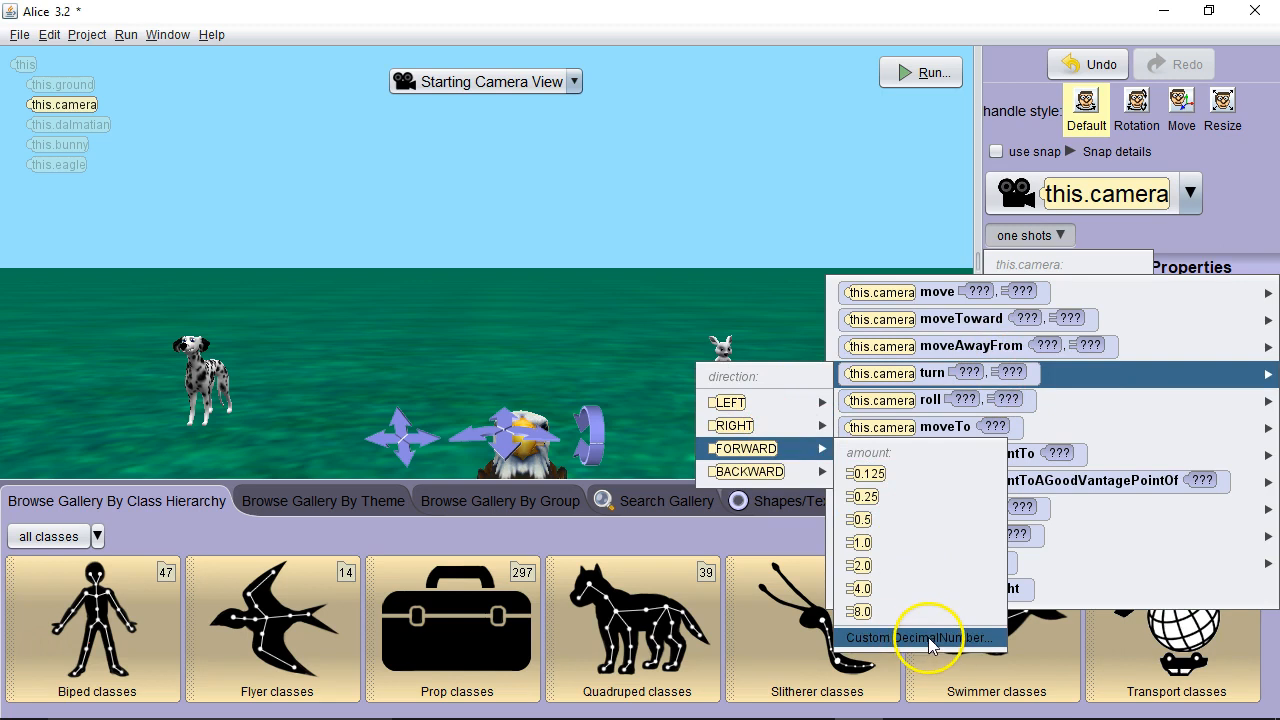
click(904, 638)
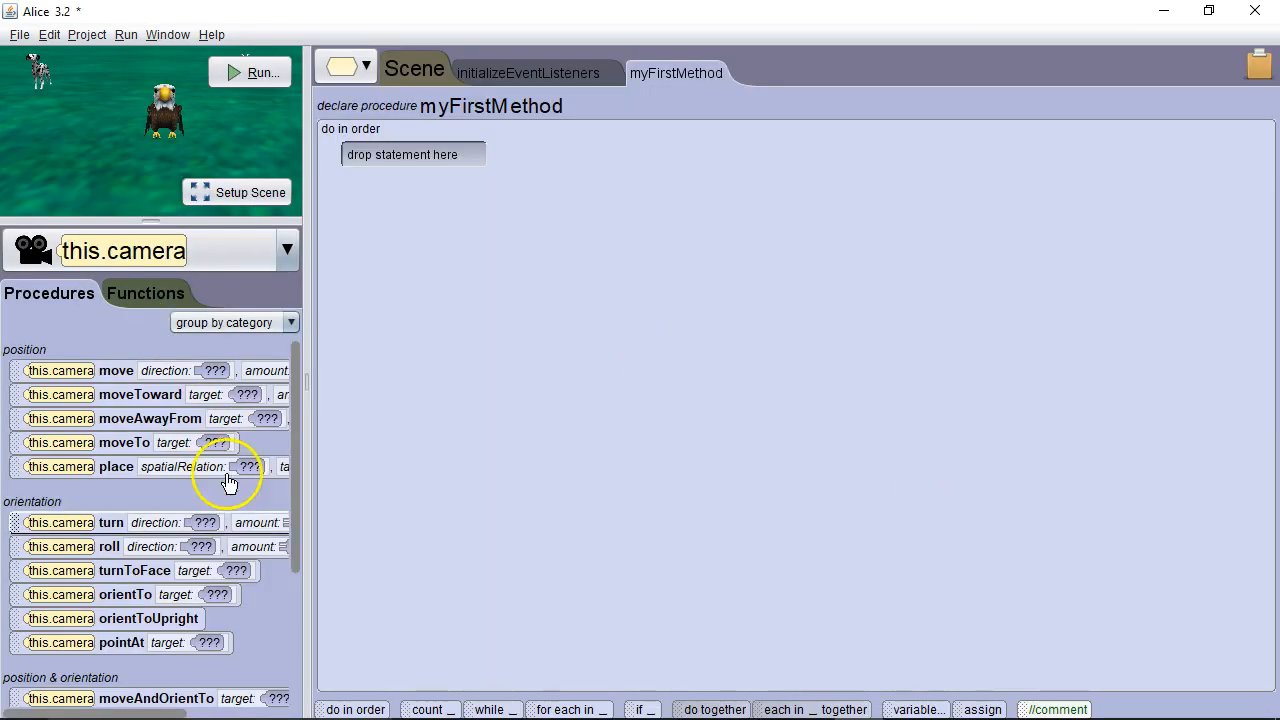
Set the camera's vehicle to the eagle, add eagle move FORWARD 10.0, and run it.
scroll(down, 3)
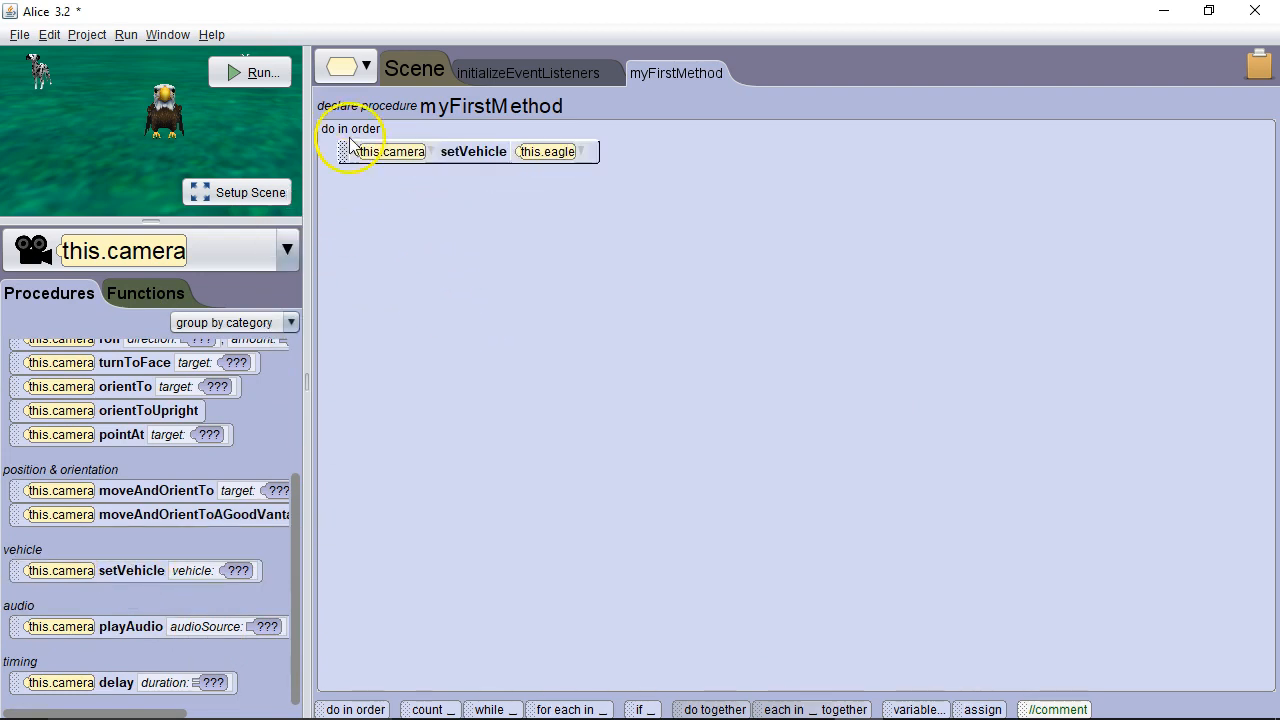
mouse_move(180, 168)
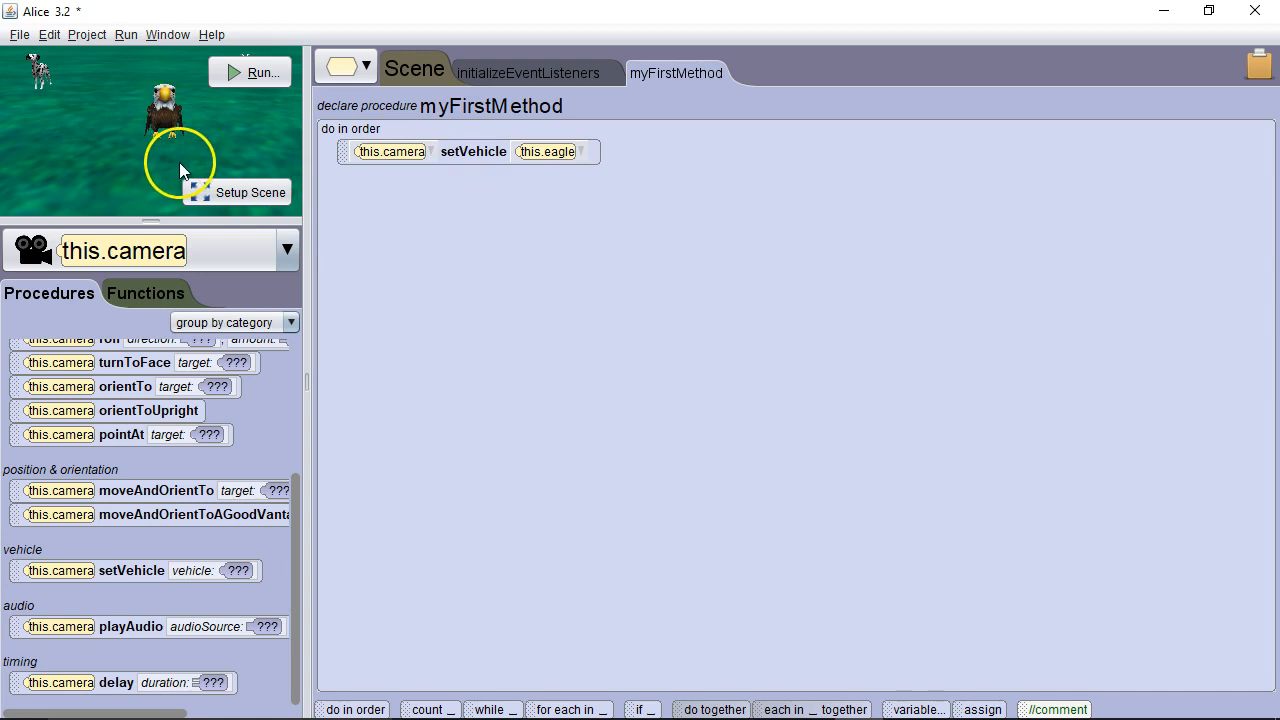
mouse_move(164, 114)
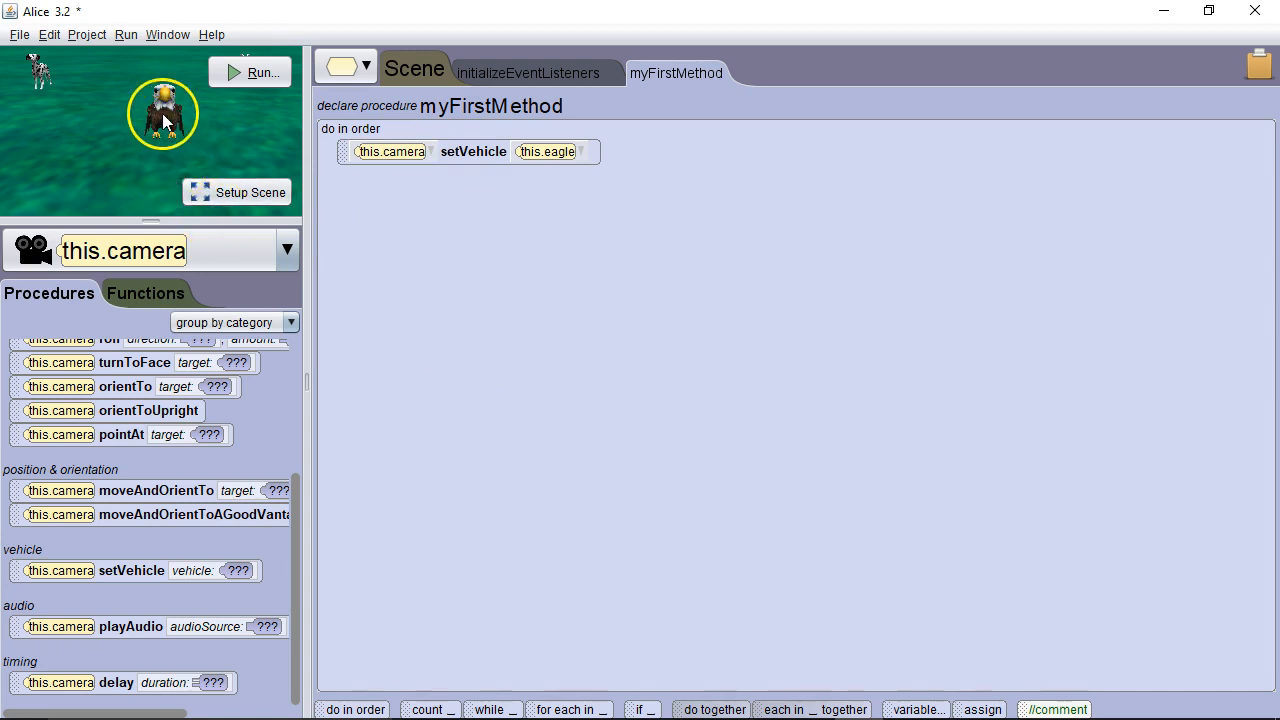
click(288, 250)
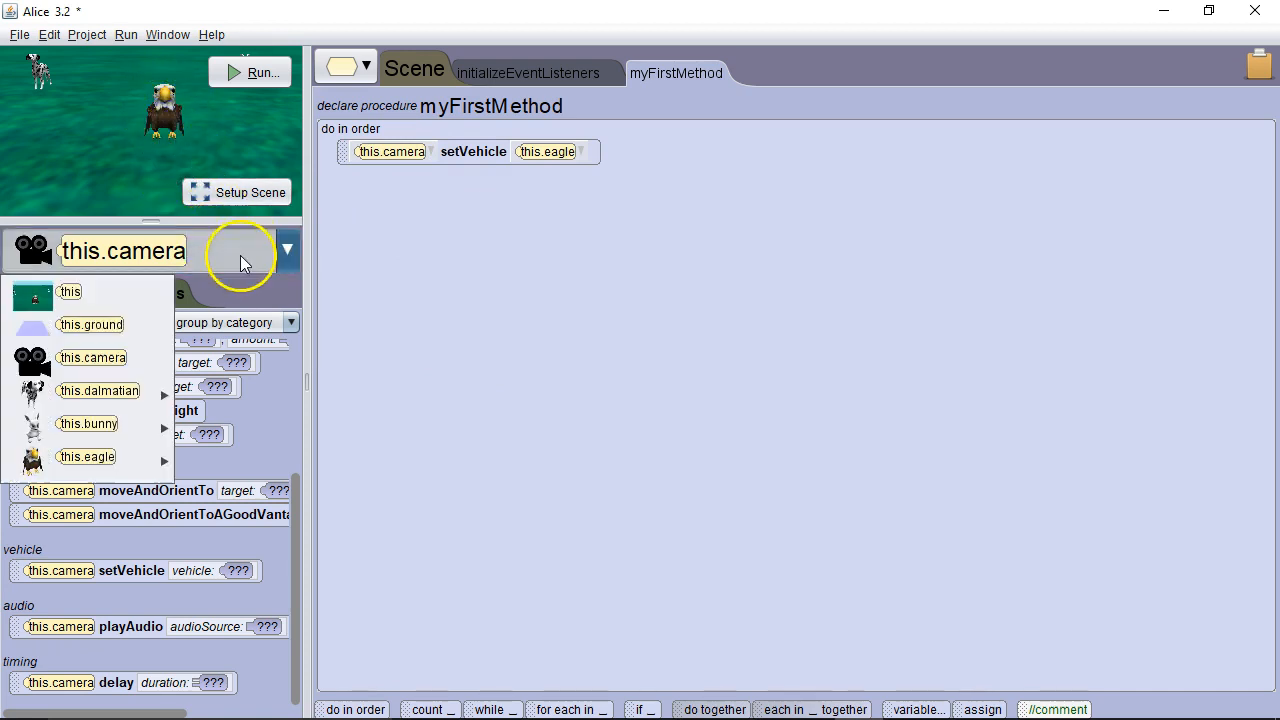
click(88, 456)
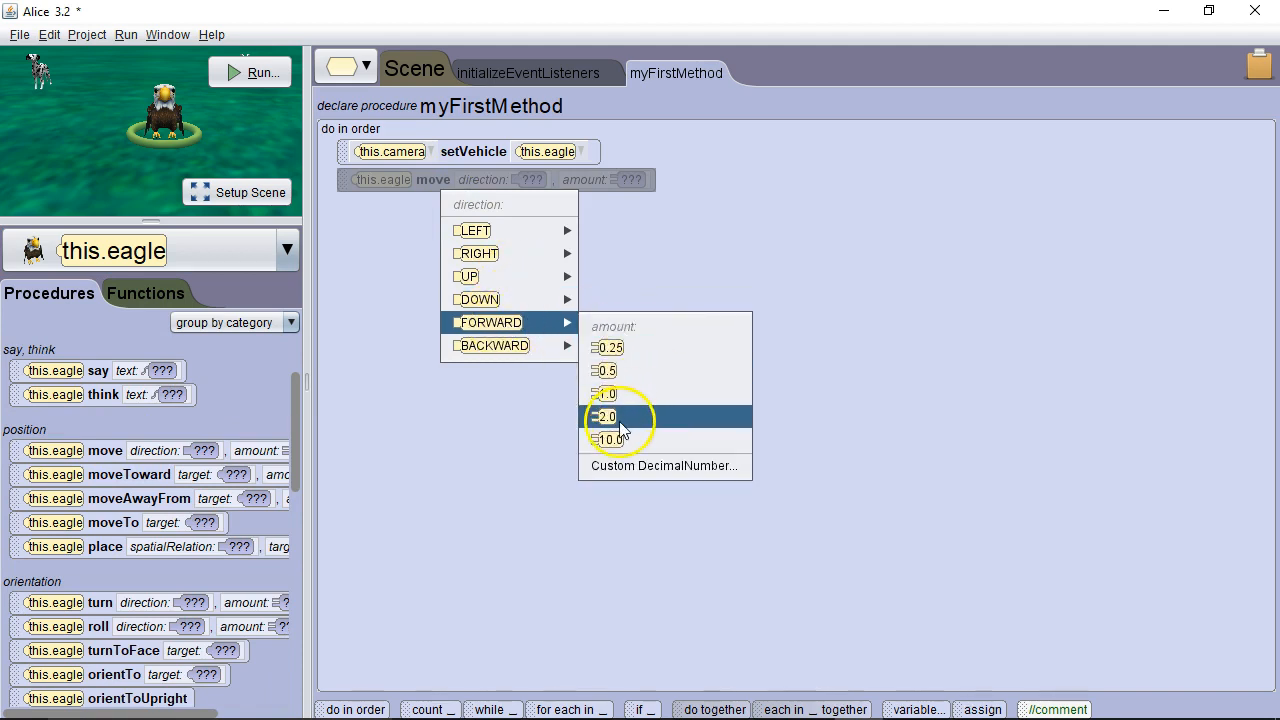
click(604, 416)
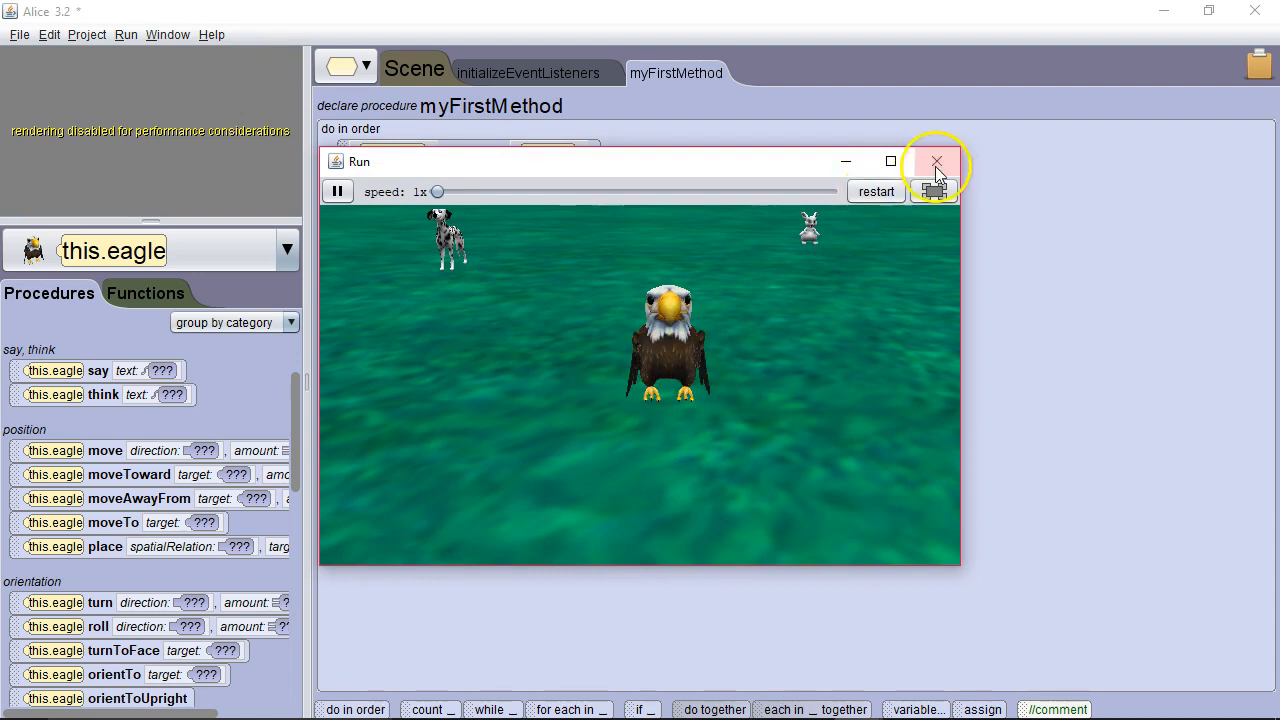
click(936, 162)
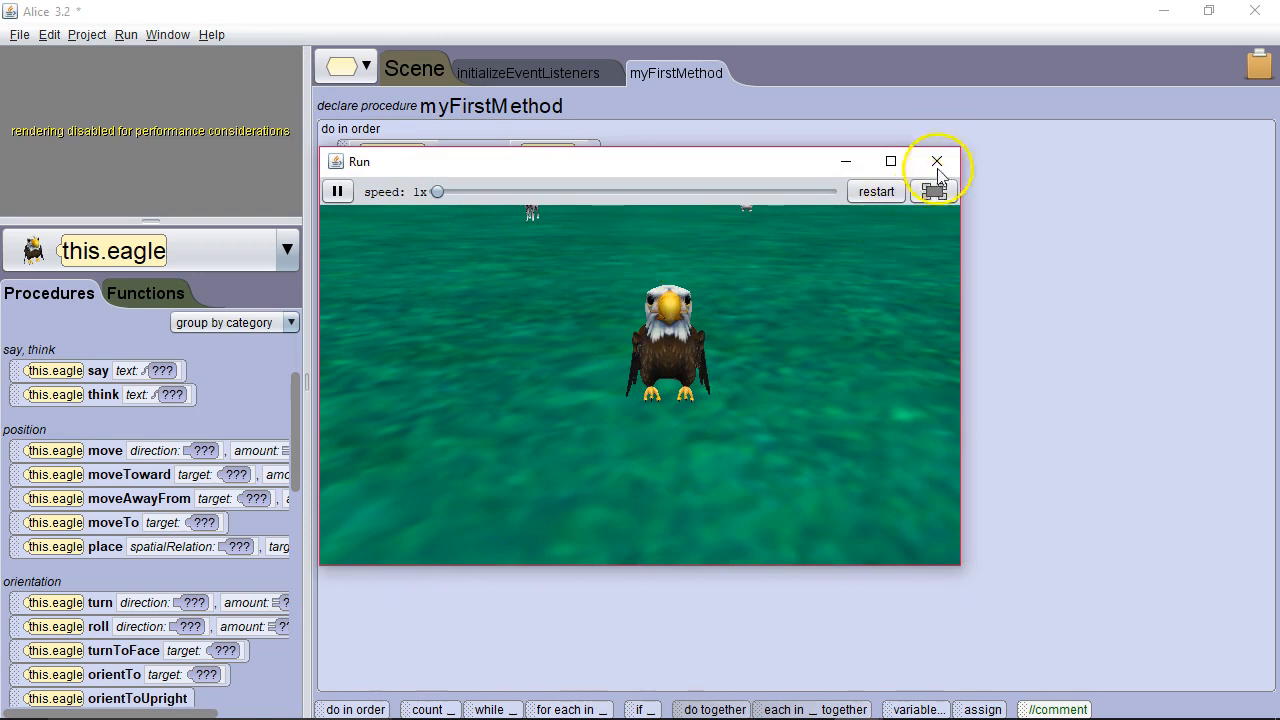
click(936, 160)
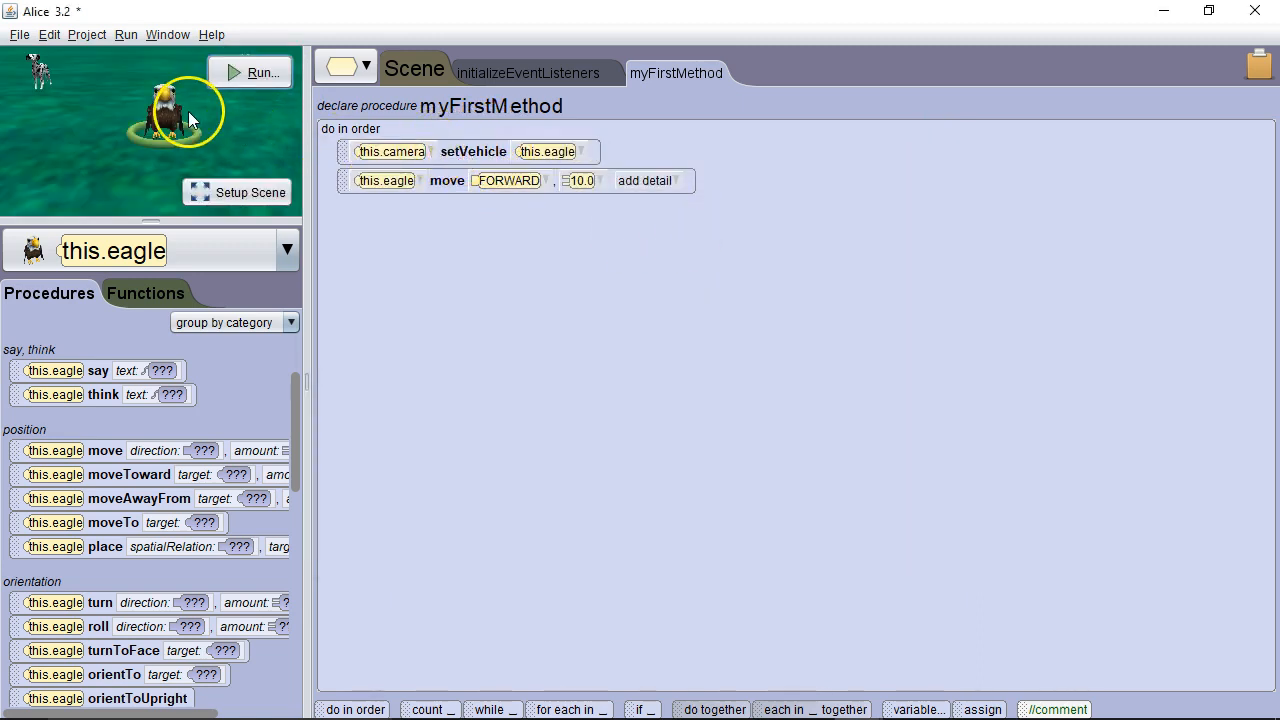
mouse_move(204, 472)
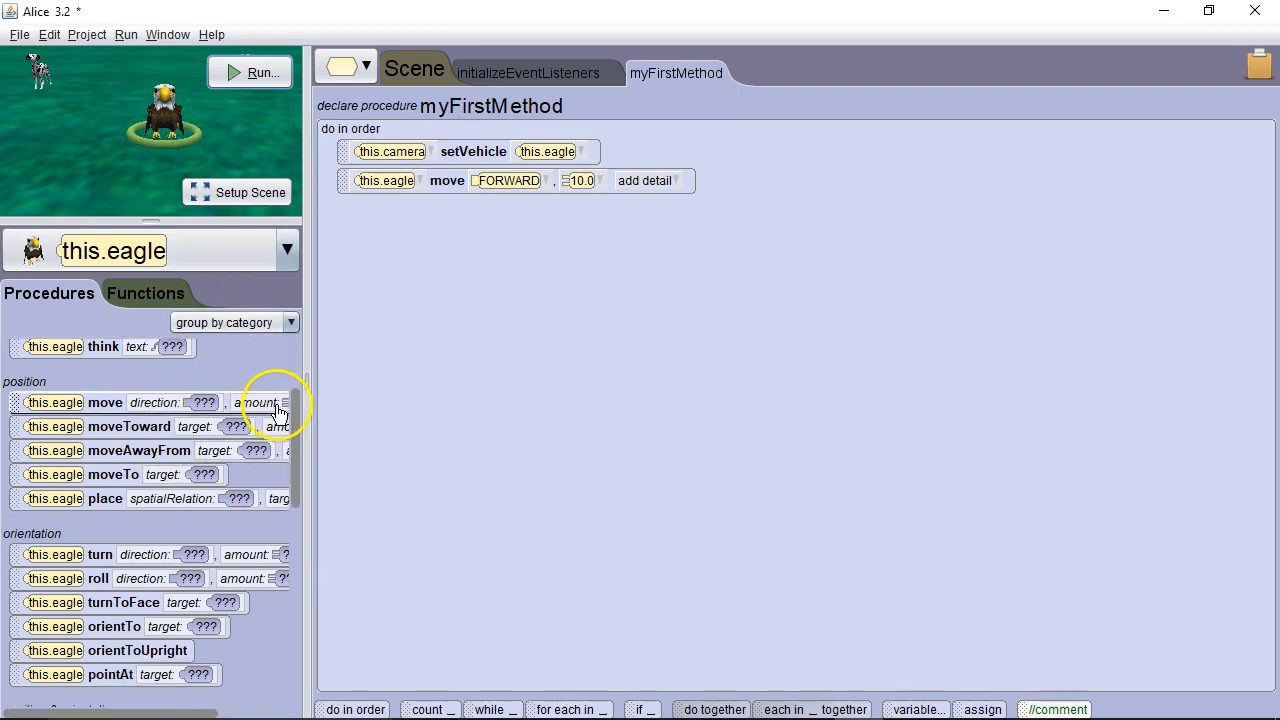
Add camera setVehicle this to detach the camera from the eagle.
scroll(down, 3)
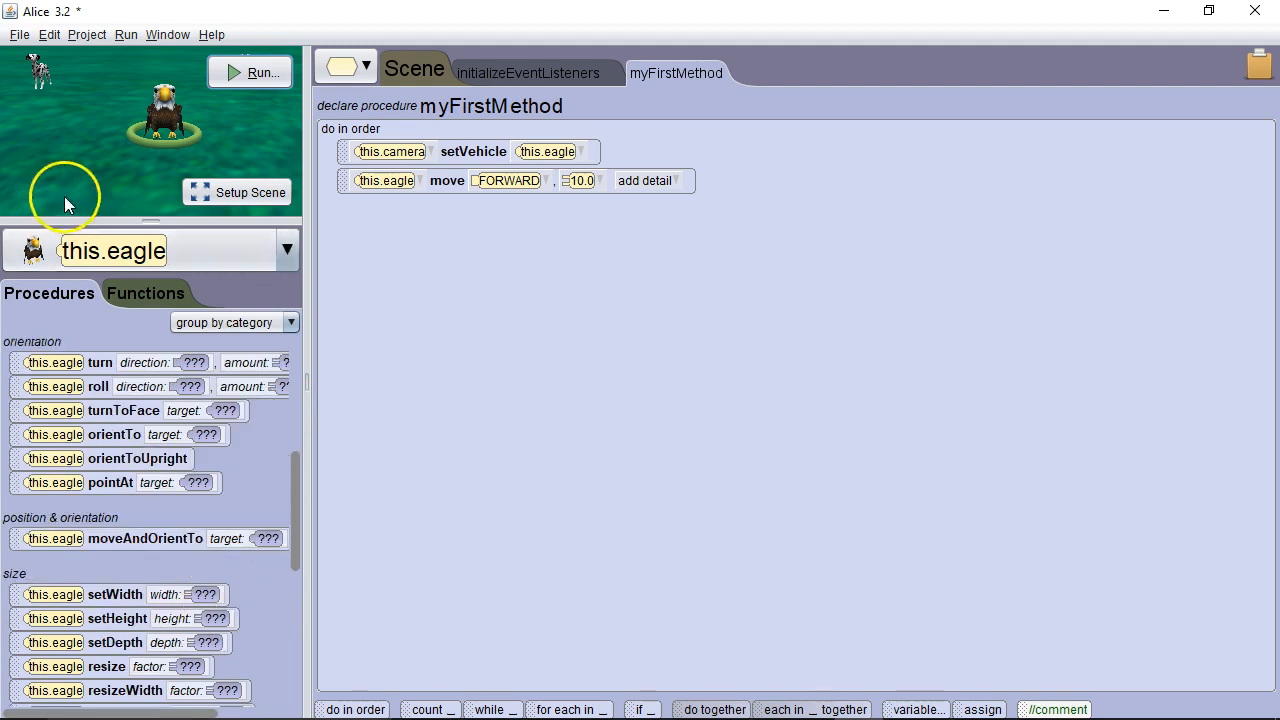
click(288, 250)
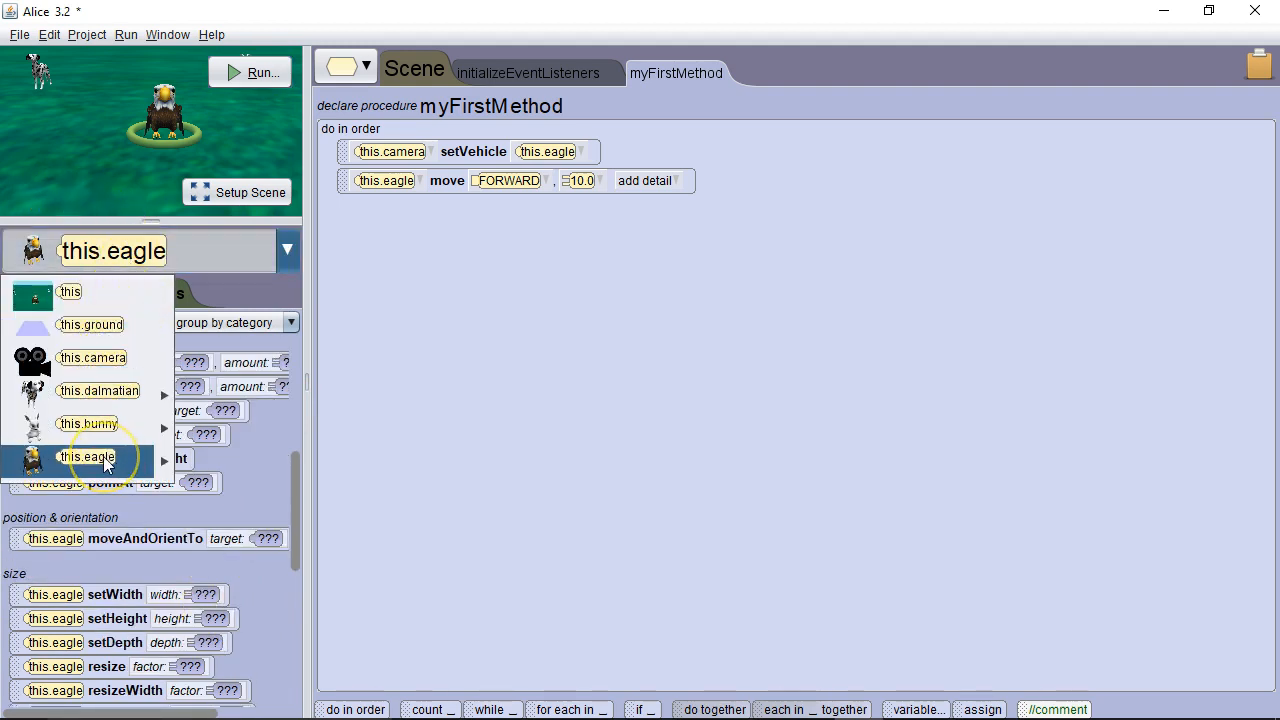
click(92, 356)
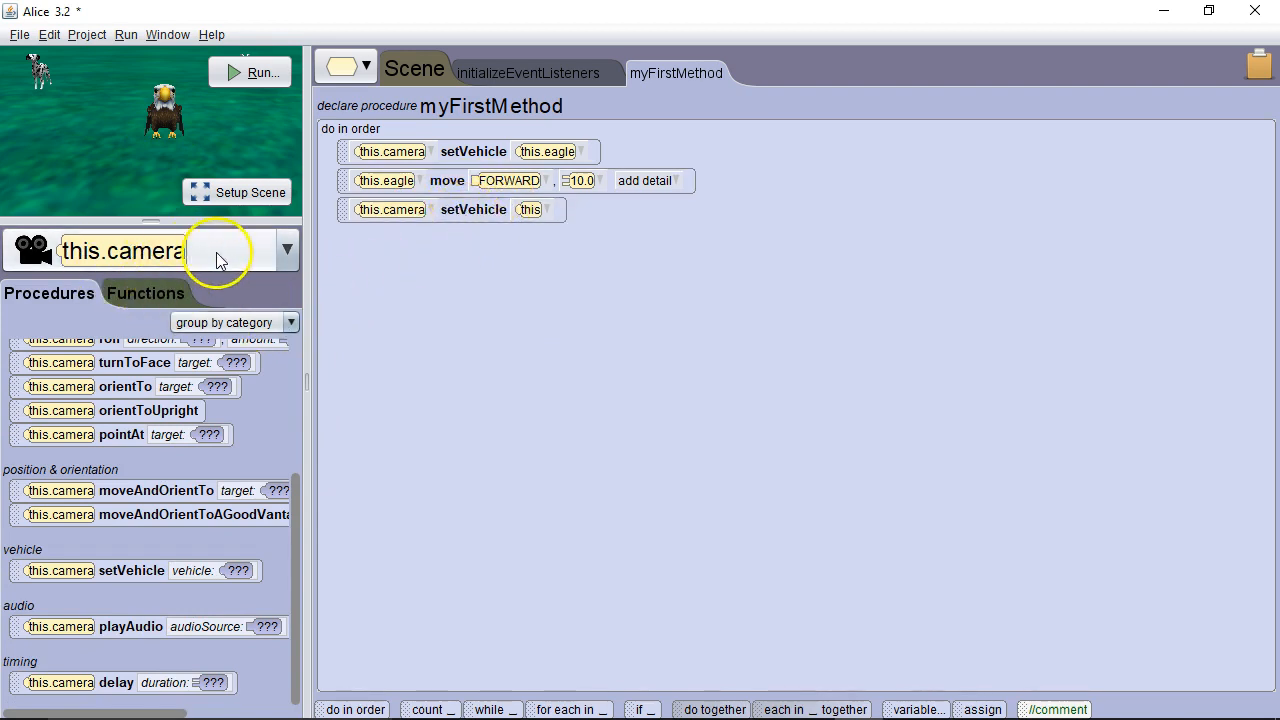
Add another eagle move FORWARD 10.0 with duration 2.0, then return to Setup Scene.
click(288, 250)
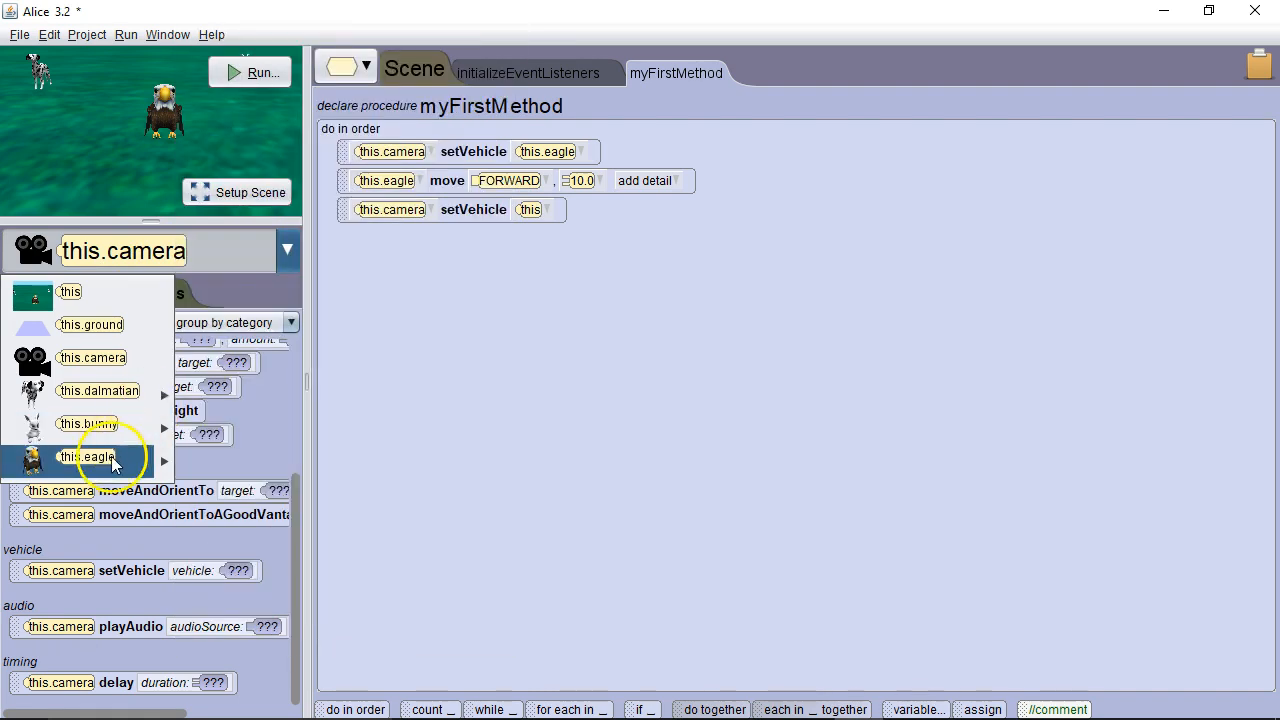
click(96, 456)
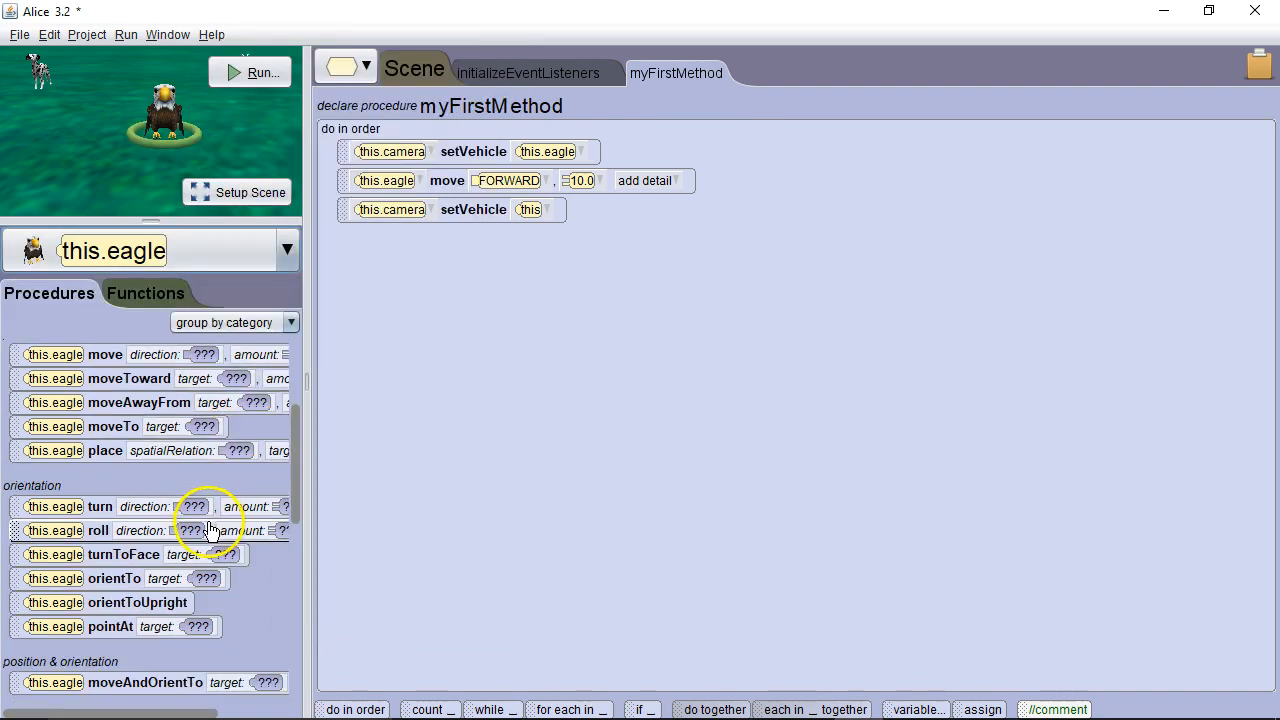
scroll(up, 3)
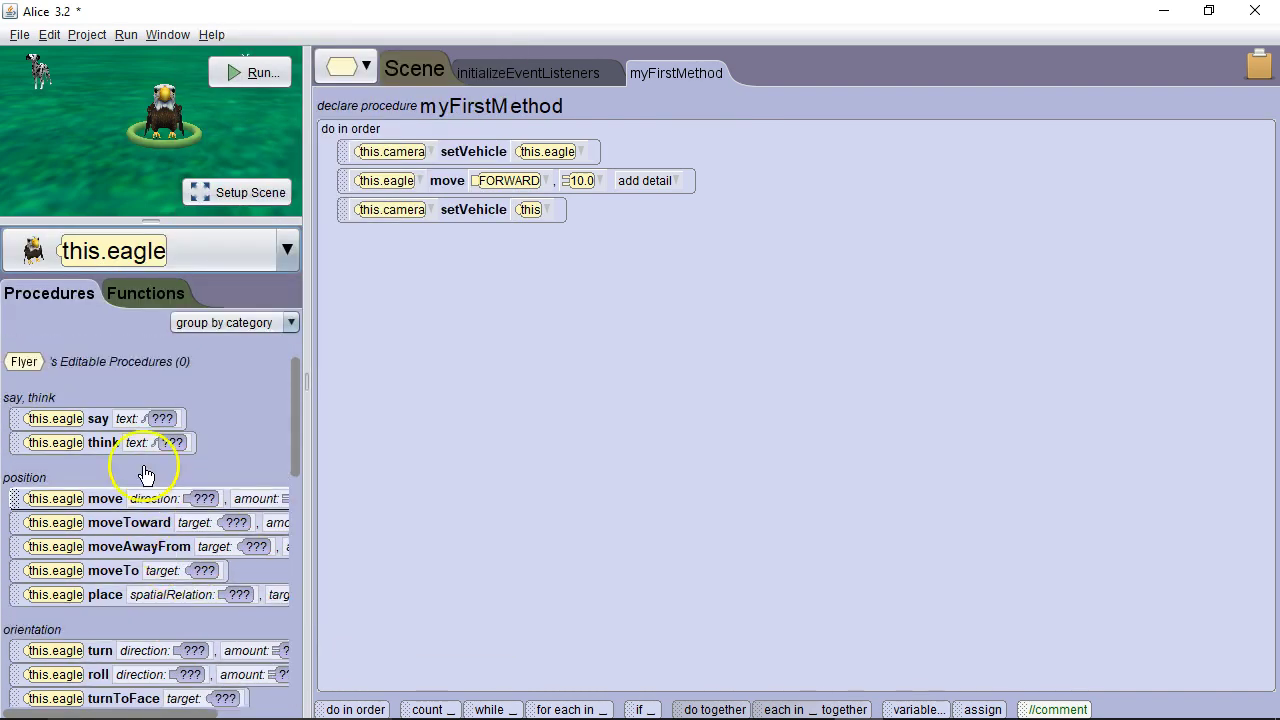
drag(104, 498, 496, 236)
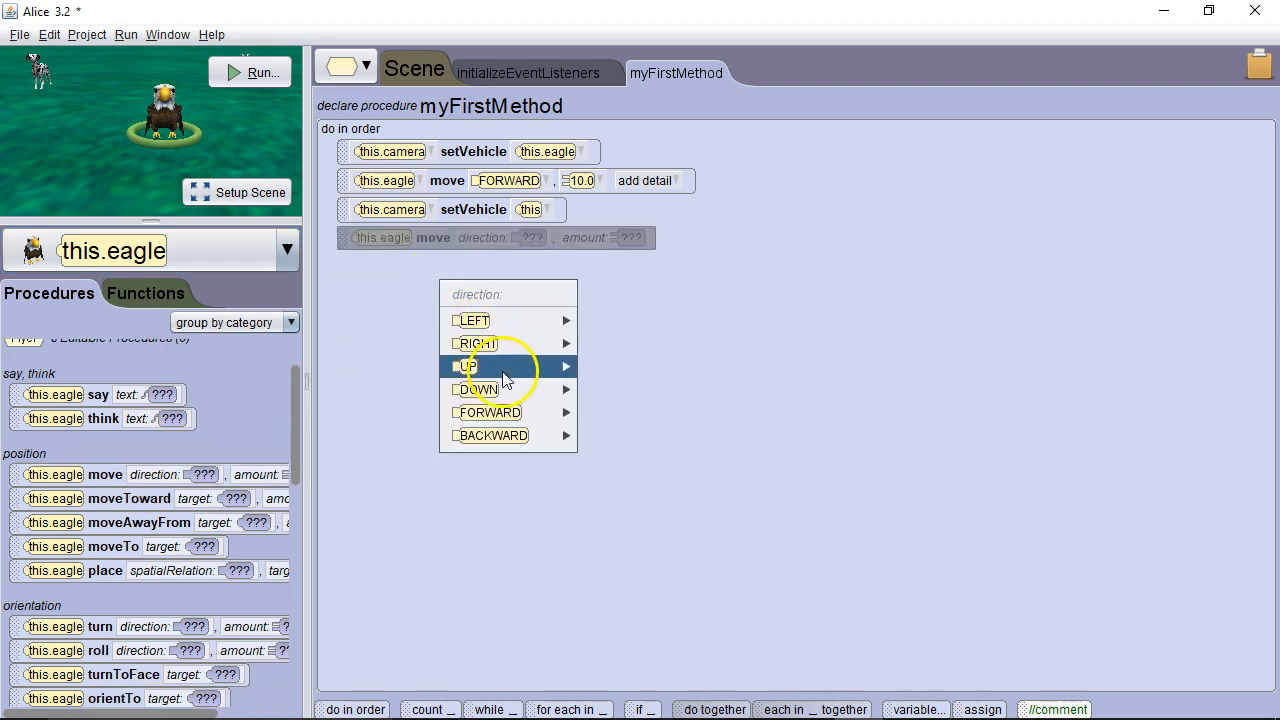
click(490, 412)
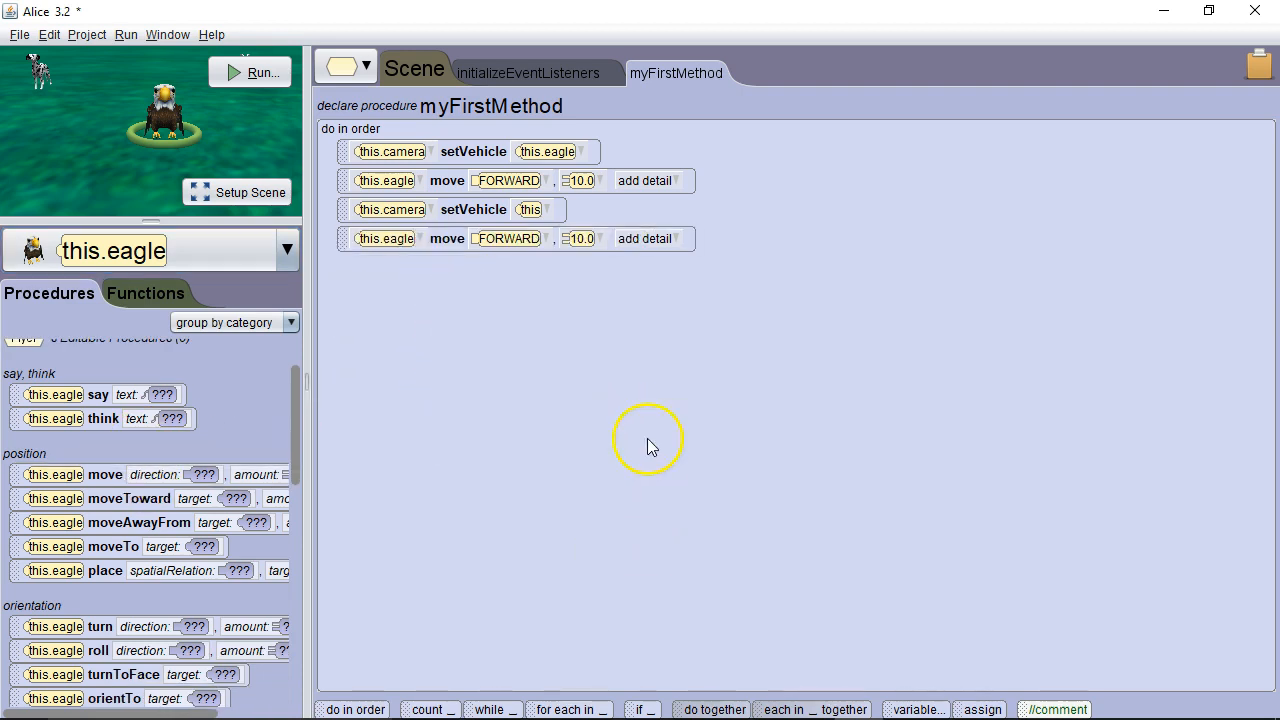
click(644, 180)
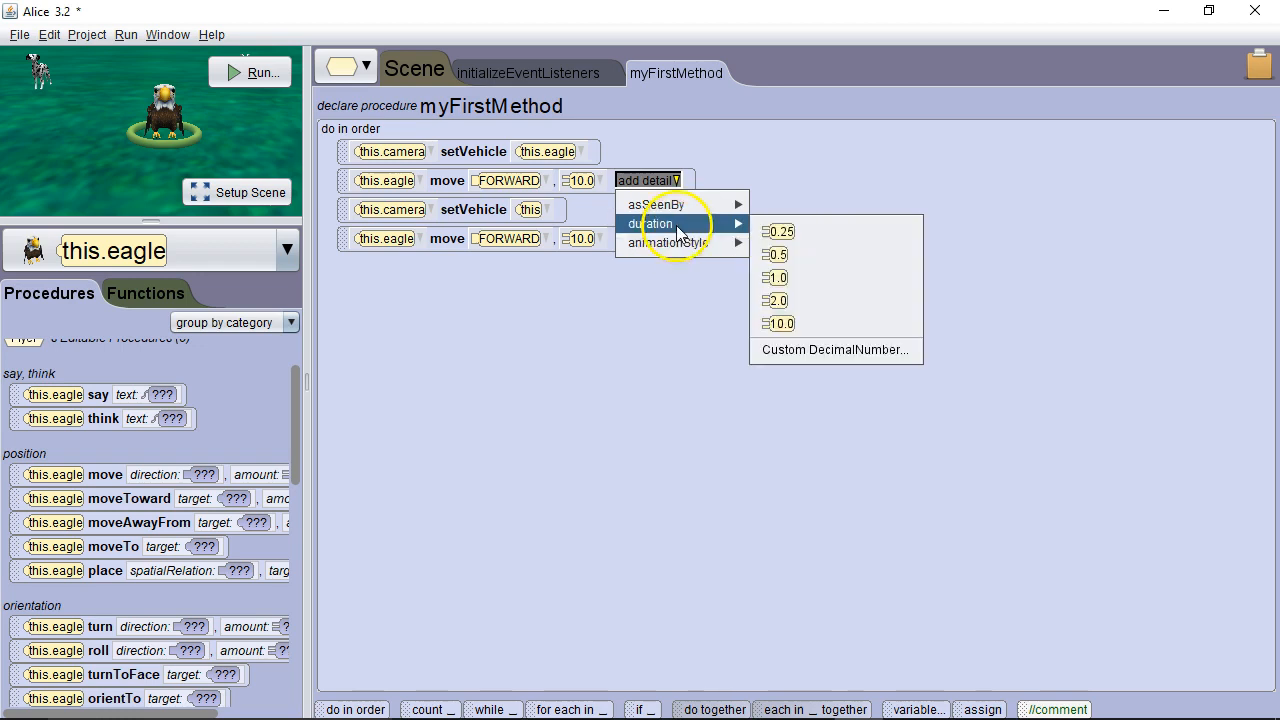
click(774, 300)
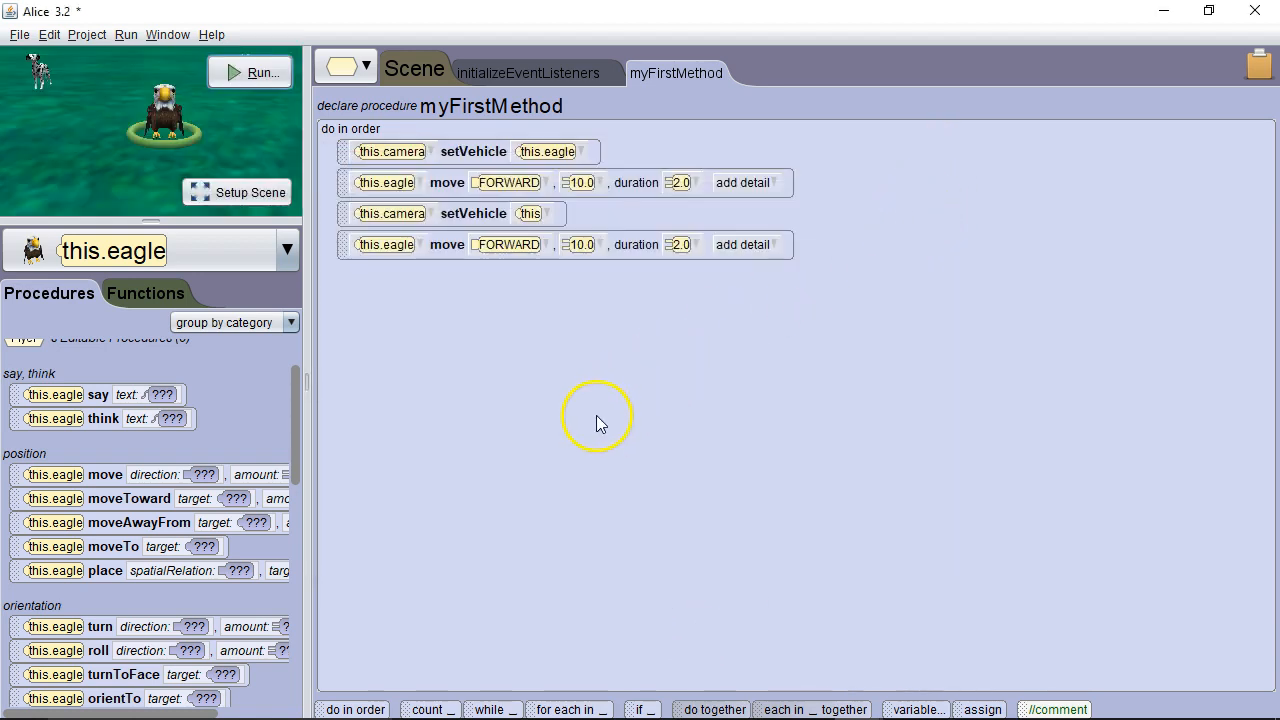
mouse_move(490, 436)
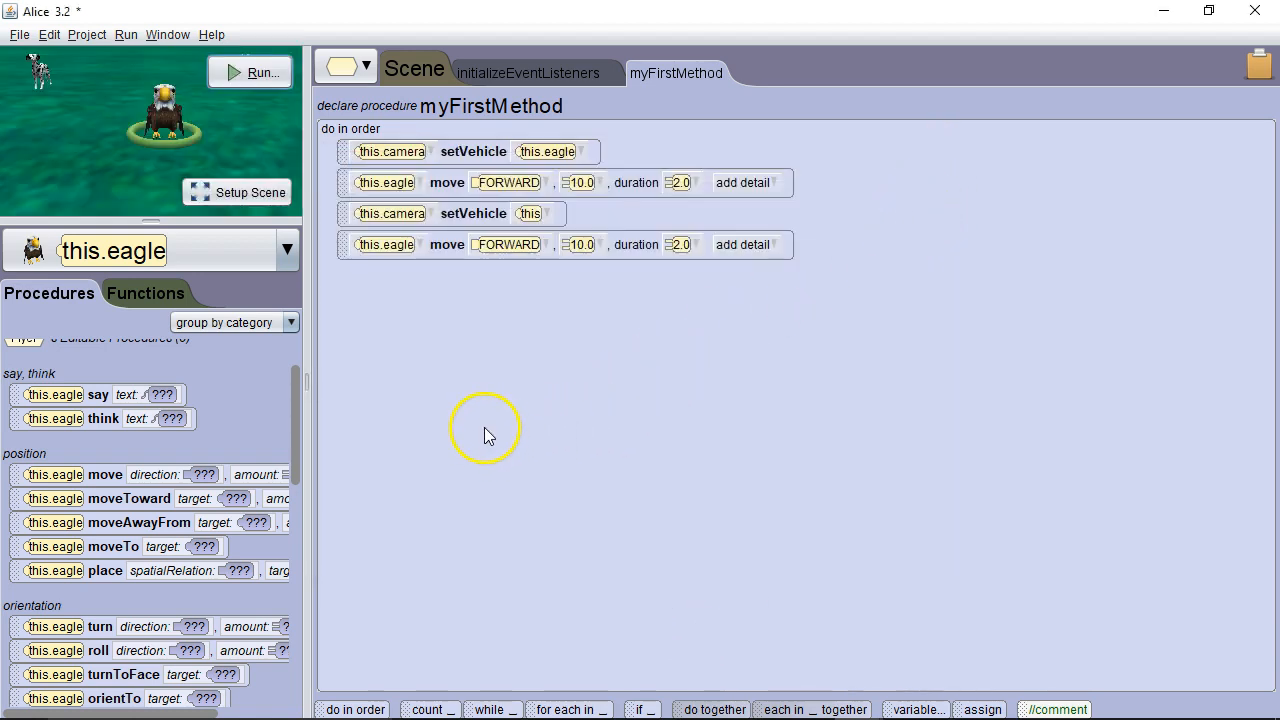
click(236, 192)
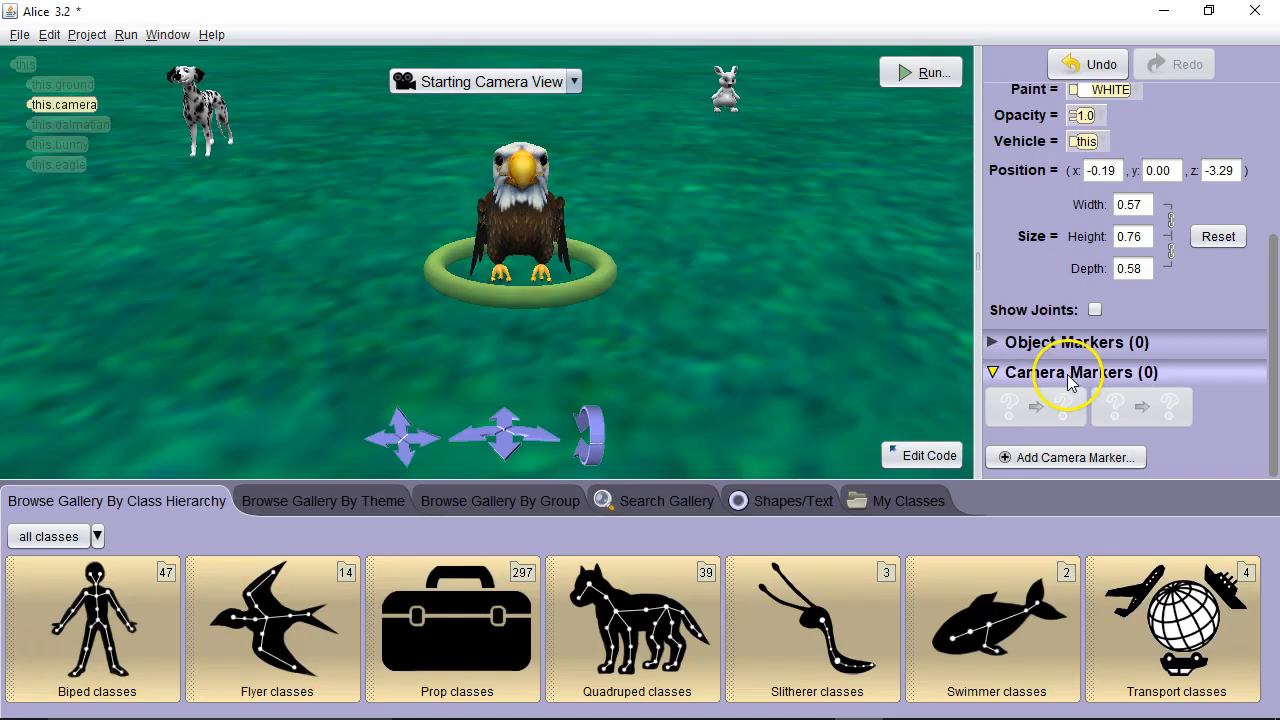
mouse_move(1080, 384)
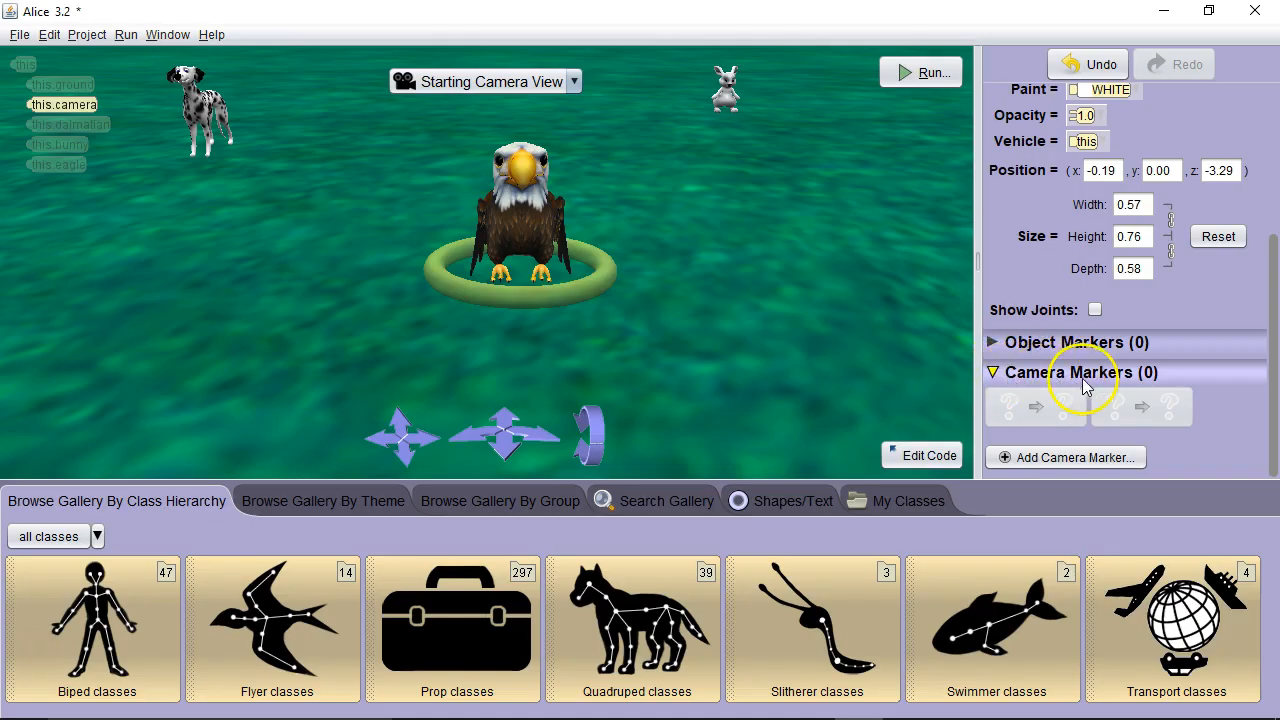